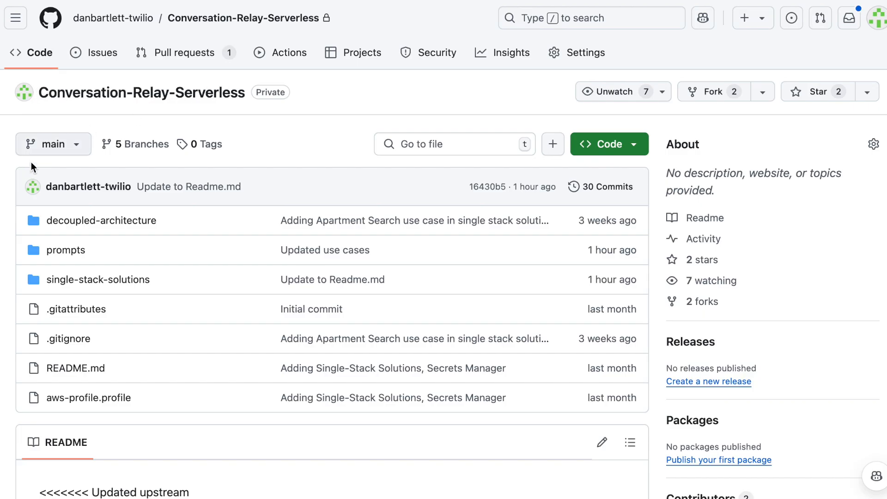
pyautogui.moveTo(637, 144)
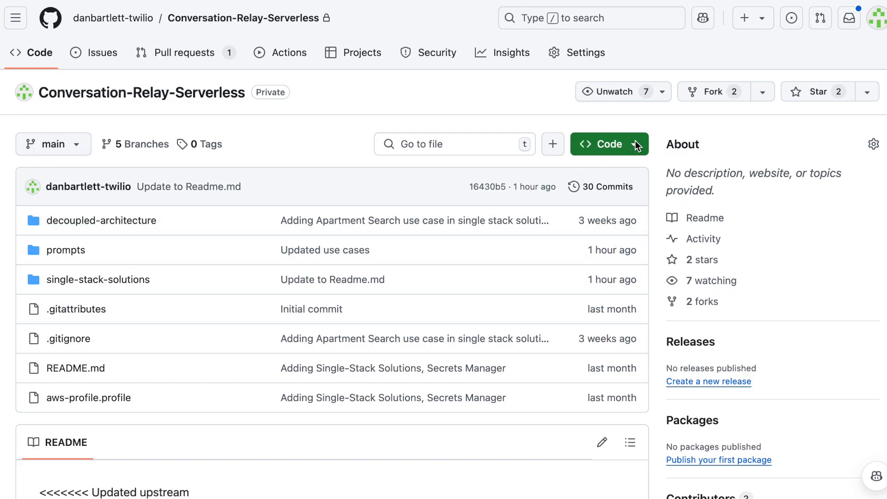
# Step: Collapse decoupled-architecture and prompts, then expand single-stack-solutions > restaurant-ordering in the Explorer
pyautogui.click(604, 144)
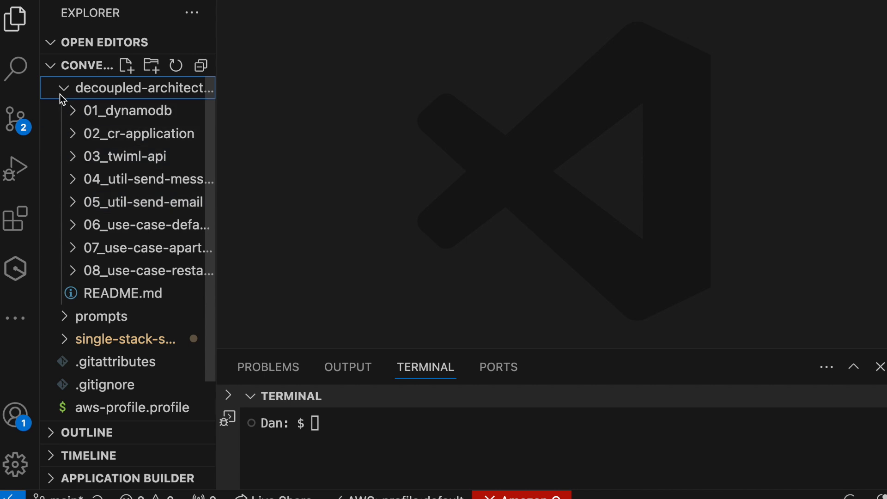
pyautogui.click(102, 316)
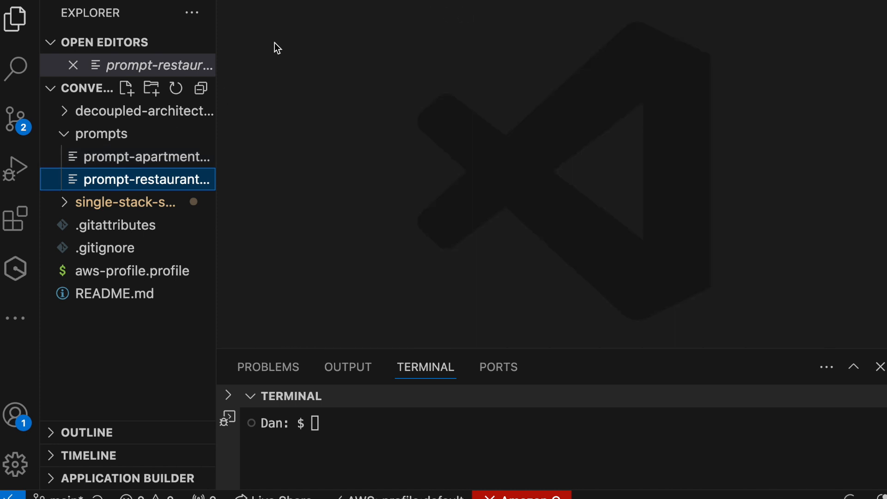
pyautogui.click(103, 133)
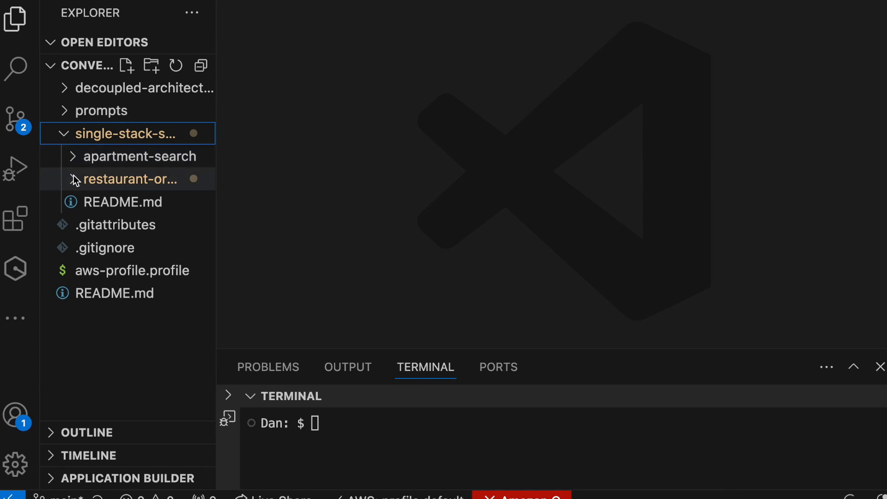
pyautogui.click(130, 178)
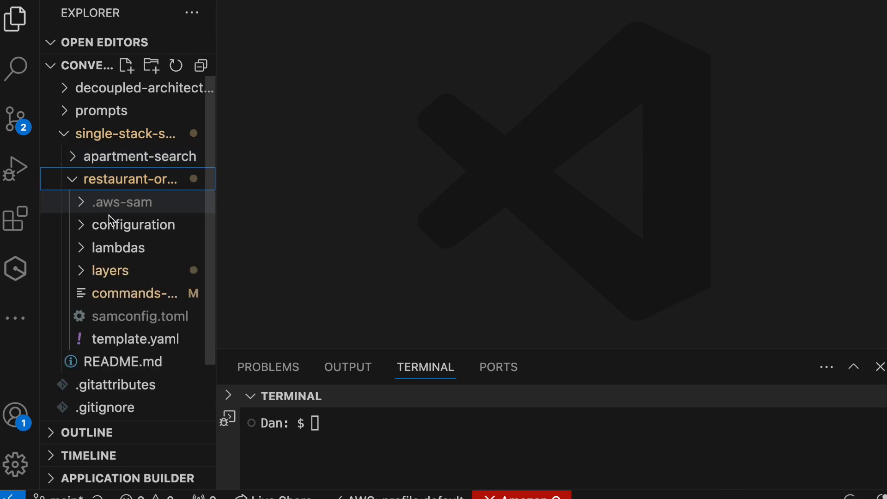
pyautogui.moveTo(131, 293)
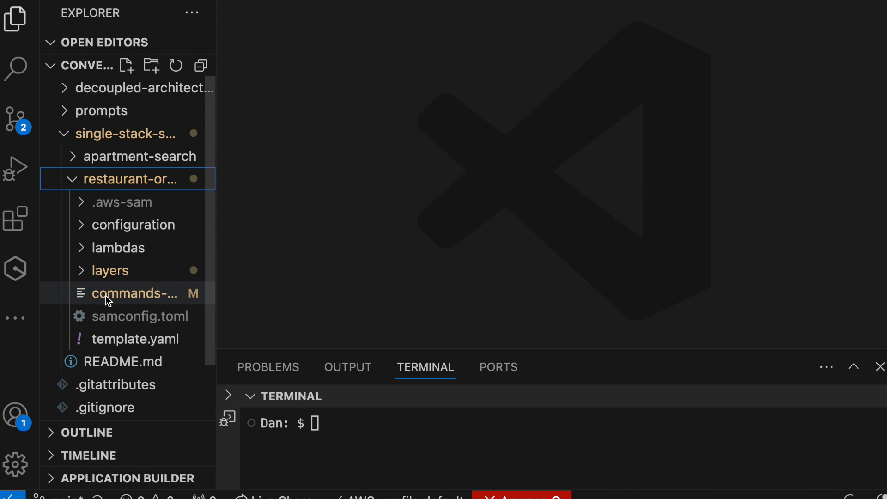
pyautogui.moveTo(246, 301)
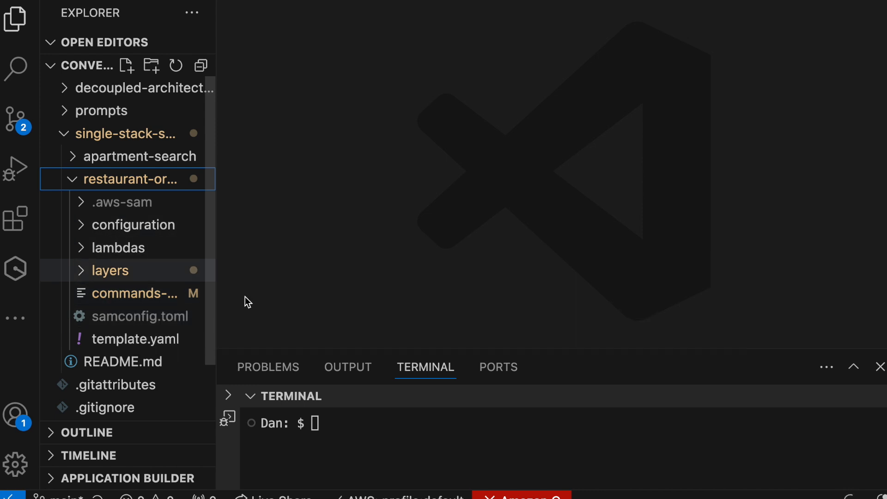
pyautogui.moveTo(409, 355)
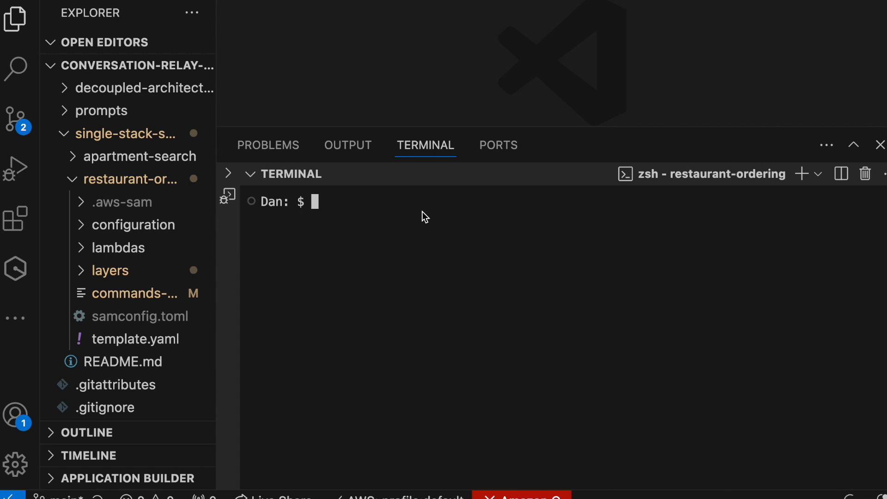
# Step: Check the AWS CLI and SAM CLI versions in the terminal
pyautogui.write('aws --v')
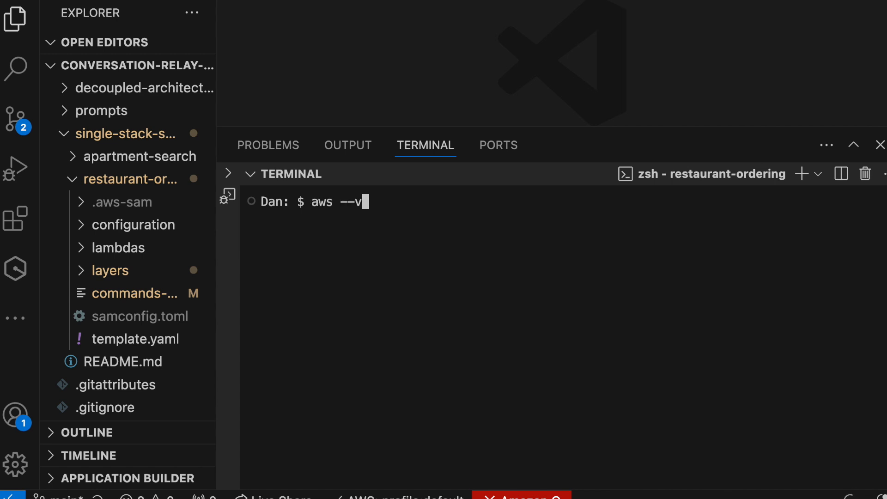
pyautogui.write('ersion')
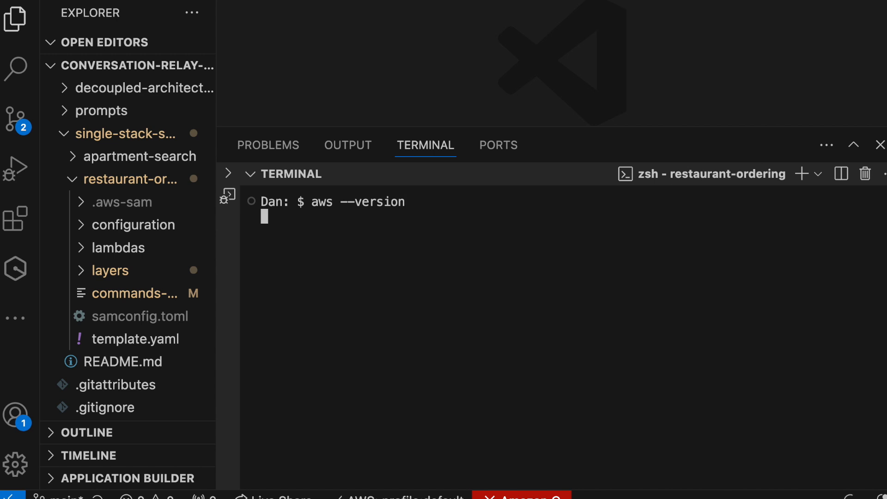
pyautogui.press('Return')
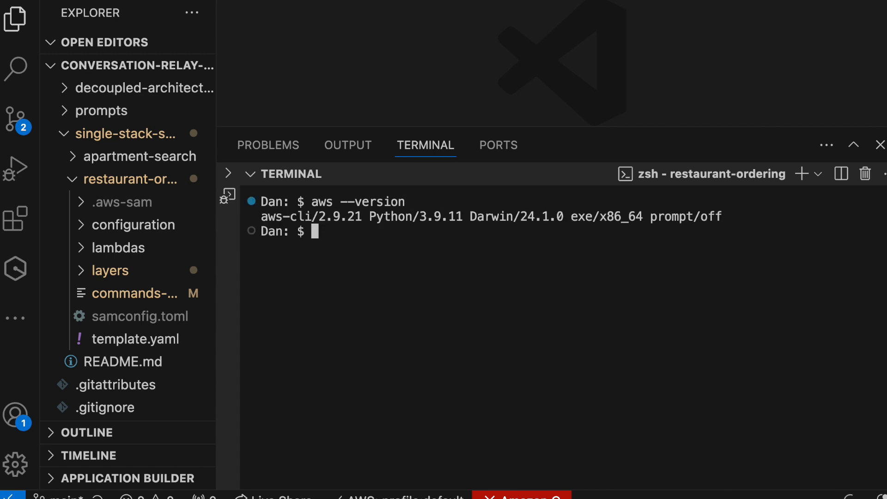
pyautogui.write('sam --version')
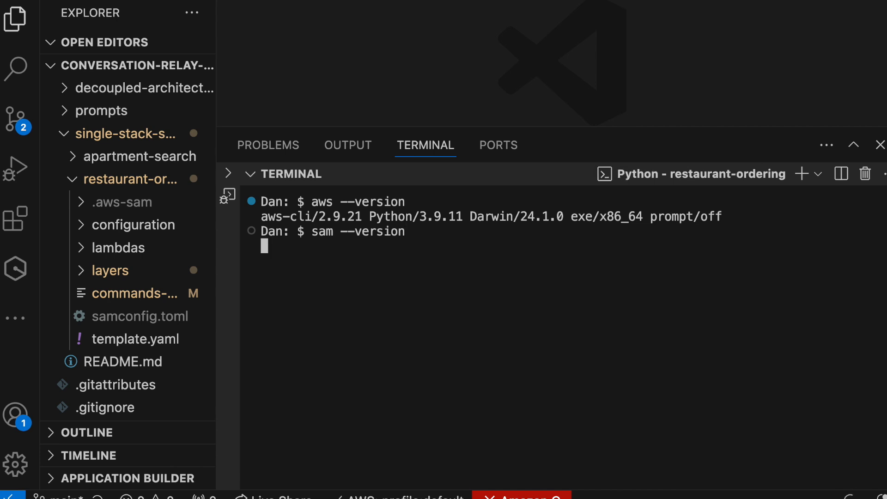
pyautogui.press('Return')
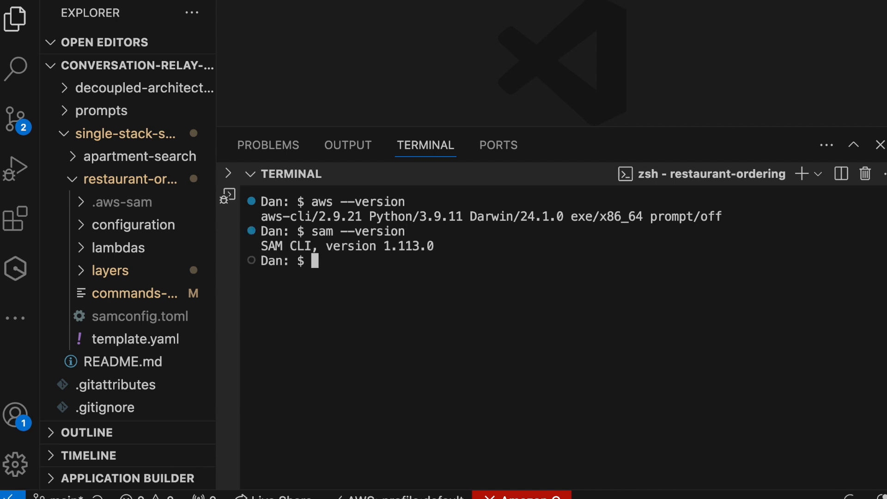
# Step: Check the Node and npm versions in the terminal
pyautogui.write('node --ver')
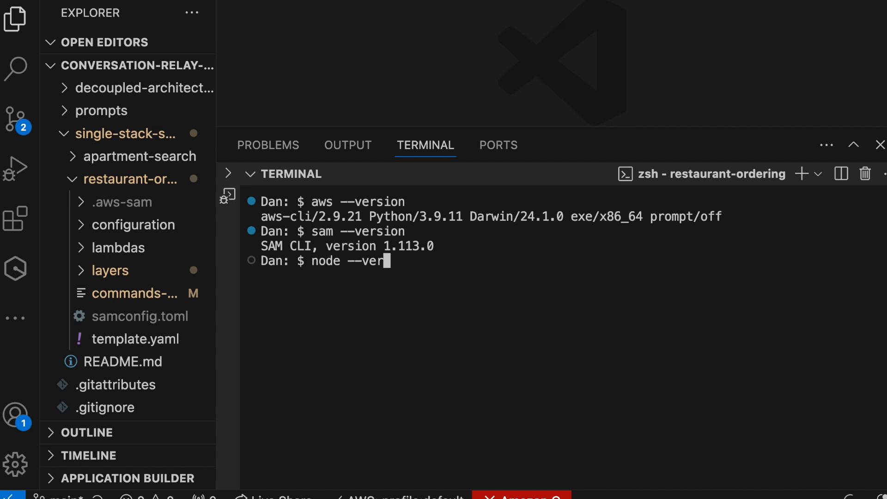
pyautogui.press('Return')
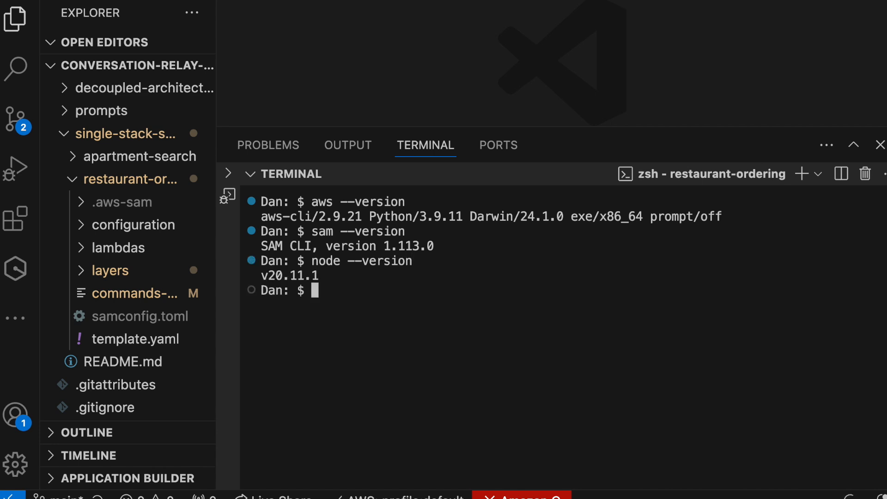
pyautogui.write('npm')
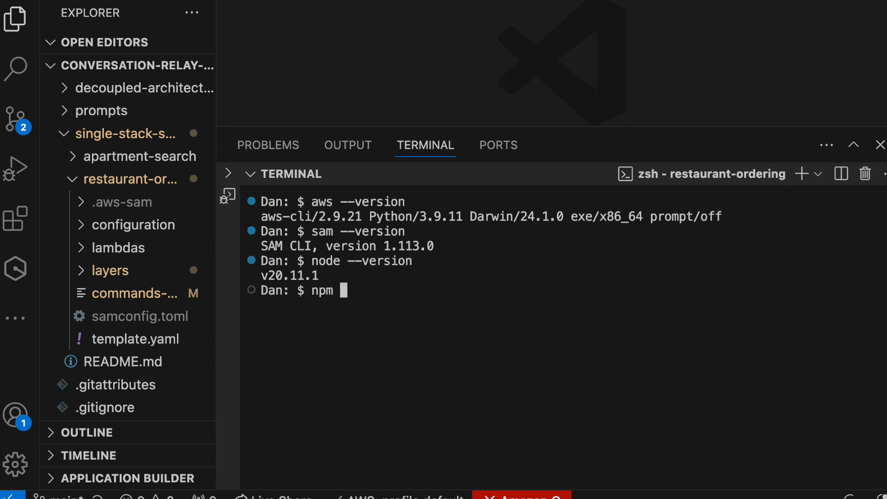
pyautogui.write('-- er')
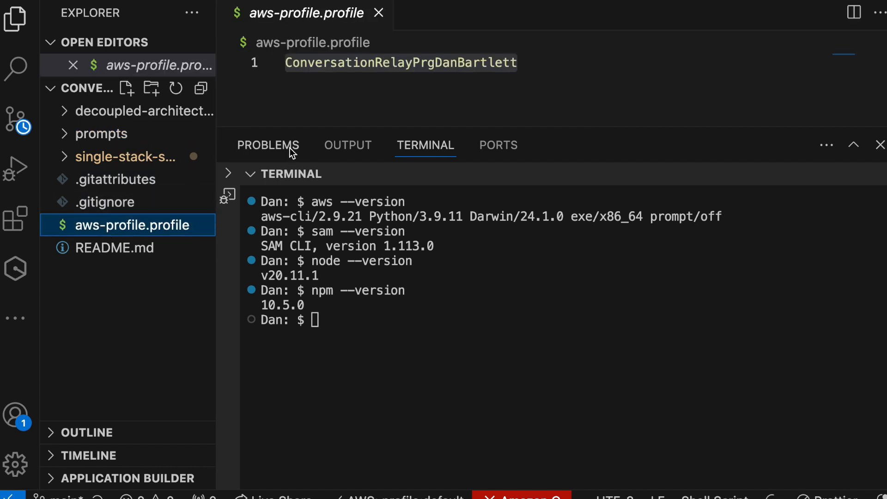
# Step: Run aws configure list-profiles to list the configured AWS profiles
pyautogui.doubleClick(400, 63)
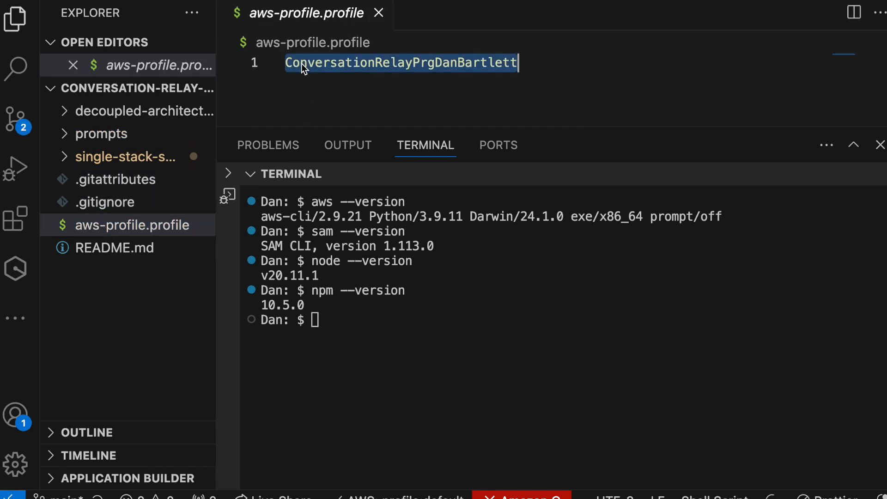
pyautogui.click(379, 319)
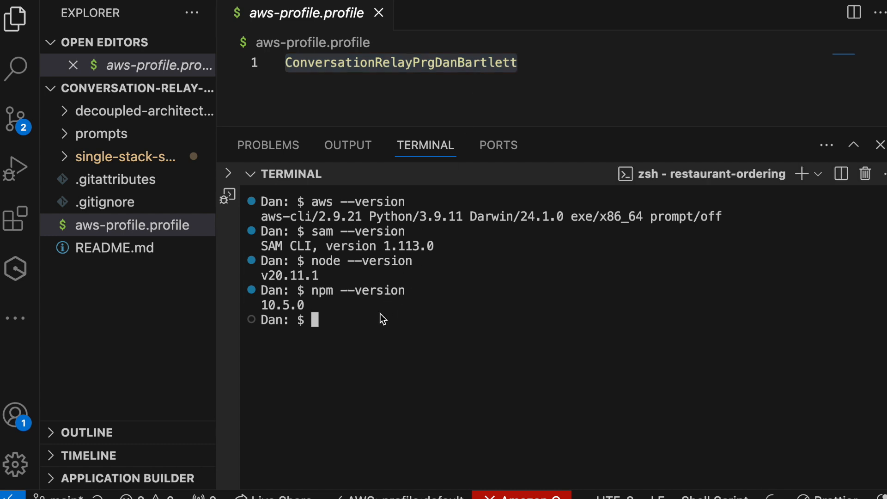
pyautogui.write('aws')
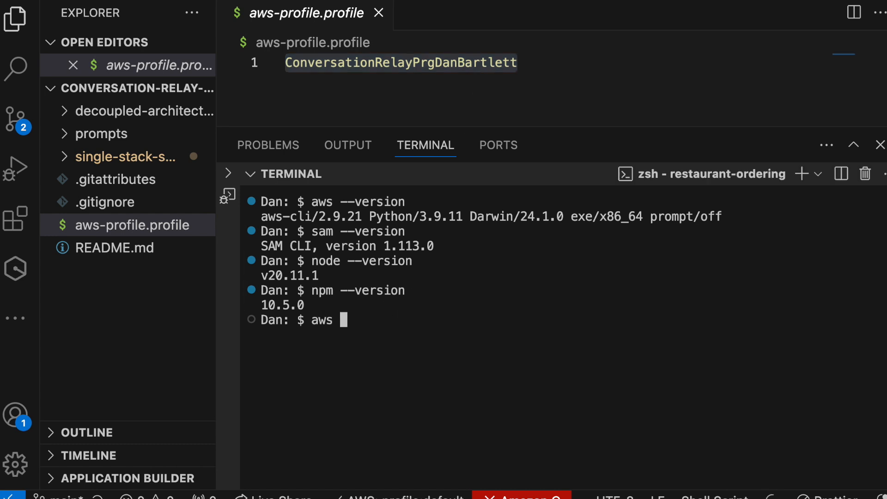
pyautogui.write('configure')
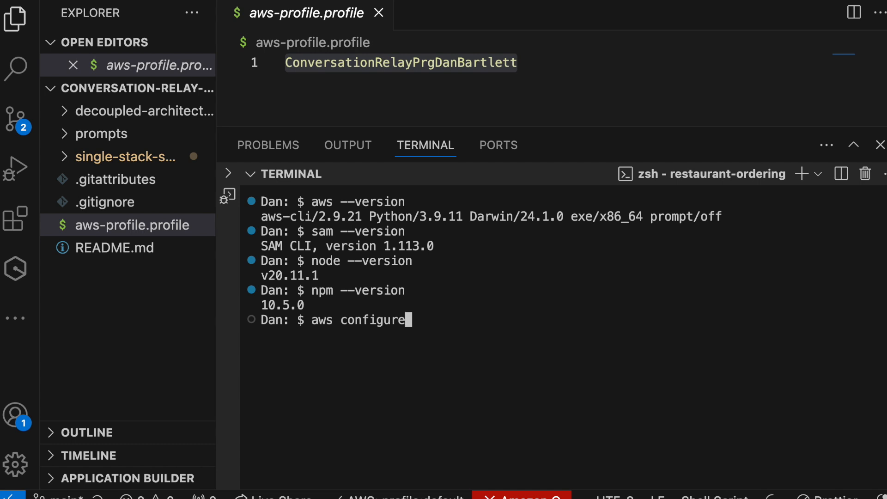
pyautogui.write('lis')
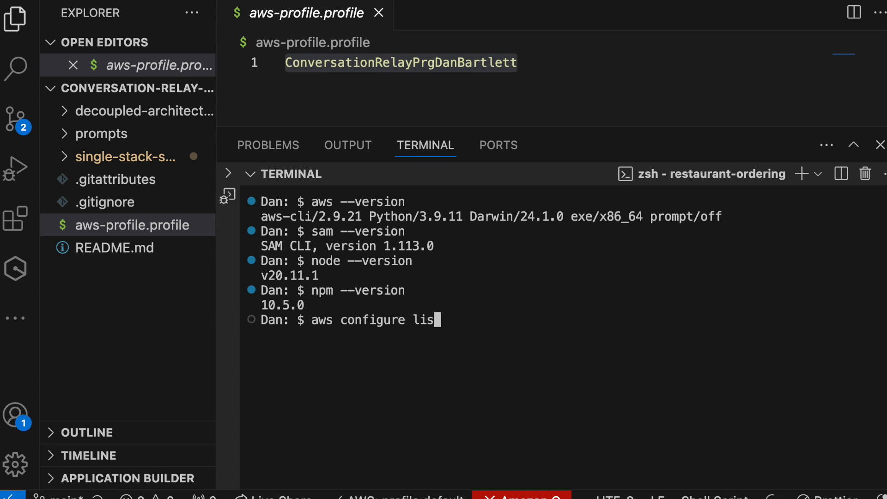
pyautogui.write('t-profiles')
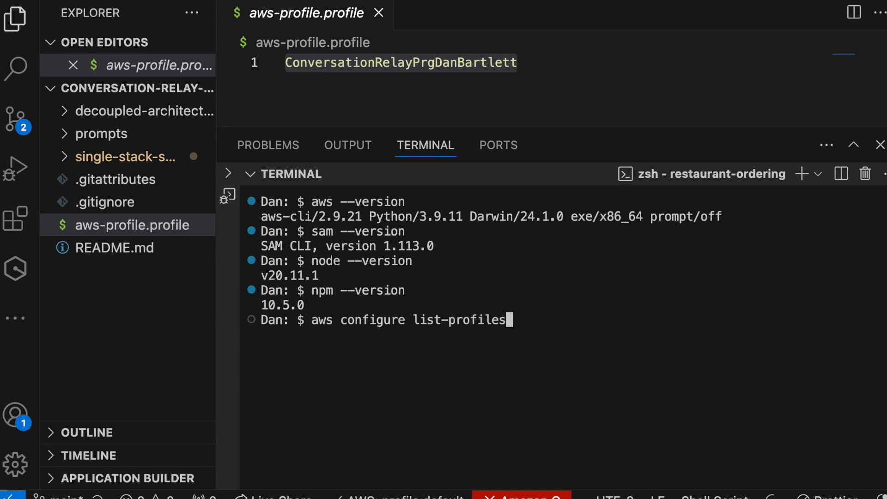
pyautogui.press('Return')
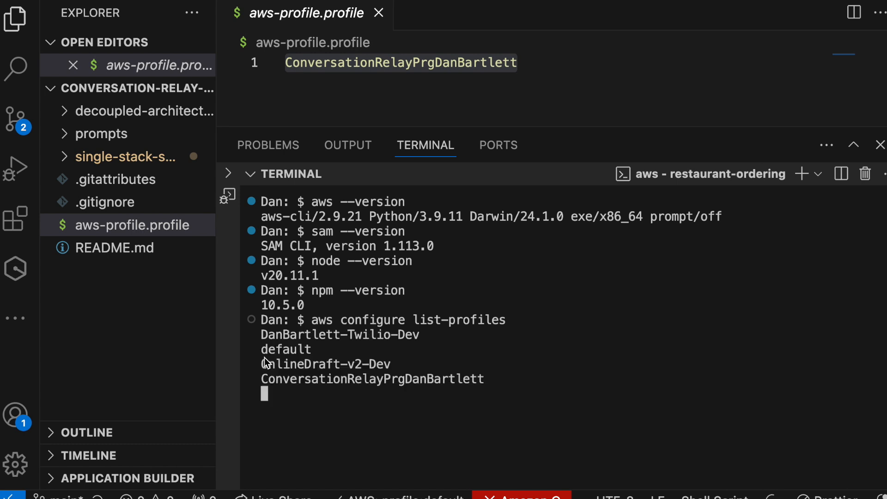
# Step: Confirm ConversationRelayPrgDanBartlett appears in the output and close the aws-profile file
pyautogui.doubleClick(372, 379)
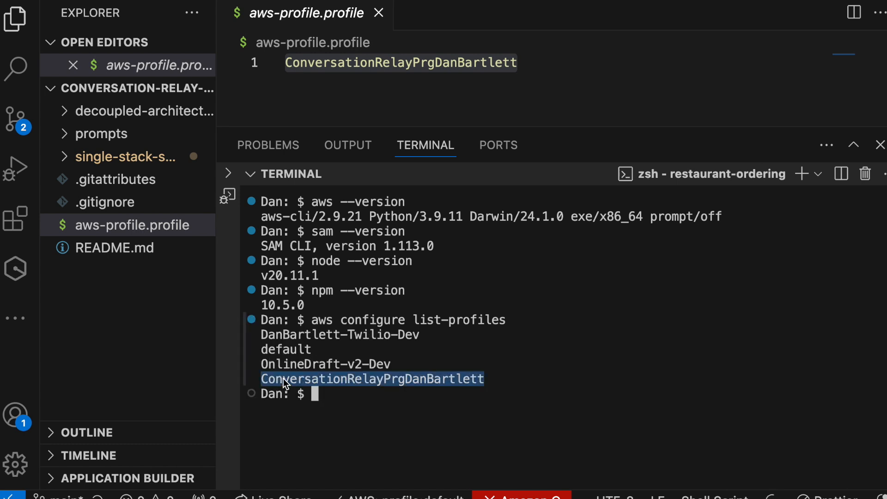
pyautogui.moveTo(362, 311)
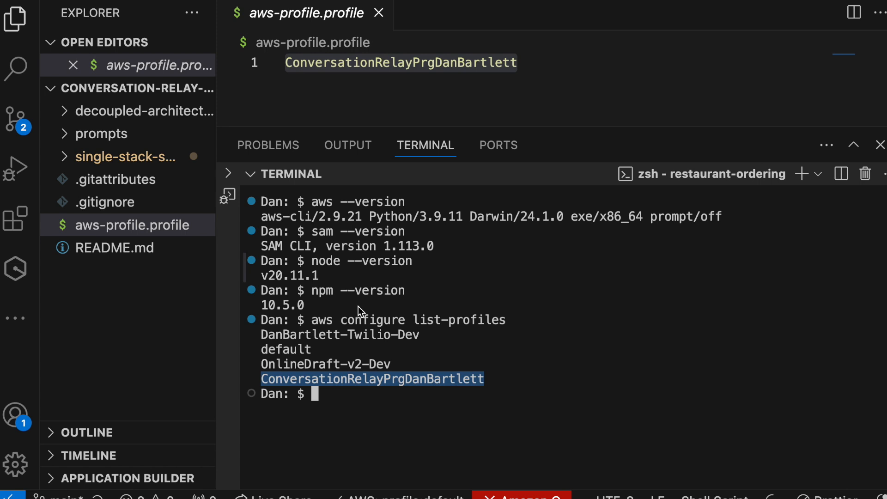
pyautogui.moveTo(367, 318)
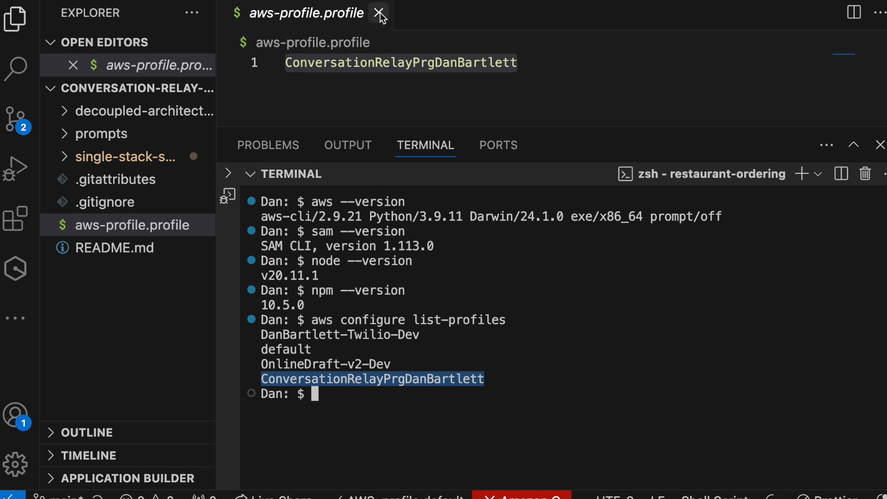
pyautogui.click(379, 13)
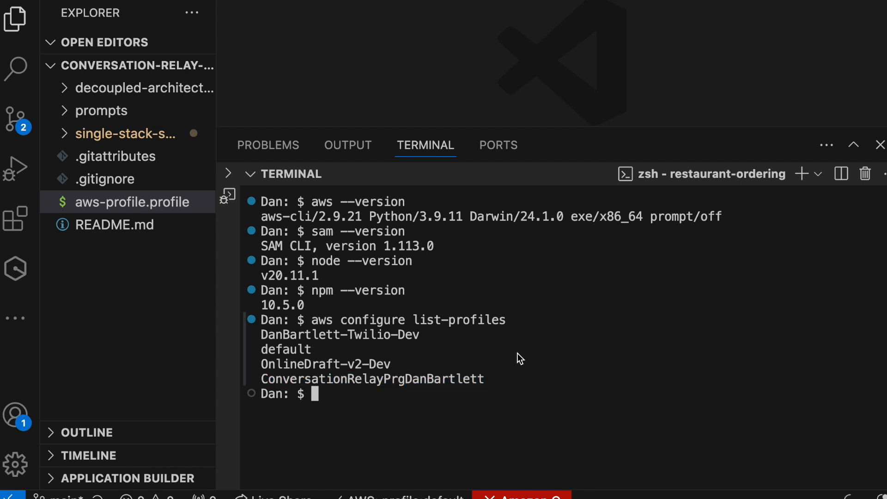
# Step: Open commands-cr-restaurant-ordering.txt and run pwd to confirm the terminal sits in restaurant-ordering
pyautogui.click(124, 133)
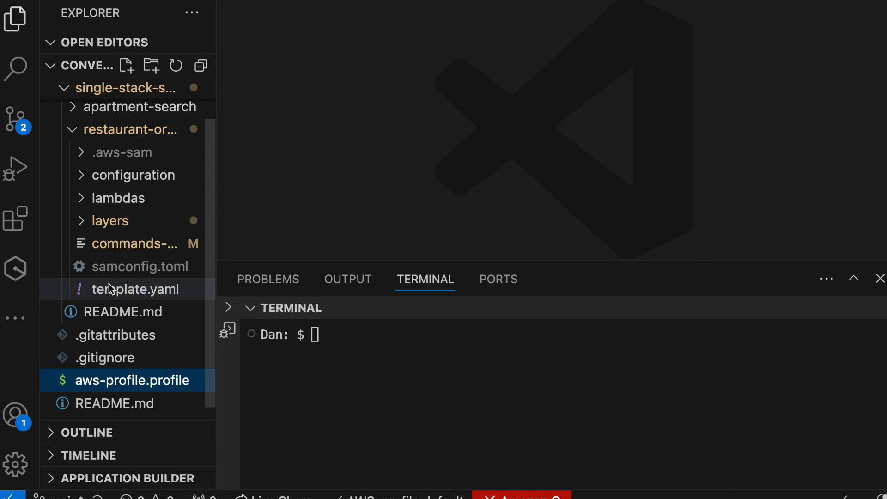
pyautogui.click(132, 243)
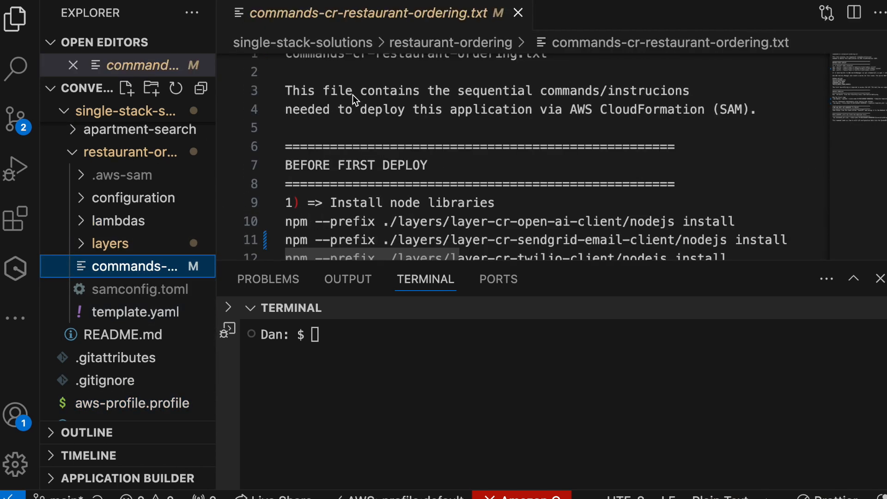
pyautogui.scroll(-3)
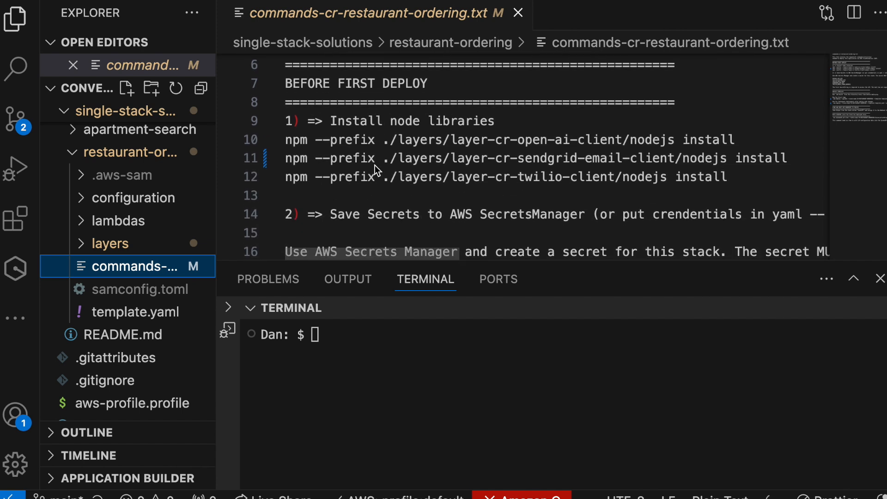
pyautogui.moveTo(634, 140)
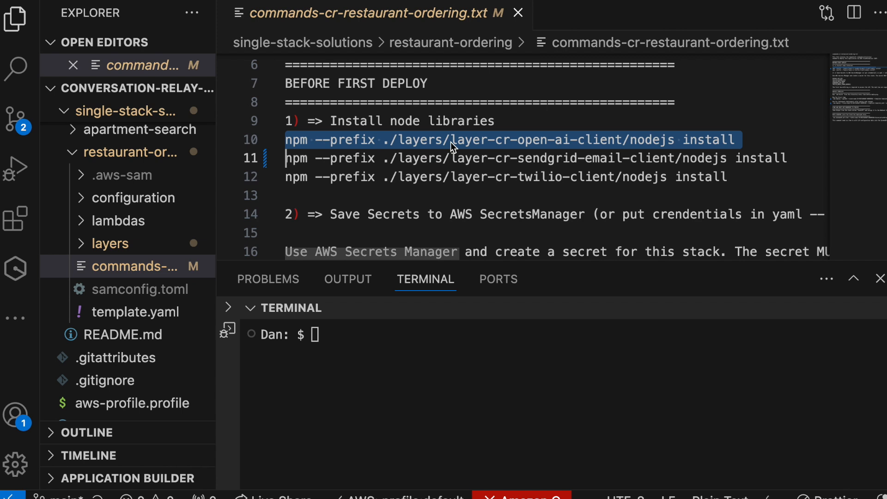
pyautogui.click(373, 362)
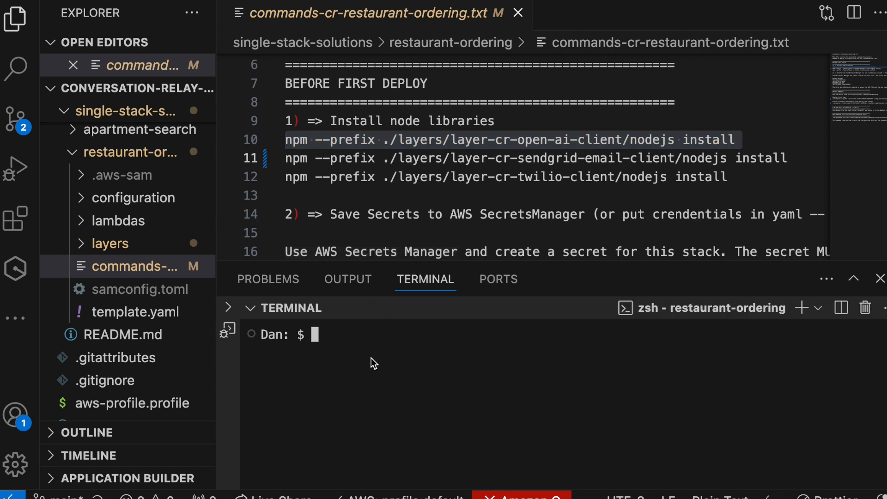
pyautogui.write('pwd')
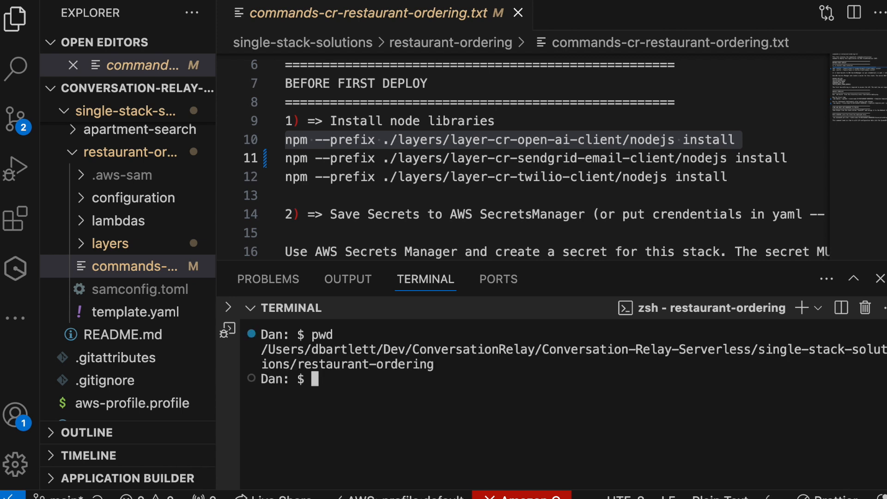
pyautogui.moveTo(486, 374)
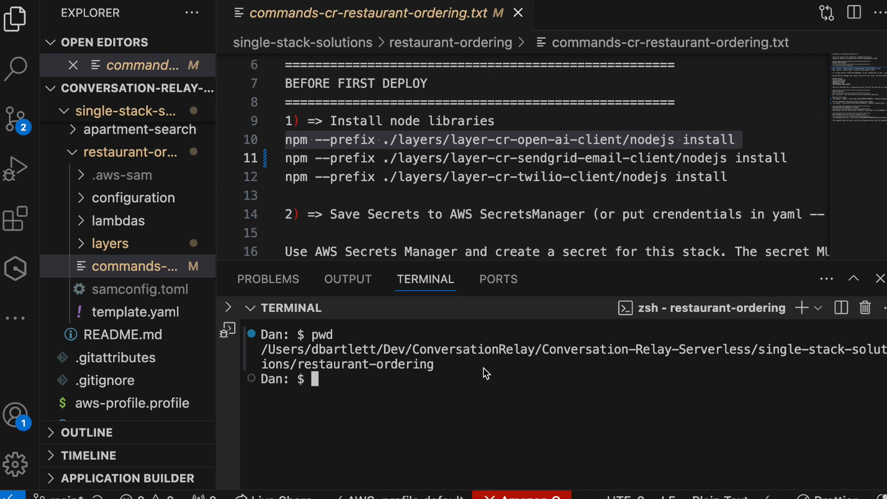
pyautogui.moveTo(757, 351)
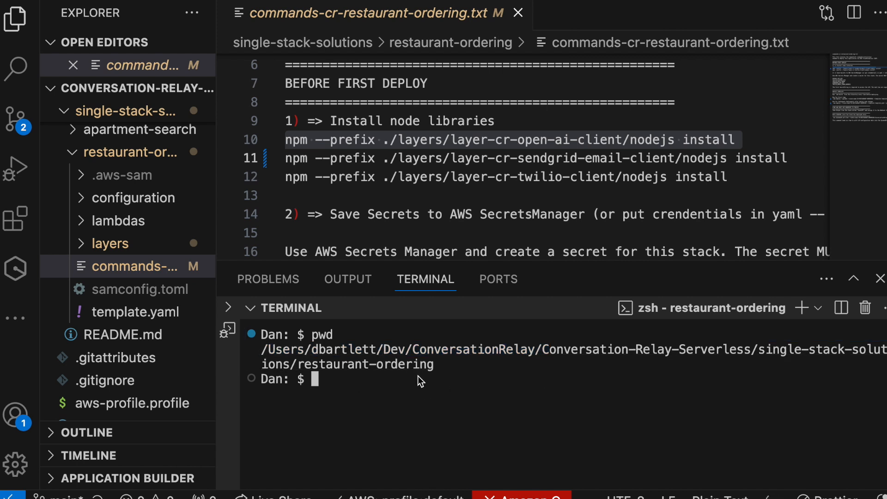
# Step: Install node libraries for the open-ai, sendgrid-email and twilio client layers with npm --prefix
pyautogui.write('npm --prefix ./layers/layer-cr-open-ai-client/nodejs install')
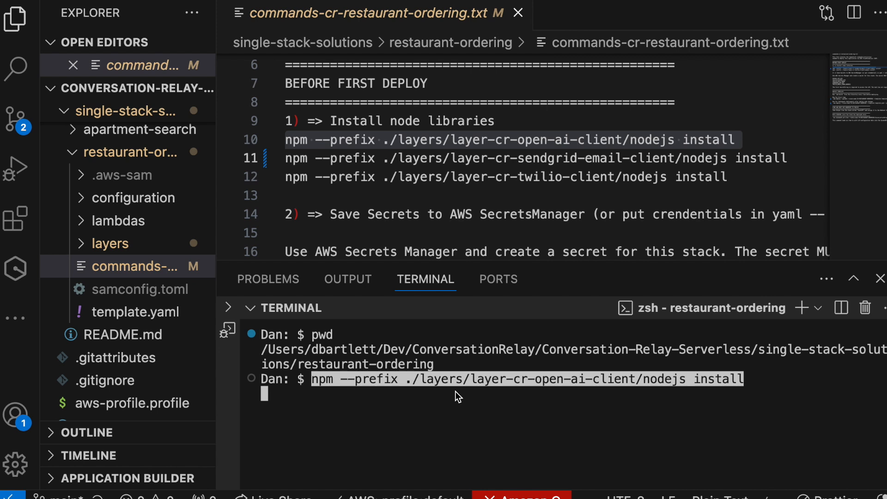
pyautogui.press('Return')
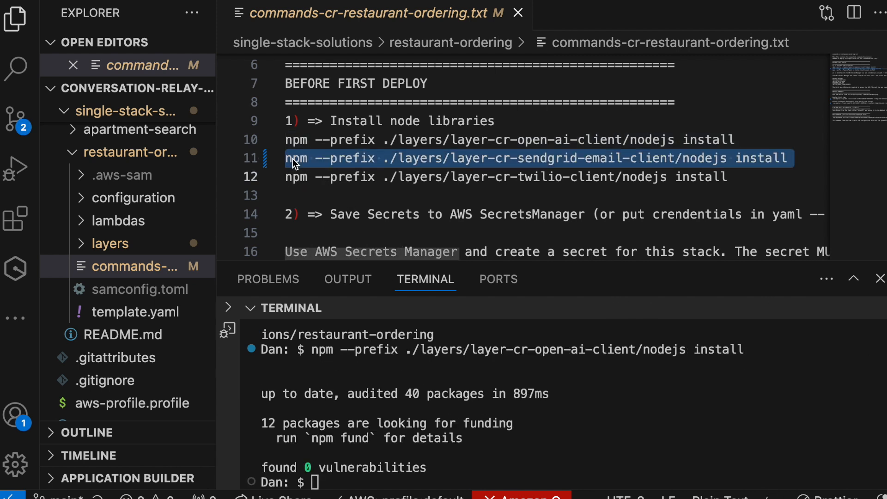
pyautogui.click(384, 481)
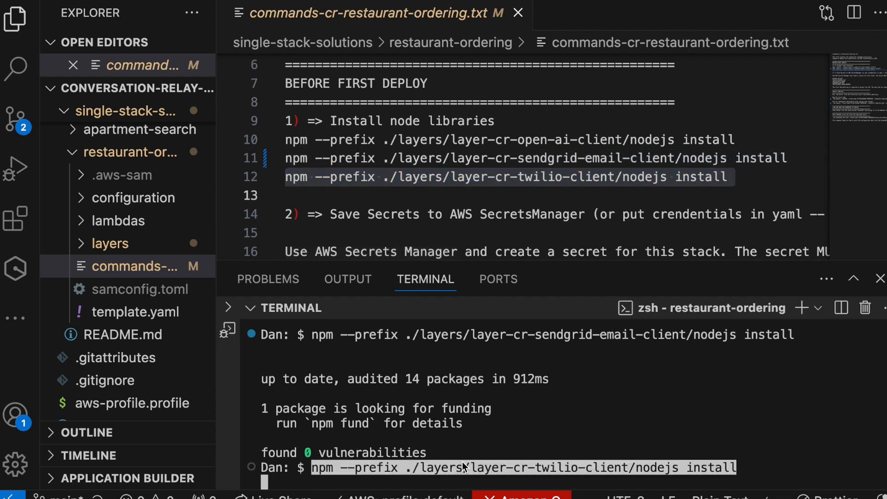
pyautogui.press('Return')
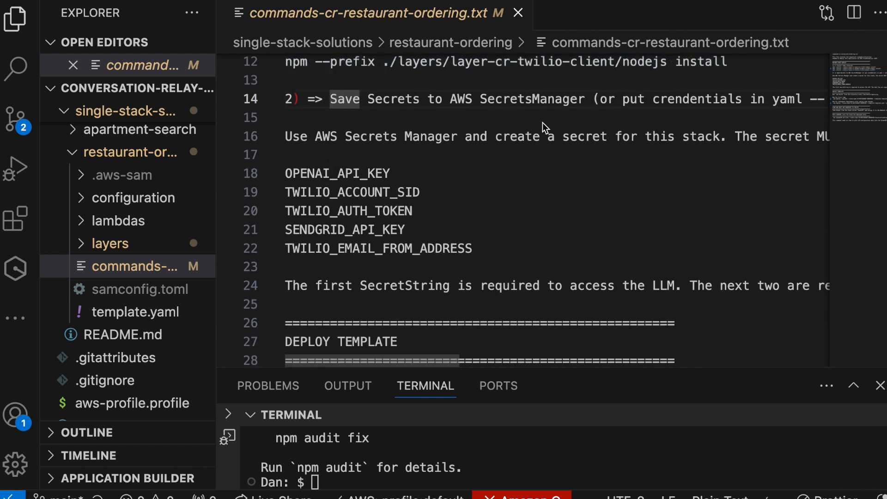
# Step: Review the Secrets Manager instructions in the commands file
pyautogui.doubleClick(352, 193)
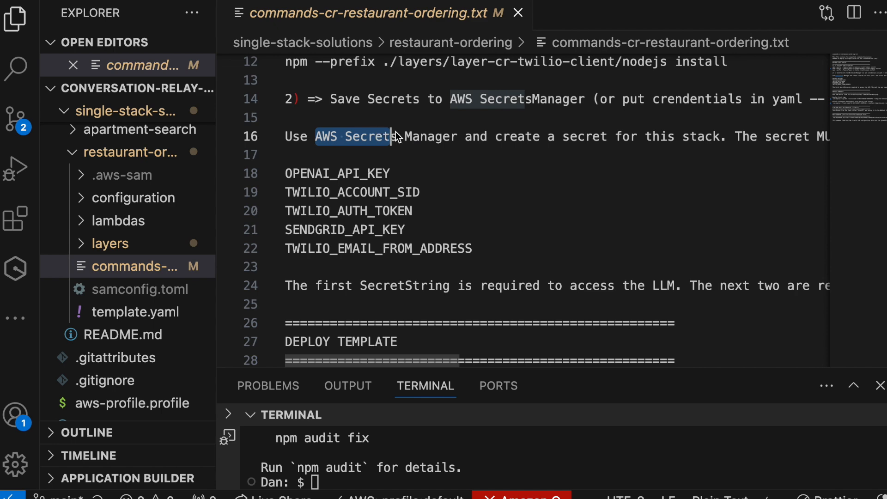
pyautogui.doubleClick(424, 137)
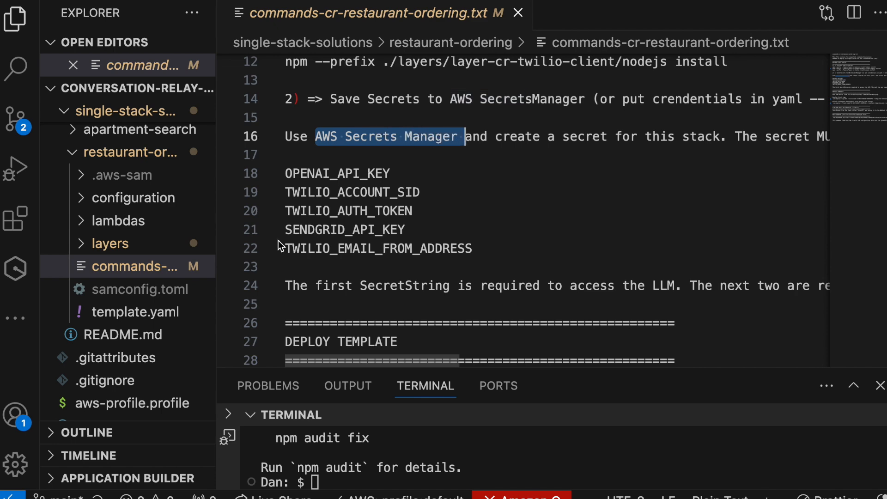
pyautogui.click(136, 312)
pyautogui.write('OP')
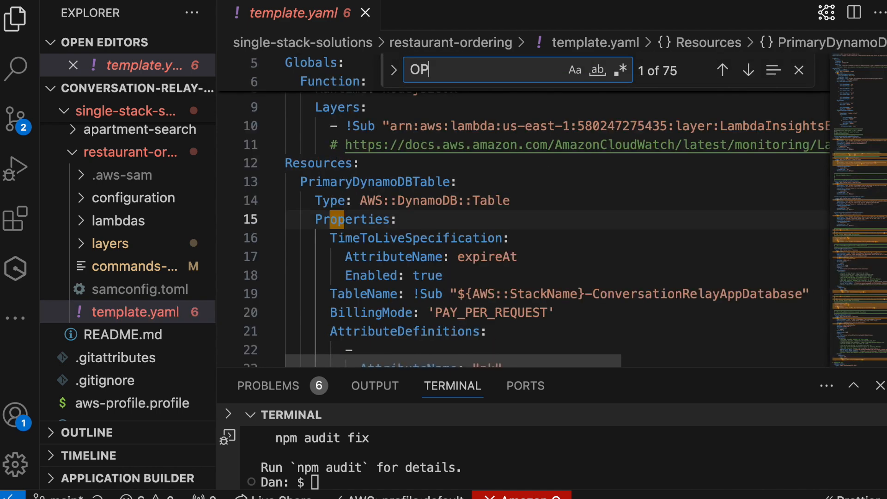
# Step: Hardcode a dummy OPENAI_API_KEY in template.yaml and comment out its secretsmanager lookup
pyautogui.write('ENAI')
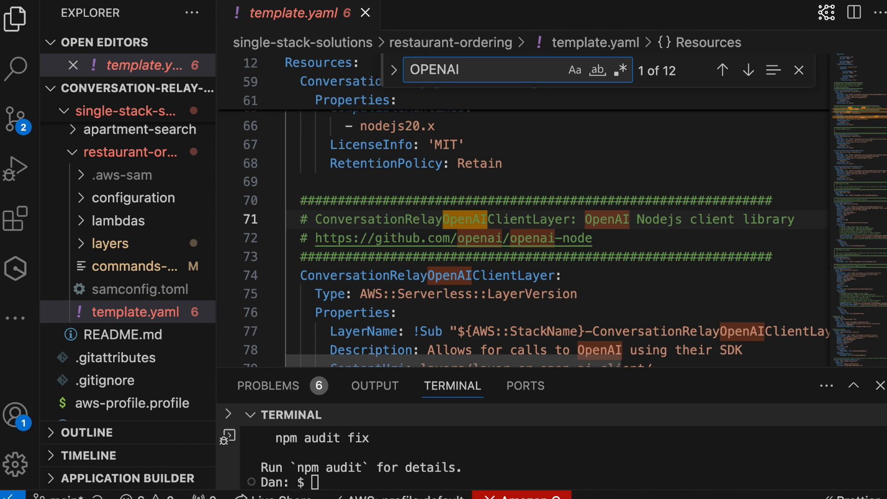
pyautogui.write('_')
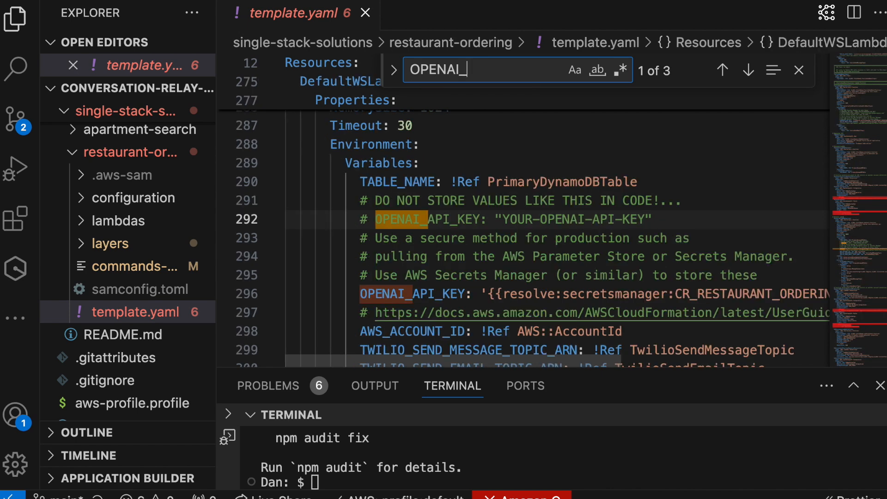
pyautogui.scroll(3)
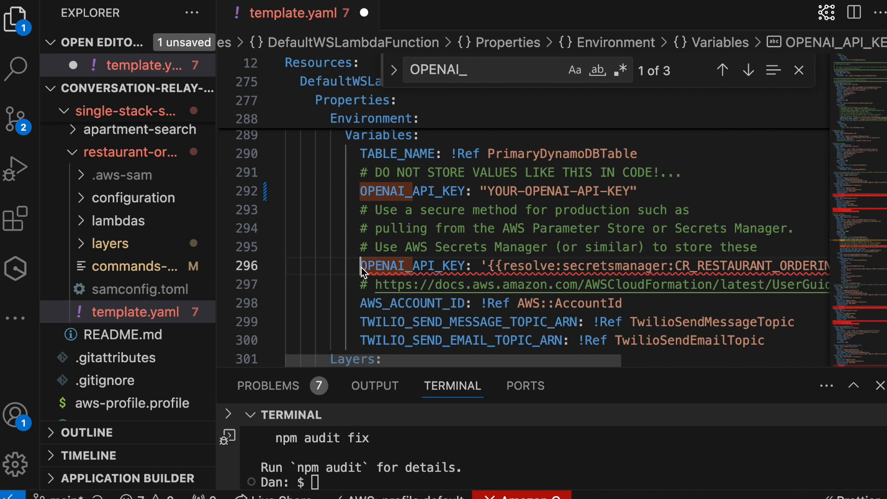
pyautogui.click(747, 70)
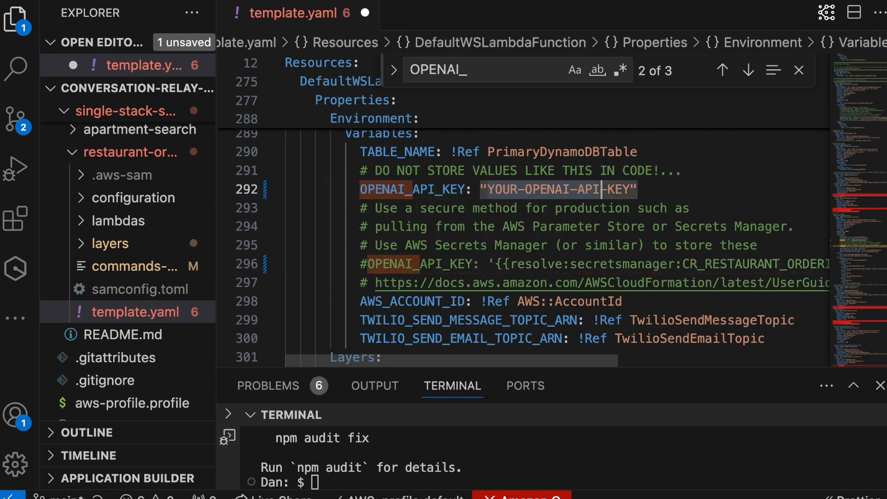
pyautogui.write('dsfsdfdfsfsd"')
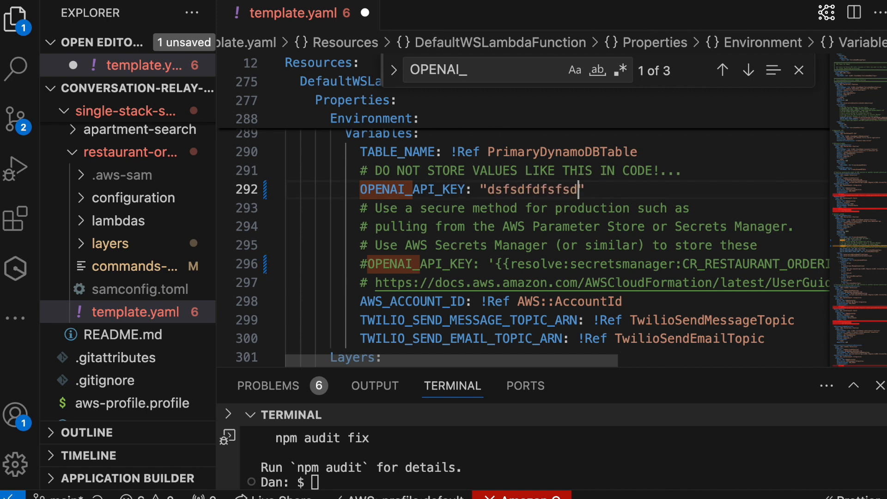
pyautogui.write('sfd')
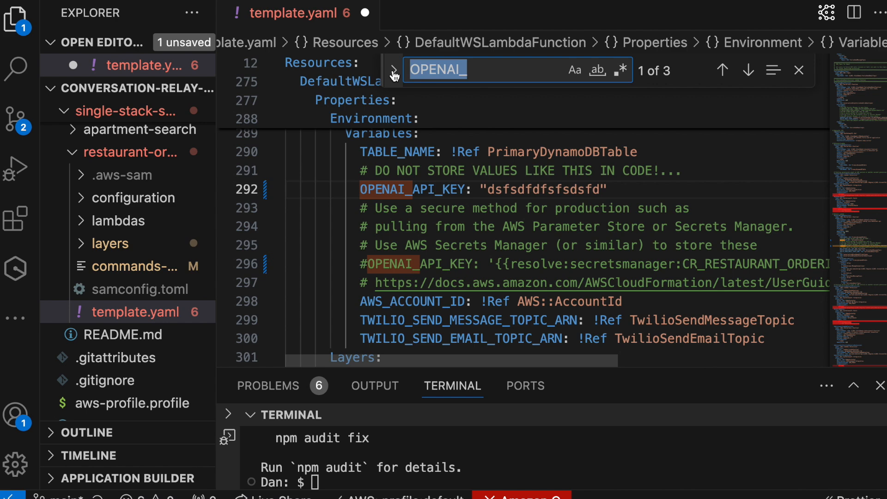
pyautogui.write('TWILIO_A')
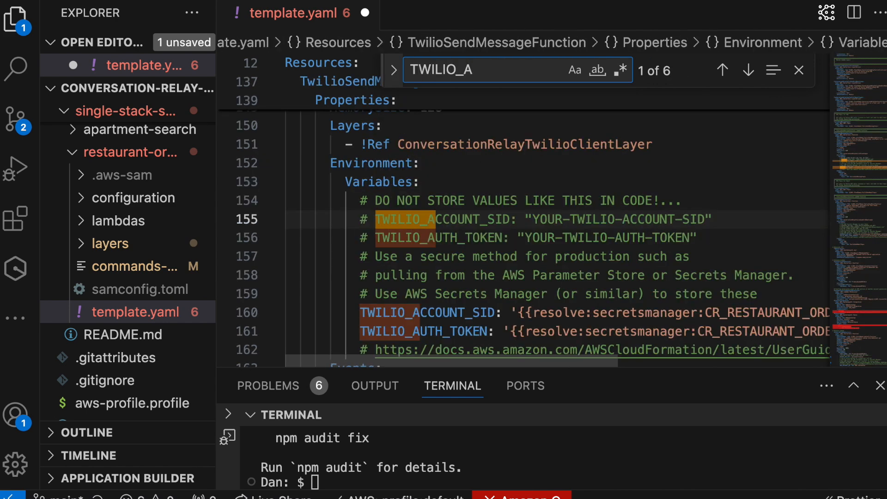
# Step: Hardcode dummy Twilio account SID and auth token and comment out their secretsmanager lookups
pyautogui.scroll(-3)
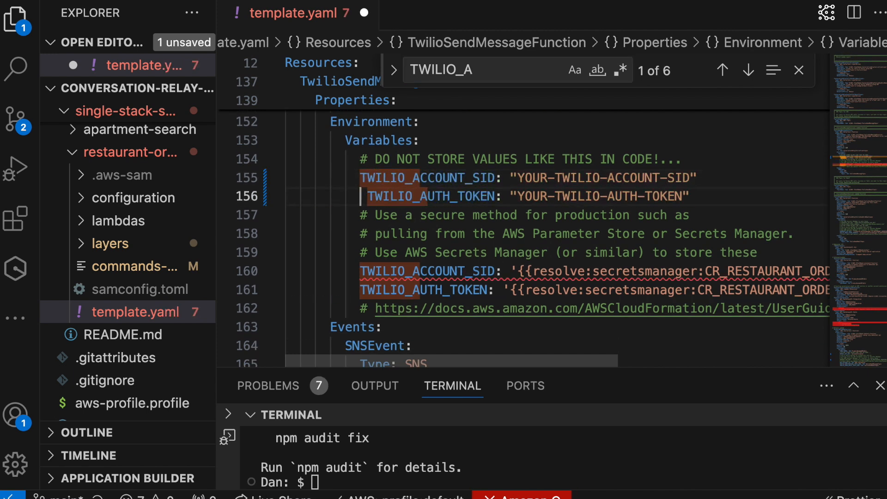
pyautogui.click(747, 70)
pyautogui.write('#')
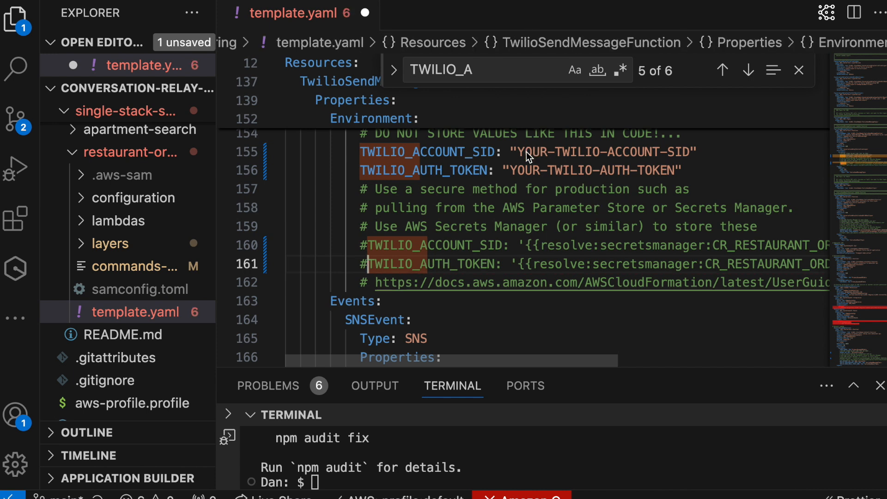
pyautogui.scroll(3)
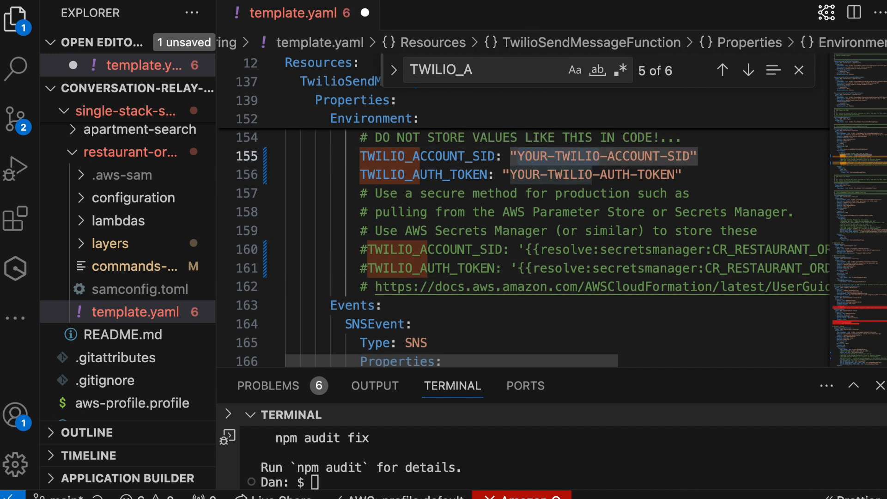
pyautogui.write('dfsdfssdfsd"')
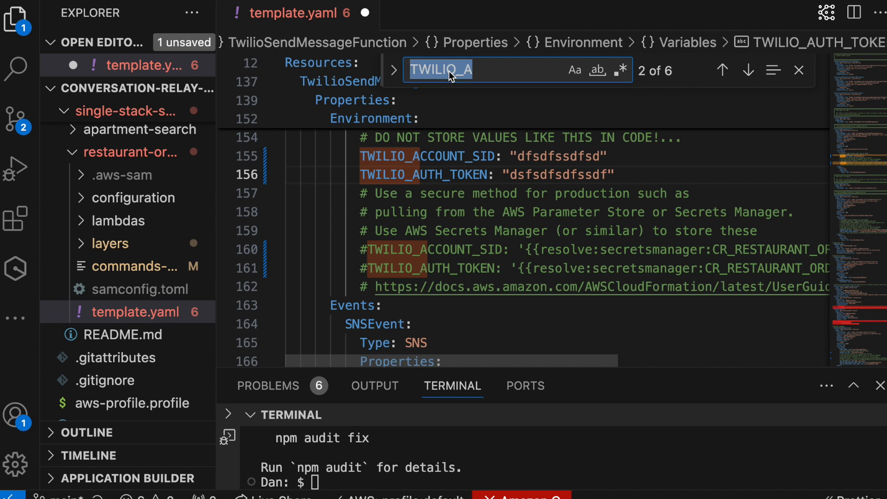
# Step: Make SENDGRID_API_KEY inline with its secretsmanager lookup commented out, then return to the commands file
pyautogui.write('SENDGRID')
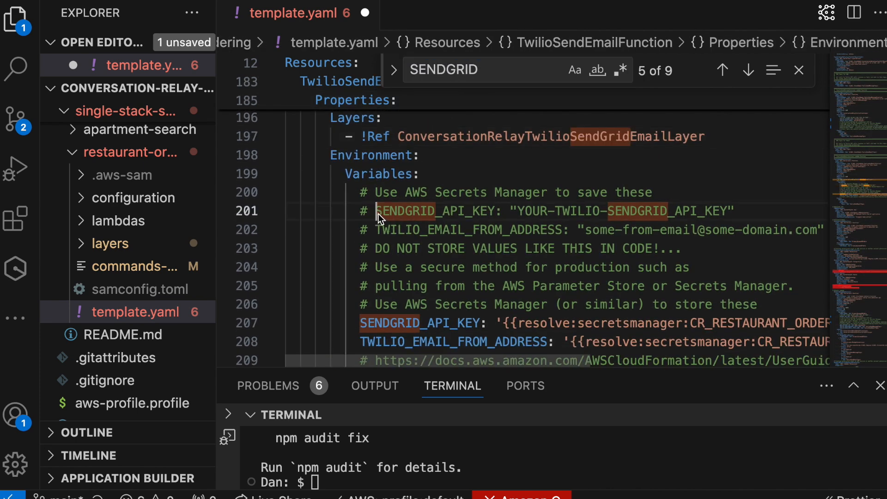
pyautogui.click(748, 70)
pyautogui.write('#')
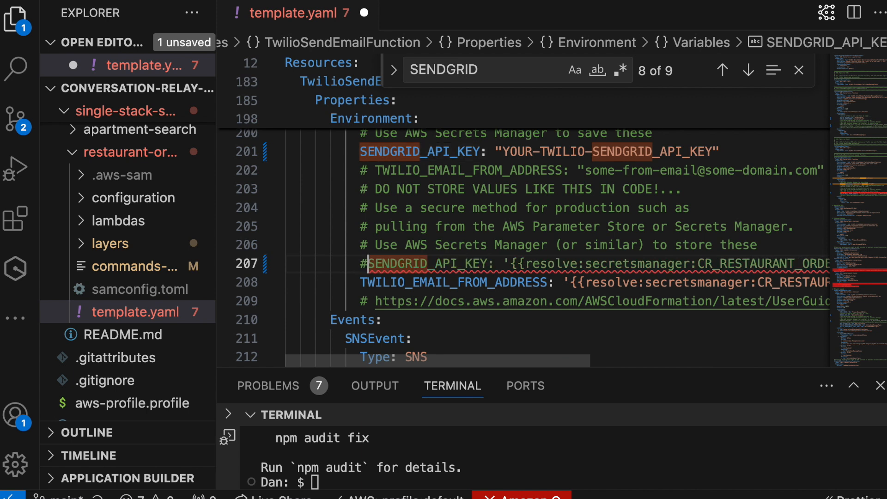
pyautogui.click(515, 152)
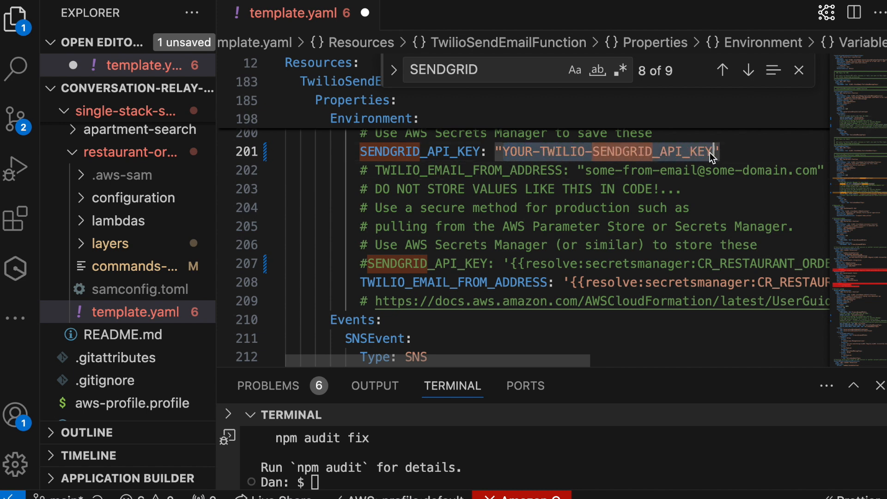
pyautogui.click(132, 267)
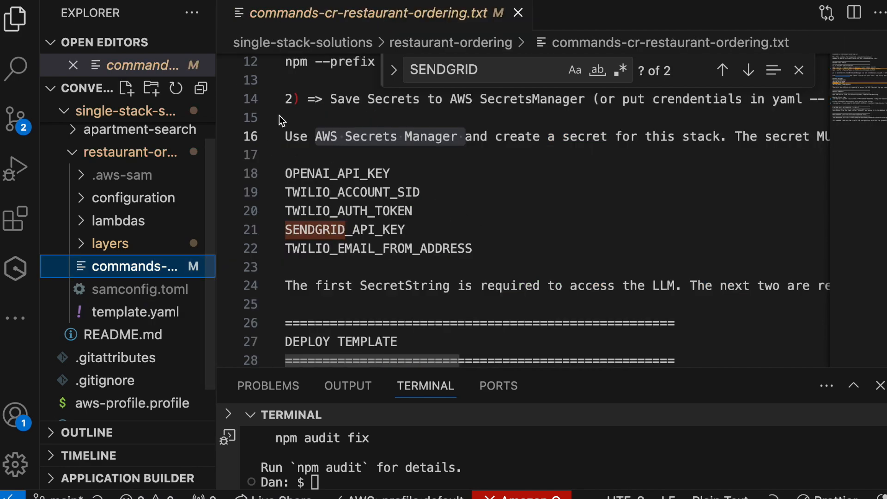
# Step: Run sam build and wait for Build Succeeded
pyautogui.scroll(-3)
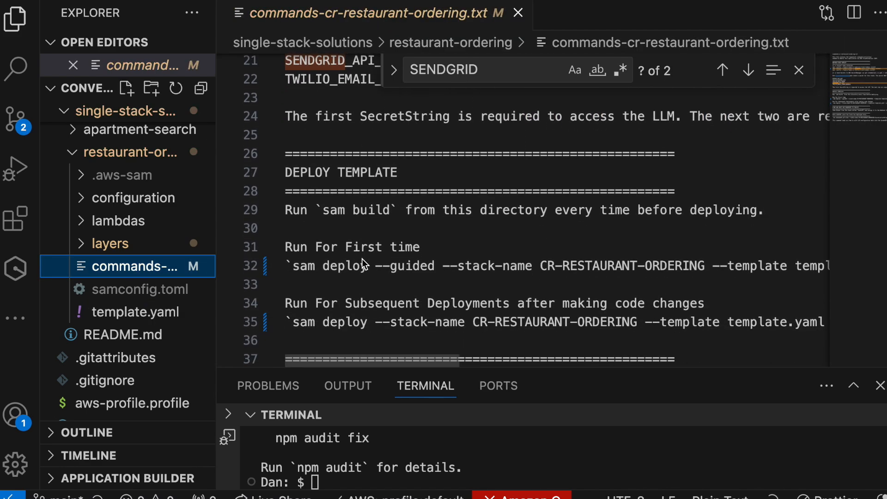
pyautogui.scroll(-3)
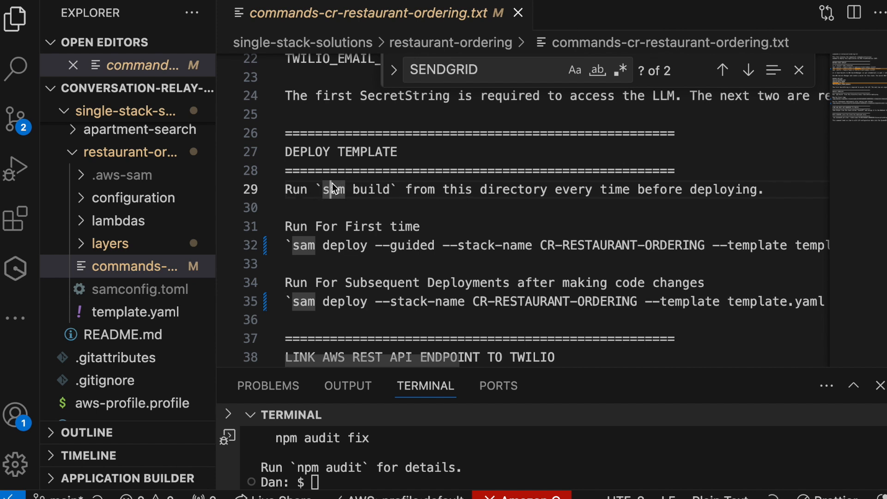
pyautogui.doubleClick(332, 189)
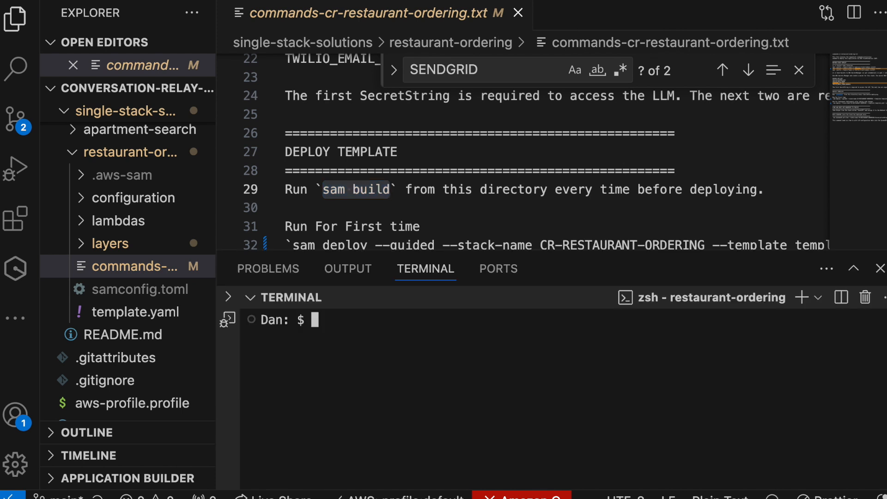
pyautogui.write('sam build')
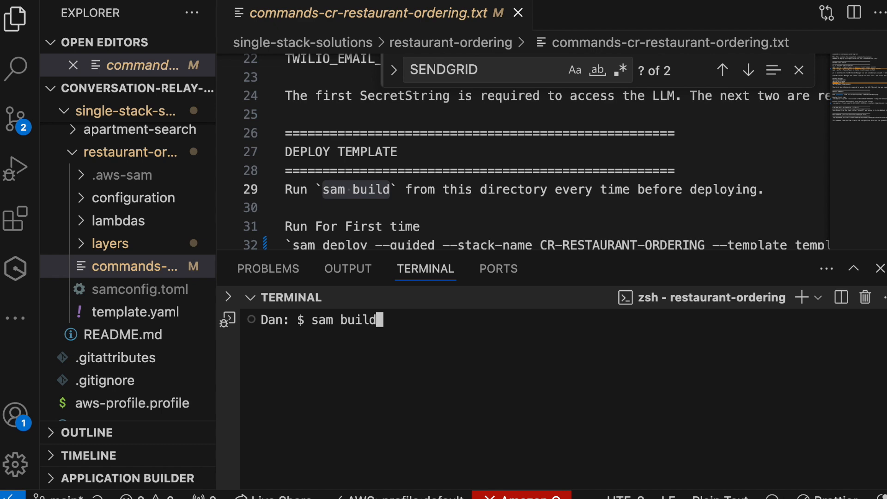
pyautogui.press('Return')
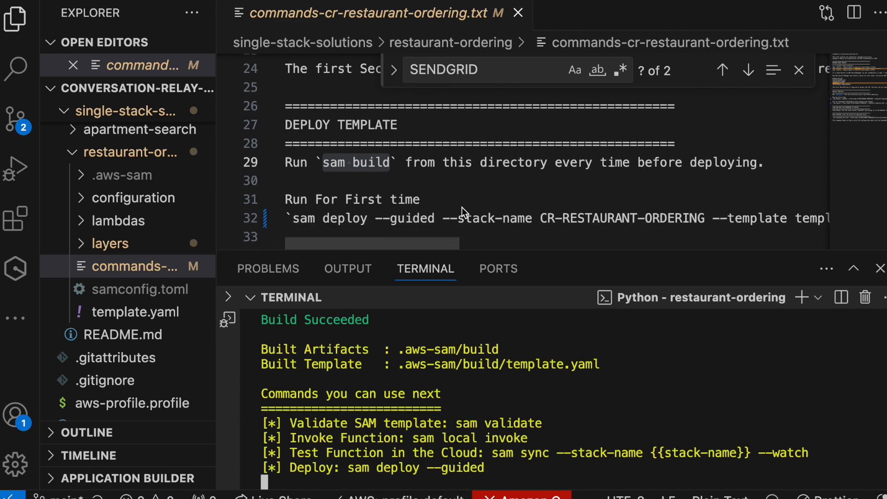
pyautogui.scroll(-3)
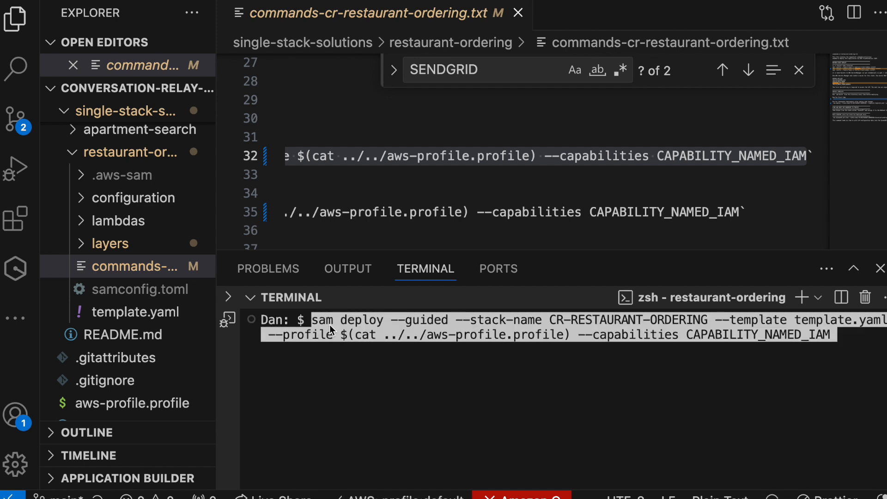
pyautogui.moveTo(563, 323)
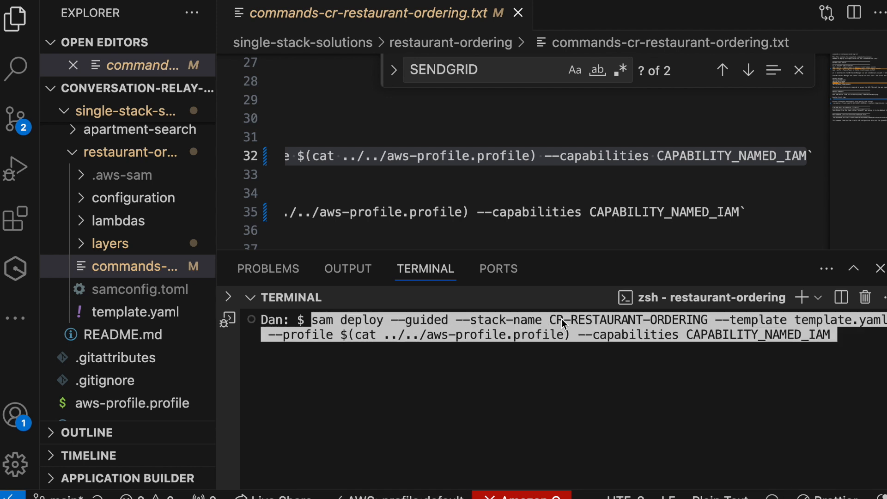
pyautogui.moveTo(557, 325)
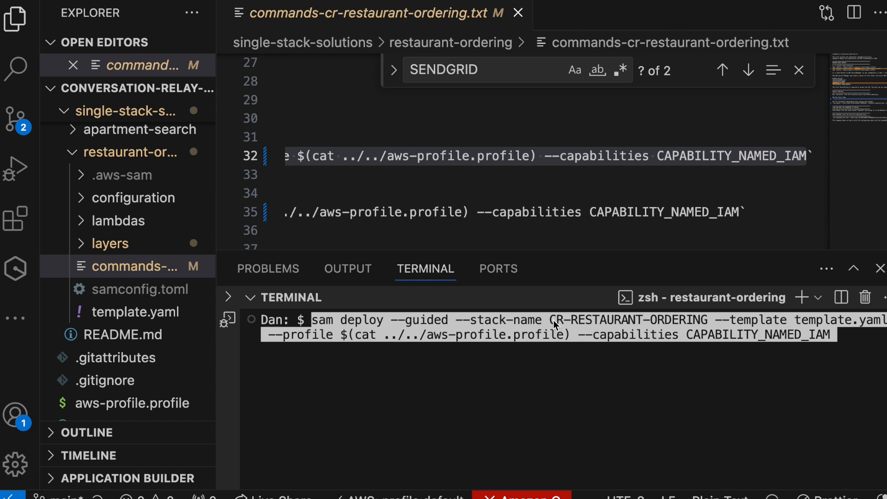
pyautogui.moveTo(345, 328)
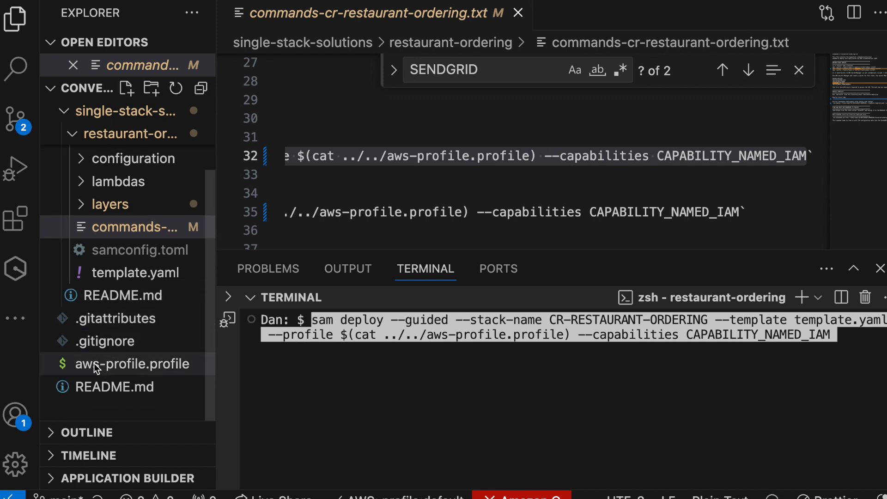
pyautogui.moveTo(408, 388)
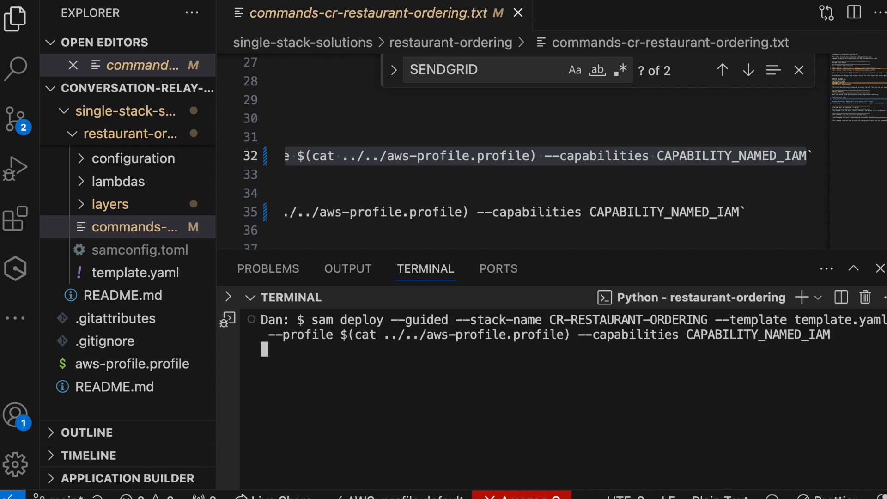
# Step: Run sam deploy --guided, accepting the default stack name, us-east-1, y for CallSetupFunction auth and samconfig.toml
pyautogui.press('Return')
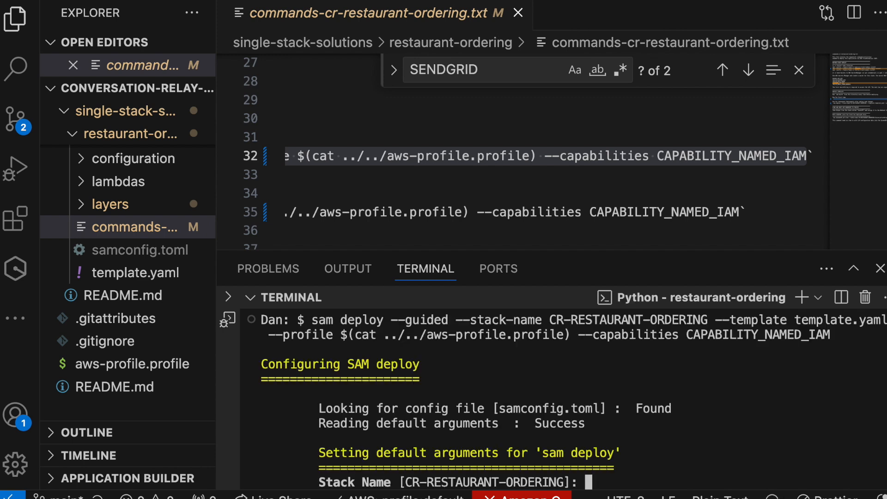
pyautogui.moveTo(397, 490)
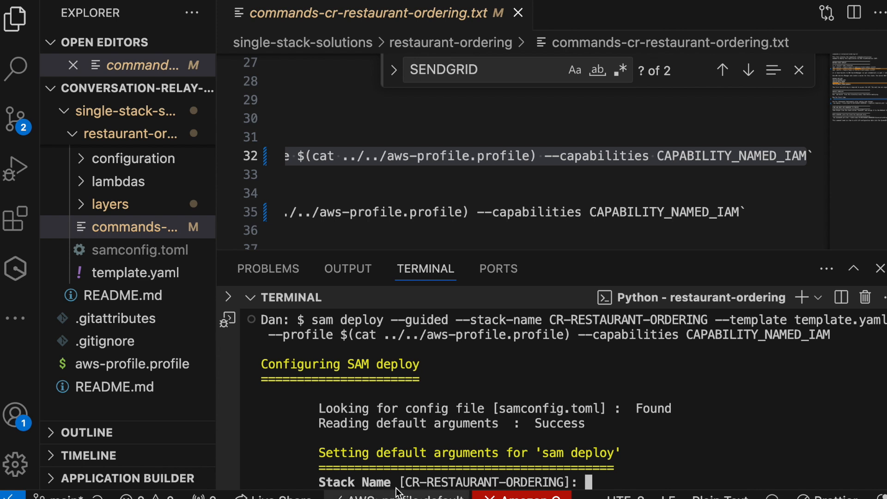
pyautogui.moveTo(655, 463)
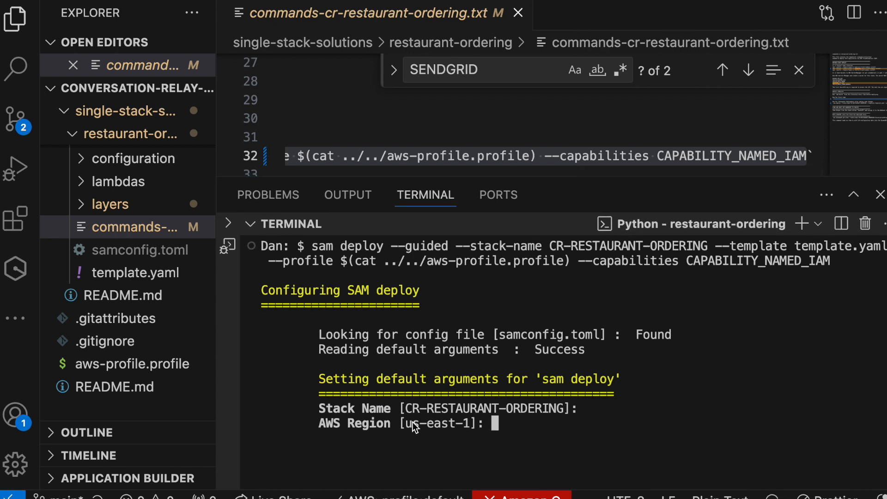
pyautogui.doubleClick(434, 423)
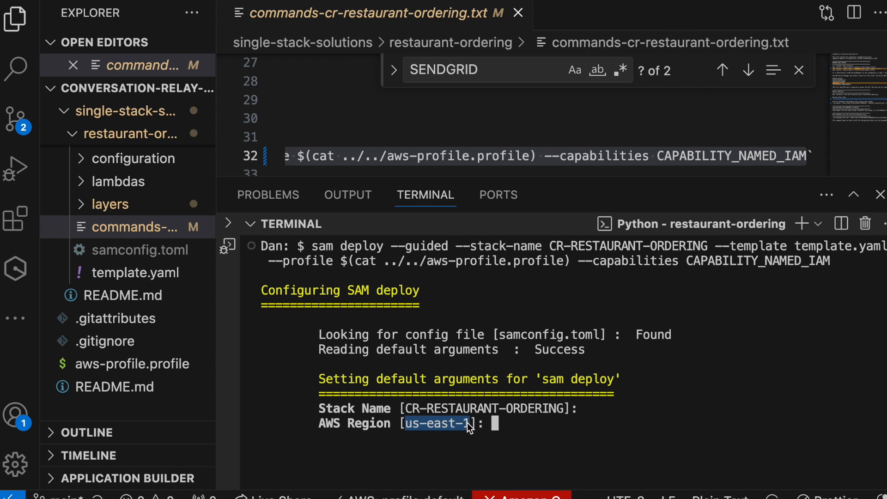
pyautogui.press('Return')
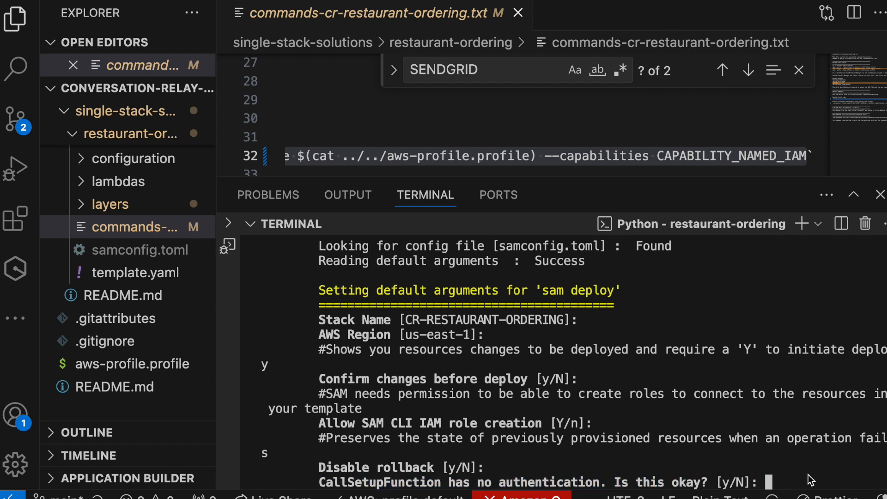
pyautogui.write('y')
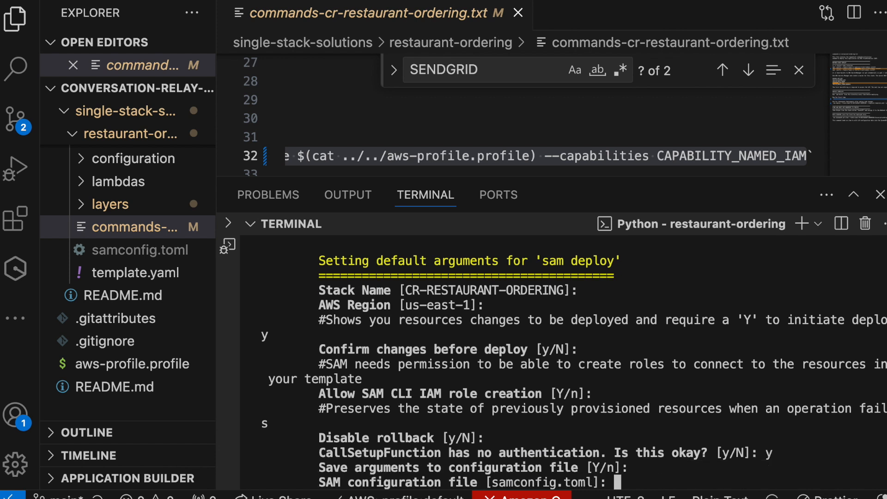
pyautogui.press('Return')
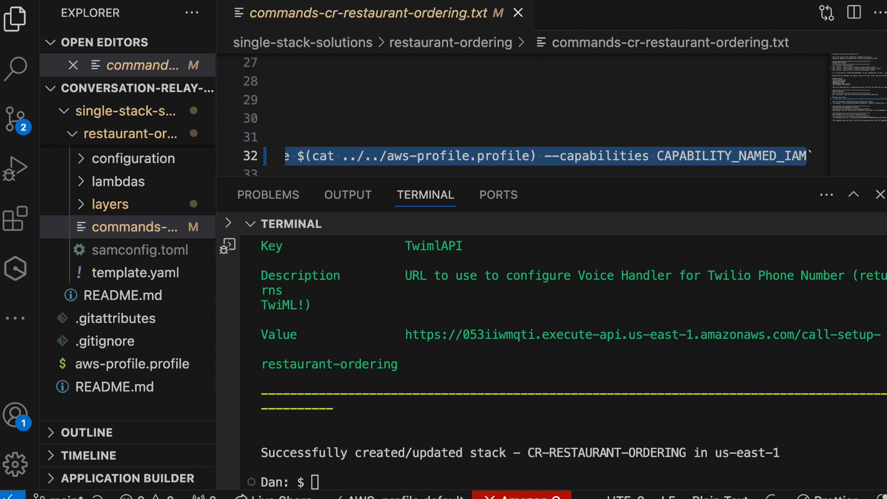
pyautogui.moveTo(634, 158)
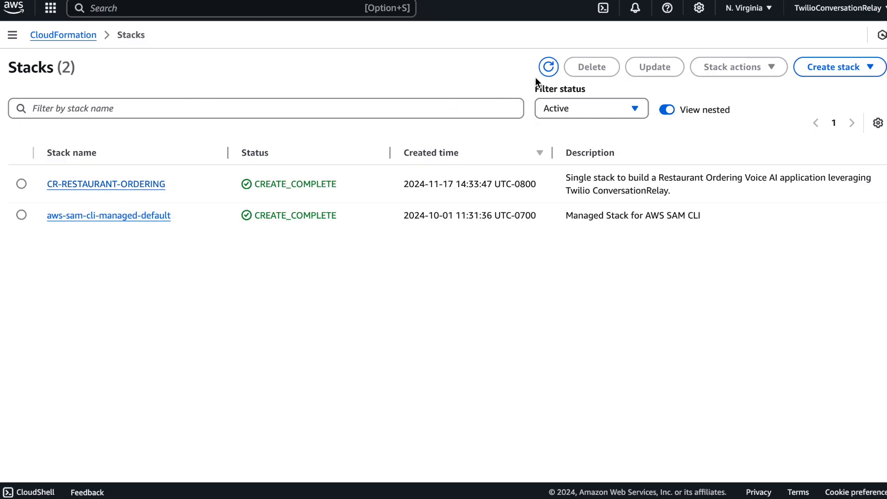
pyautogui.moveTo(164, 170)
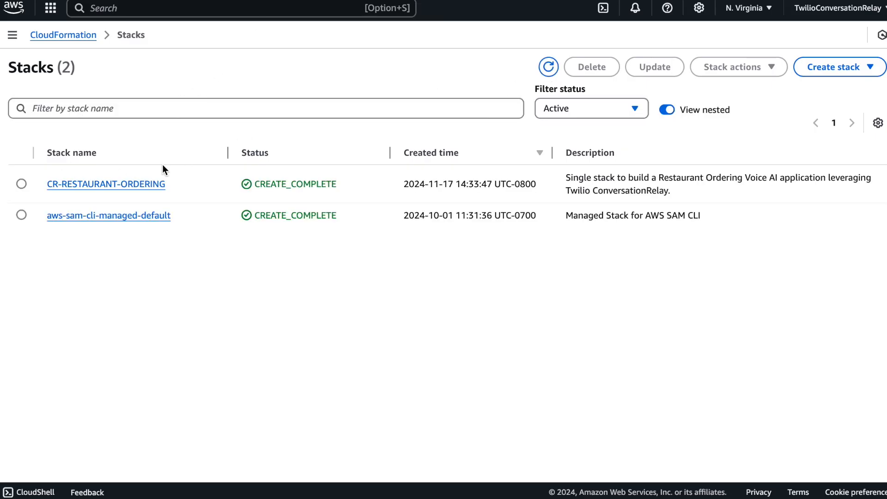
# Step: Review the CR-RESTAURANT-ORDERING stack's list of created resources
pyautogui.click(105, 183)
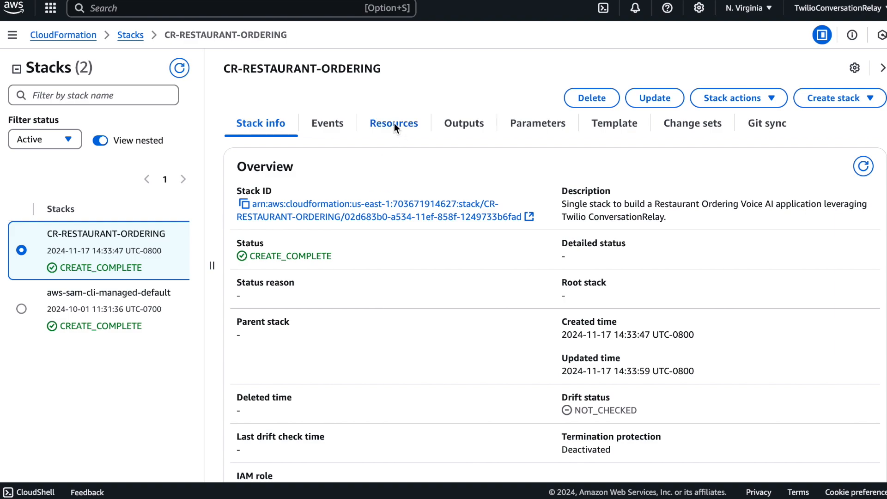
pyautogui.click(394, 123)
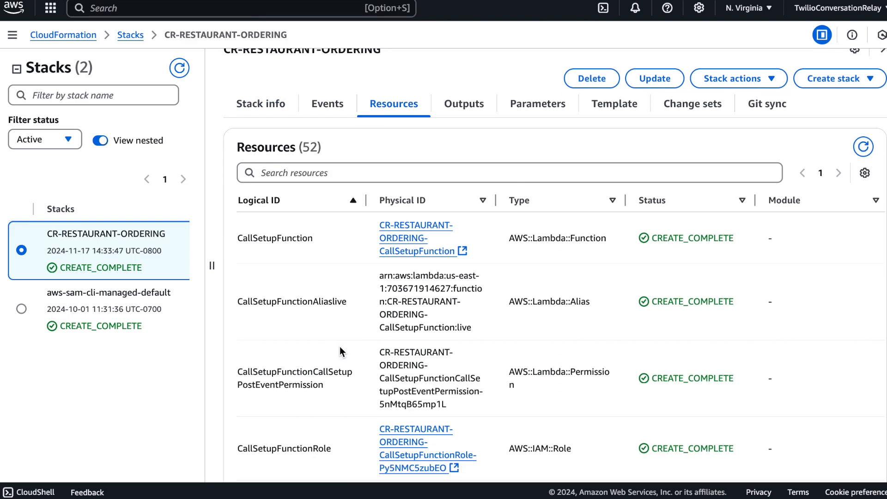
pyautogui.scroll(-3)
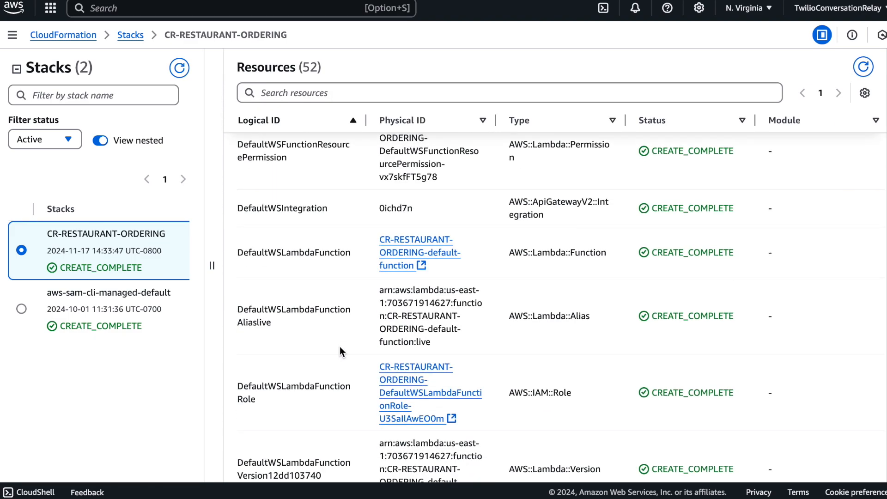
pyautogui.scroll(3)
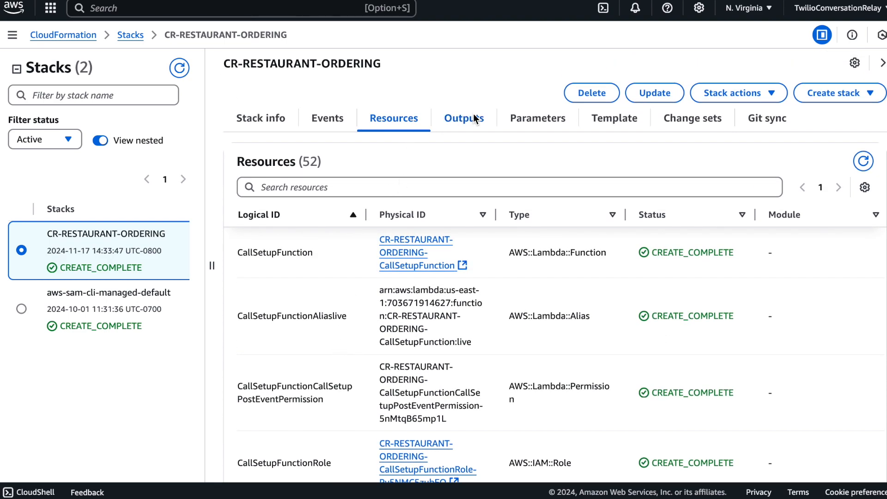
# Step: Copy the TwimlAPI endpoint URL from the stack's outputs
pyautogui.click(464, 117)
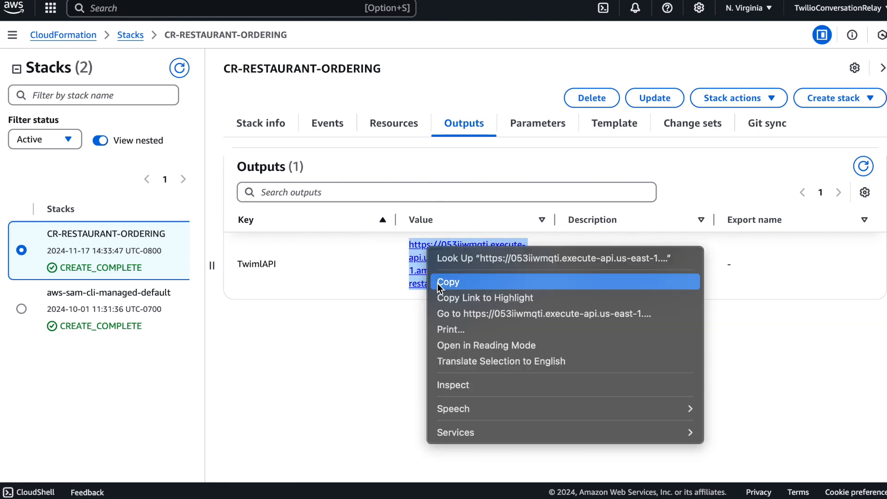
pyautogui.click(447, 282)
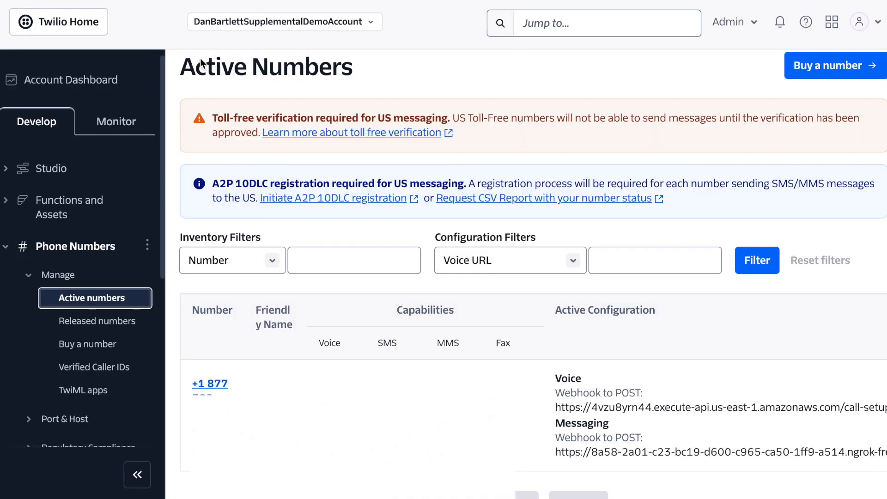
# Step: Paste the TwimlAPI URL into the number's incoming-call webhook and save the configuration
pyautogui.doubleClick(266, 66)
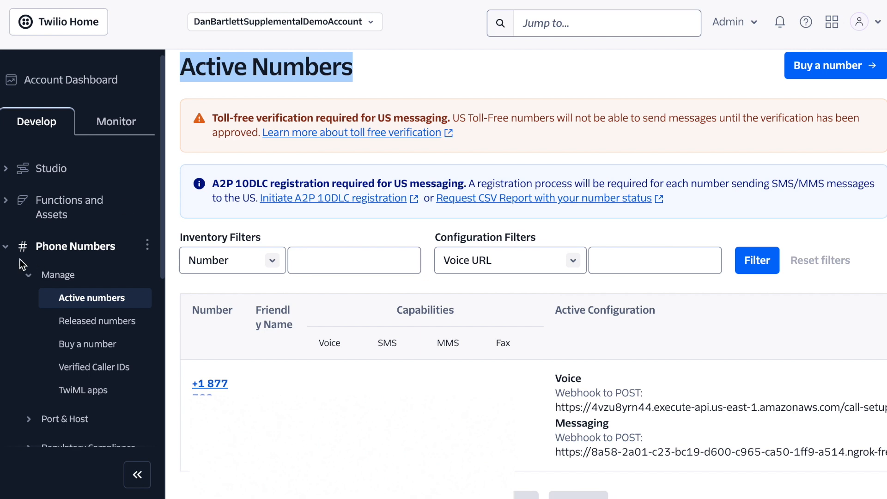
pyautogui.moveTo(91, 299)
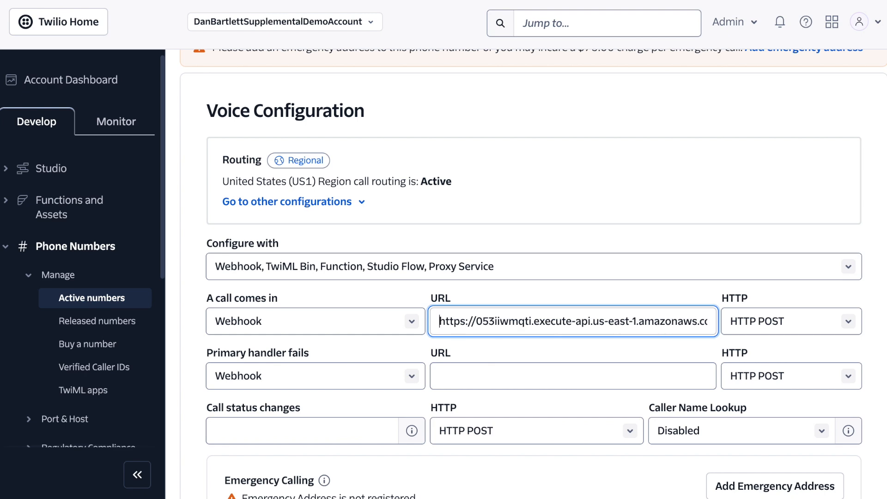
pyautogui.scroll(-3)
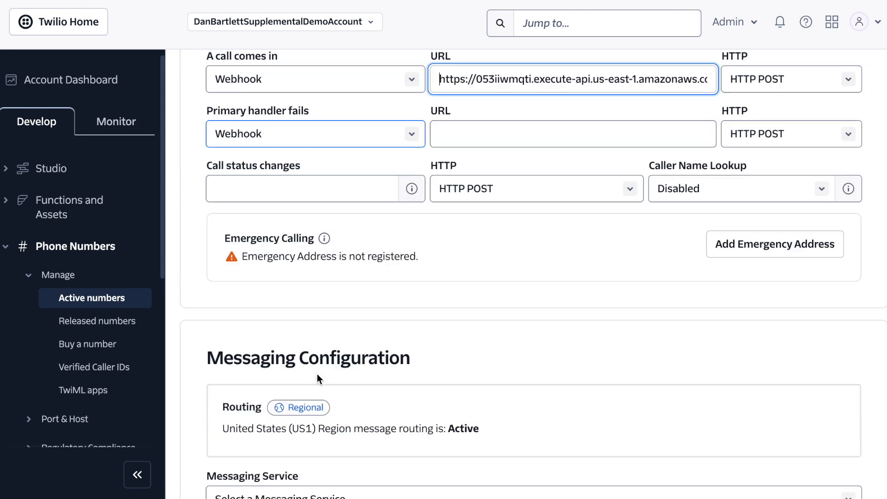
pyautogui.scroll(-3)
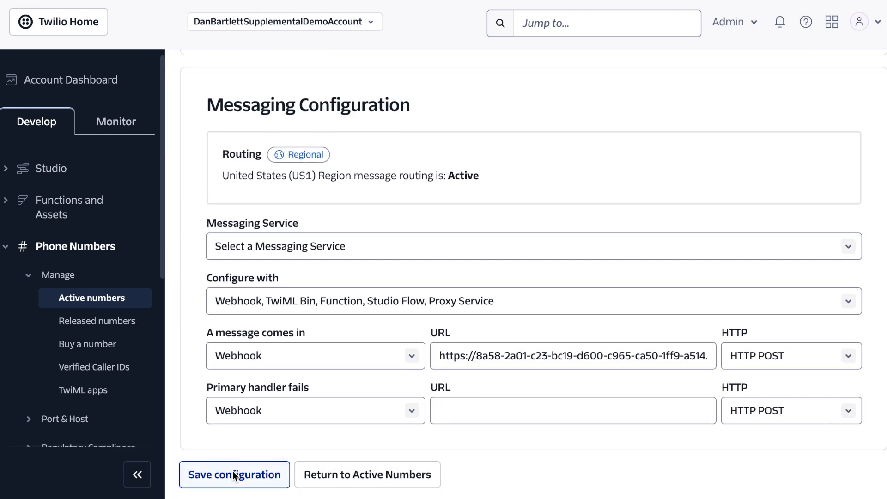
pyautogui.click(234, 474)
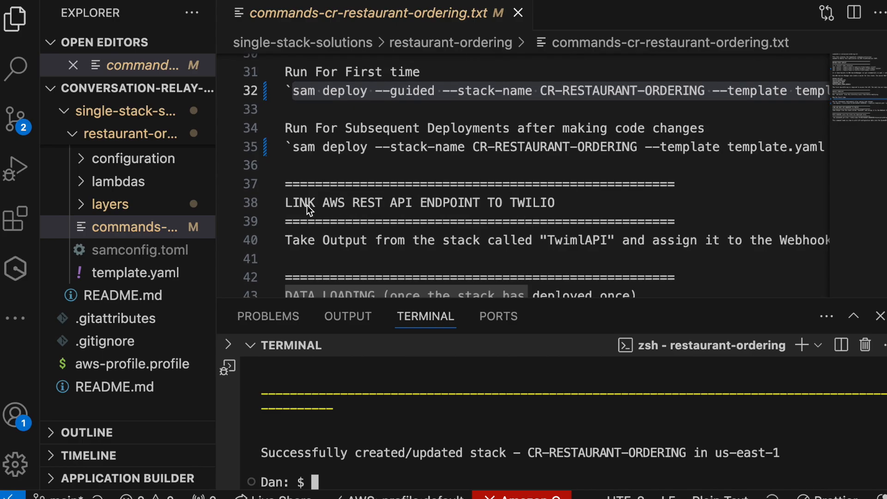
# Step: Put the aws dynamodb put-item data-loading command into the terminal
pyautogui.scroll(-3)
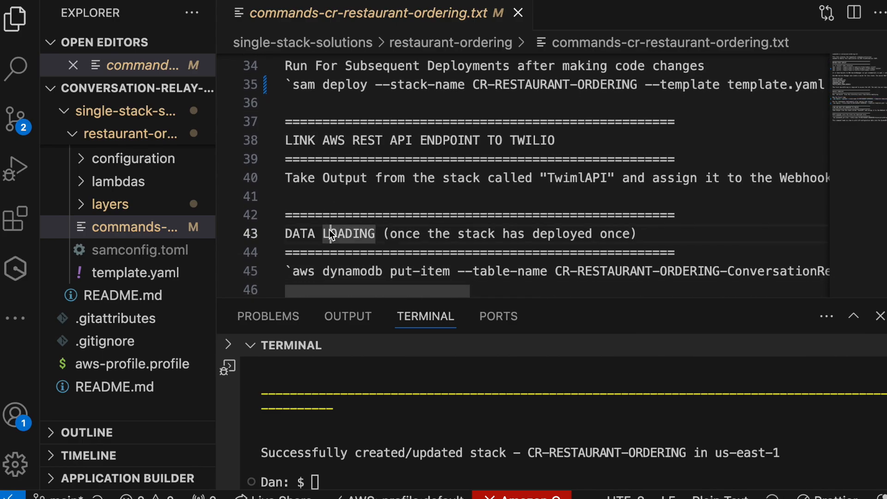
pyautogui.scroll(-3)
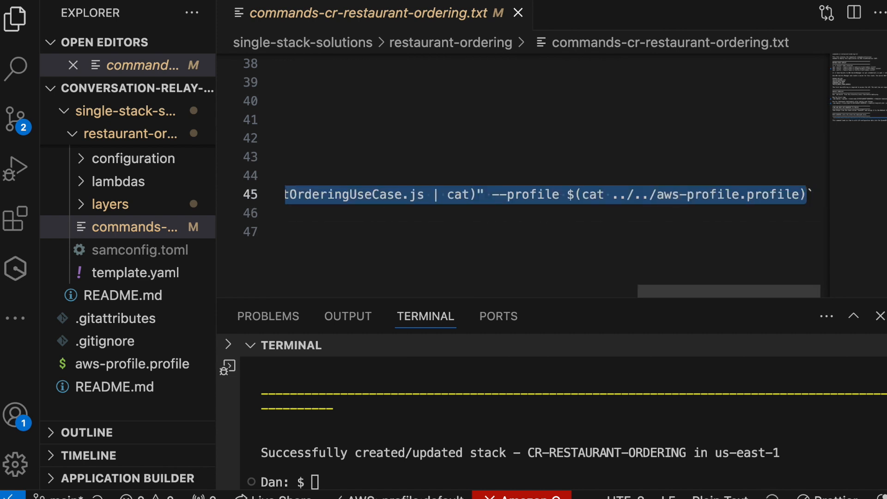
pyautogui.click(371, 440)
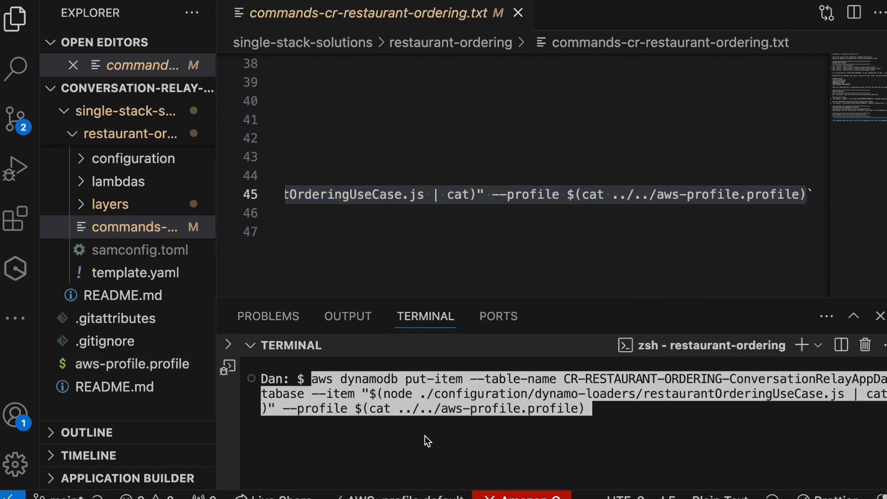
pyautogui.moveTo(560, 381)
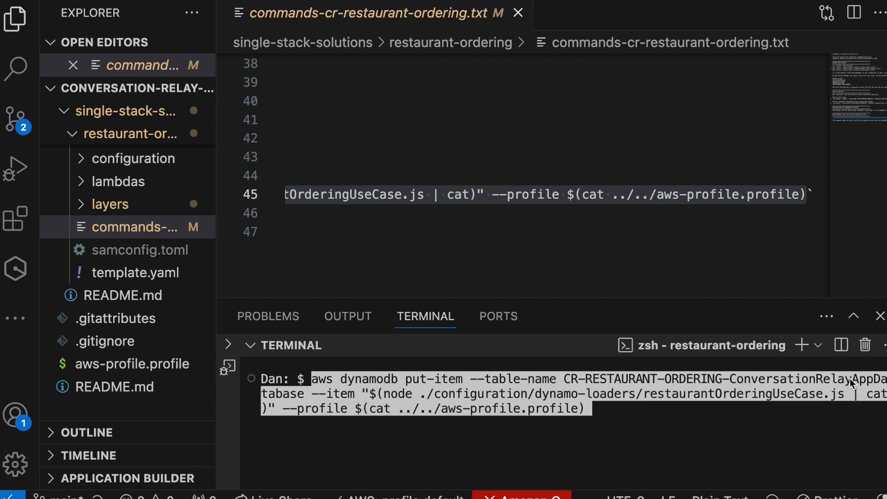
pyautogui.moveTo(83, 165)
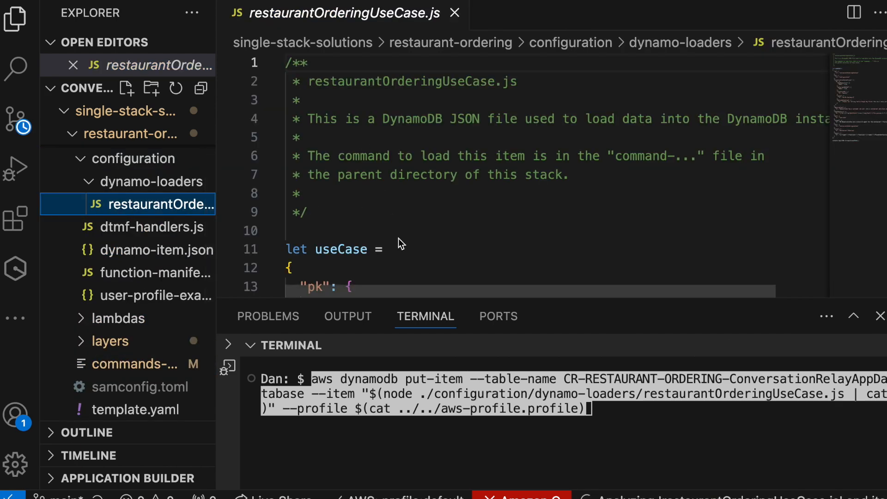
# Step: Close restaurantOrderingUseCase.js and run the put-item command loading the use-case item
pyautogui.scroll(-3)
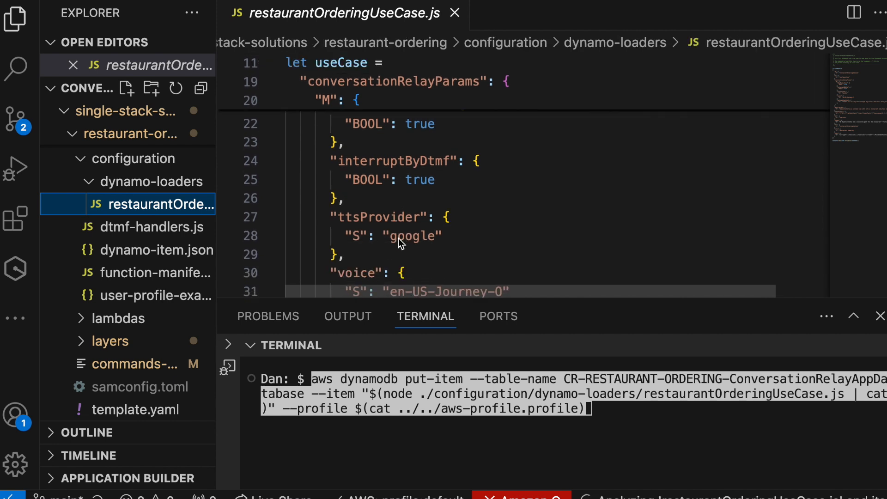
pyautogui.scroll(3)
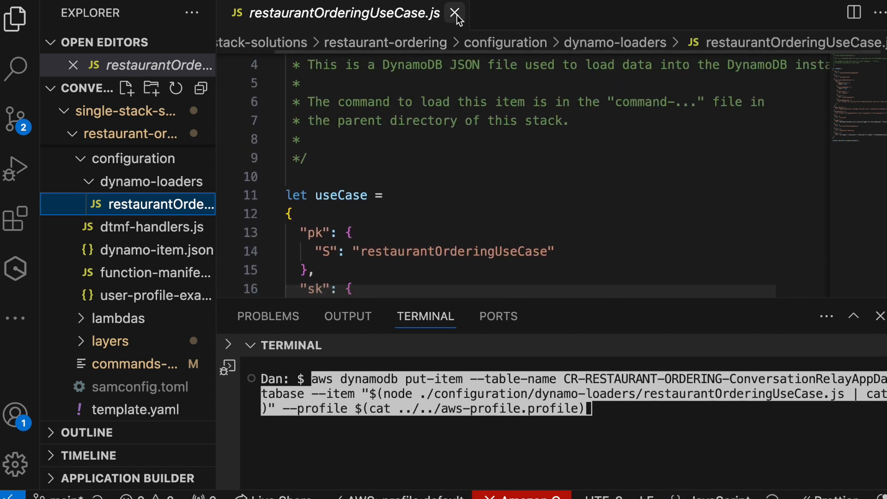
pyautogui.click(455, 13)
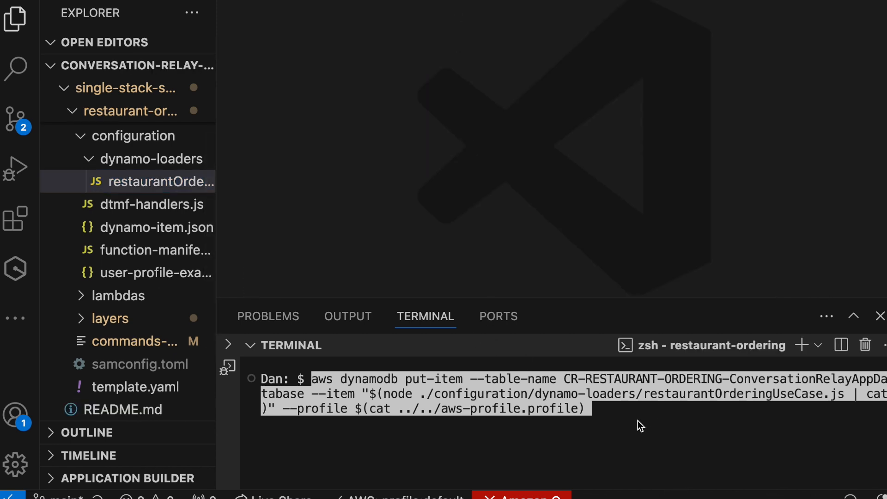
pyautogui.press('Return')
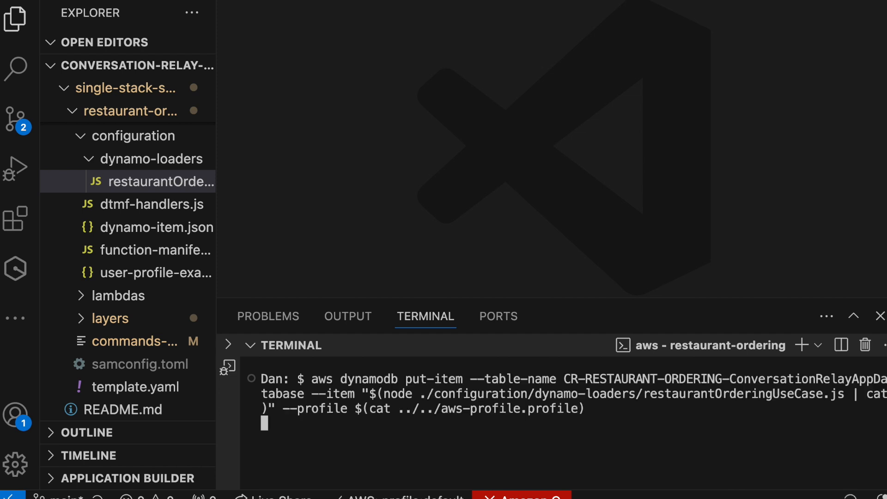
pyautogui.press('Return')
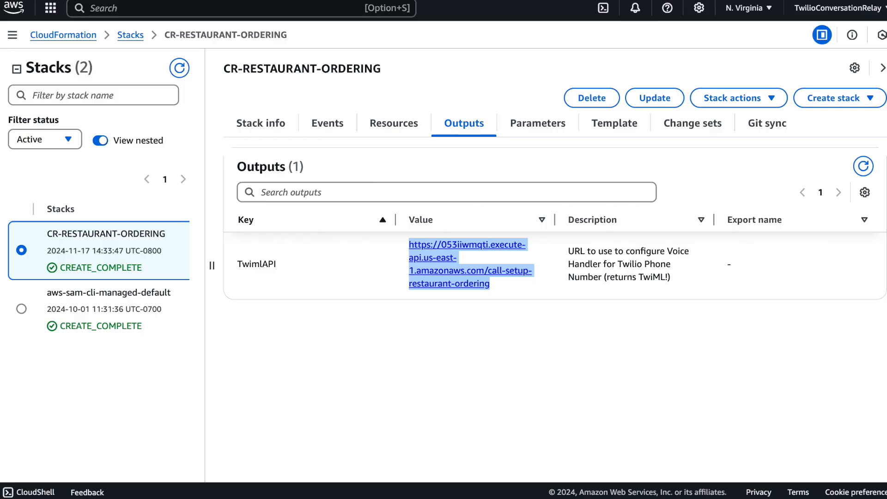
# Step: Find the DynamoDB service via the AWS search bar and list its tables
pyautogui.click(50, 8)
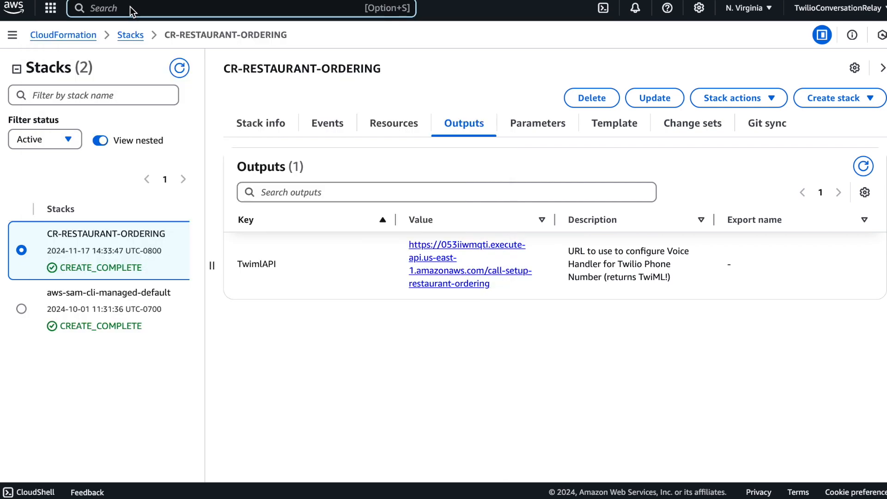
pyautogui.write('dynamoDB')
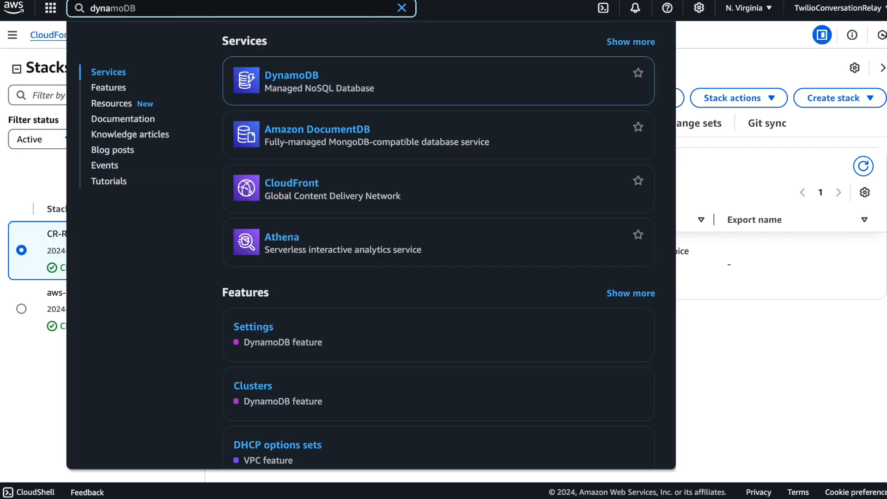
pyautogui.moveTo(306, 99)
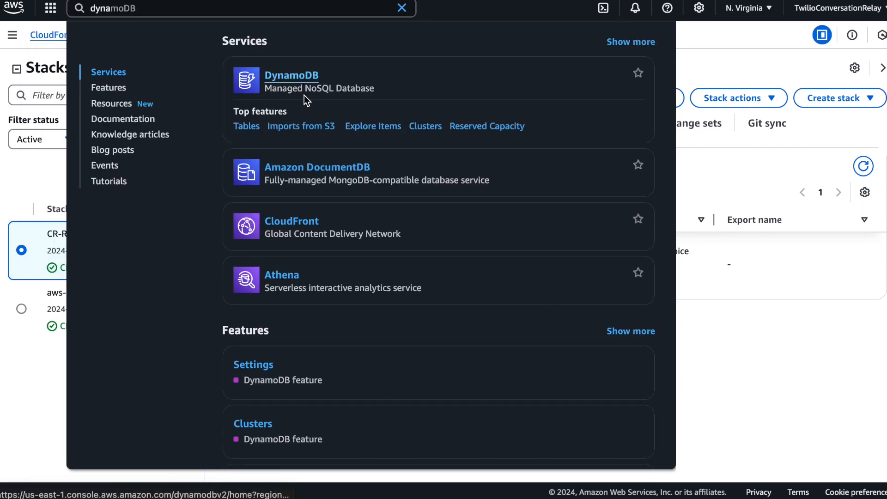
pyautogui.click(291, 75)
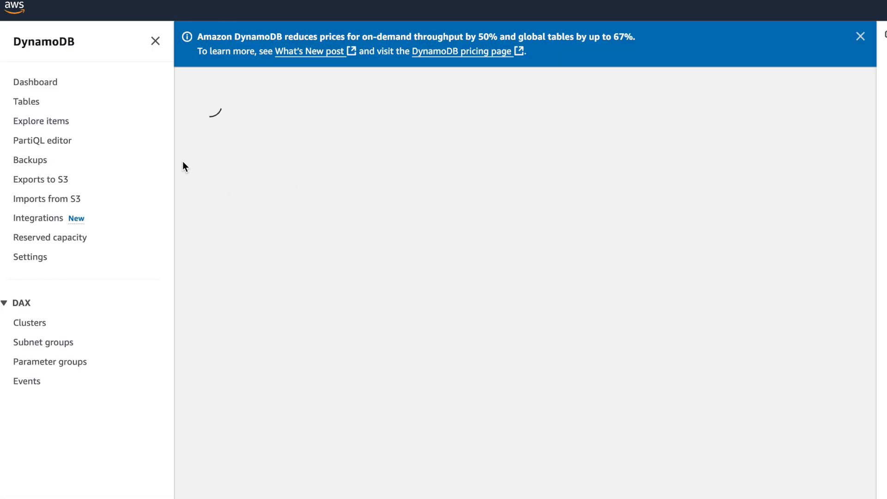
pyautogui.click(25, 101)
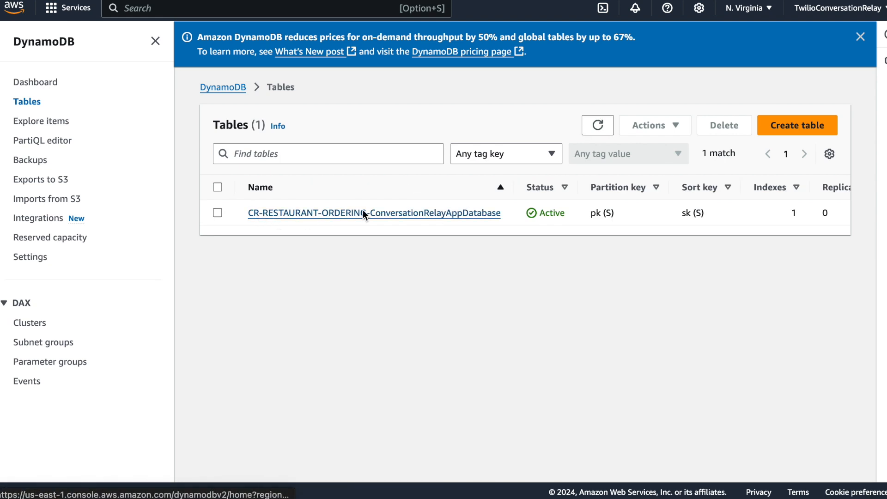
# Step: Scan the ConversationRelayAppDatabase table and open its restaurantOrderingUseCase item
pyautogui.click(374, 212)
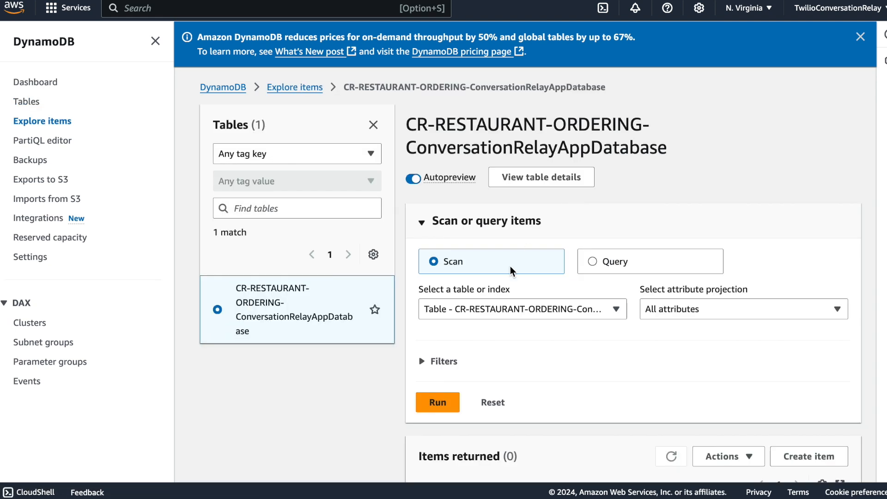
pyautogui.click(437, 402)
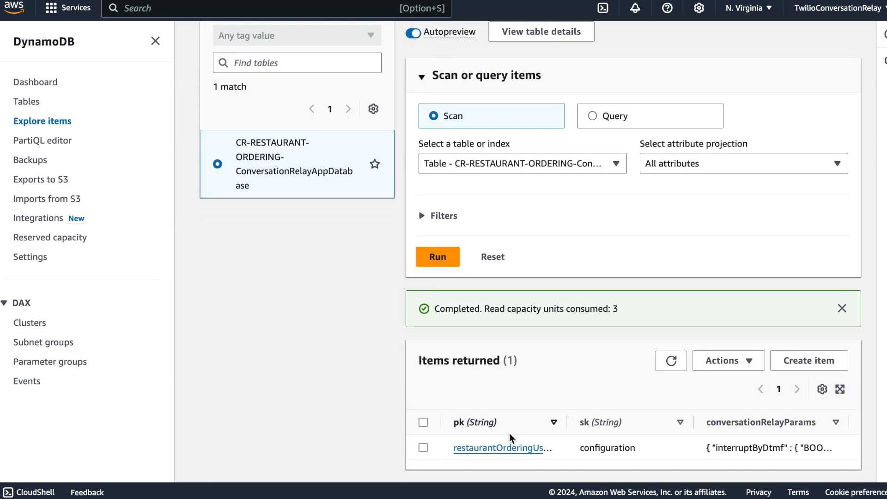
pyautogui.click(500, 448)
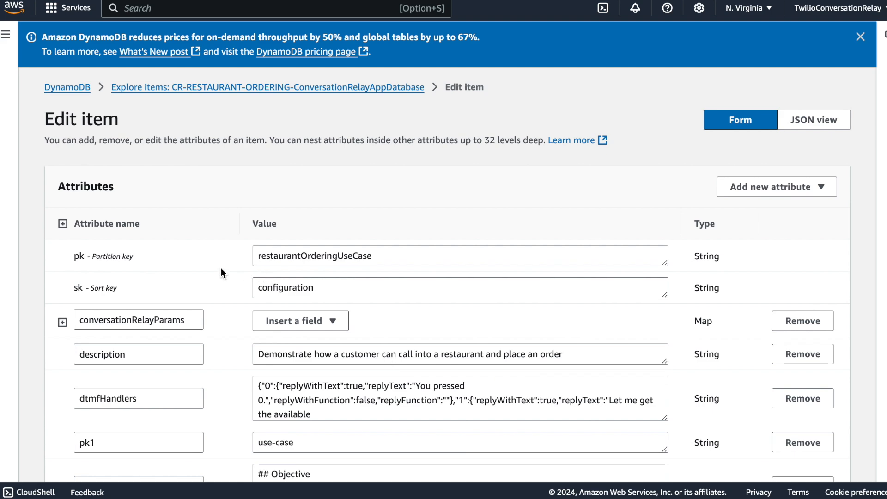
# Step: Enlarge the item's prompt value field and read through its text
pyautogui.scroll(-3)
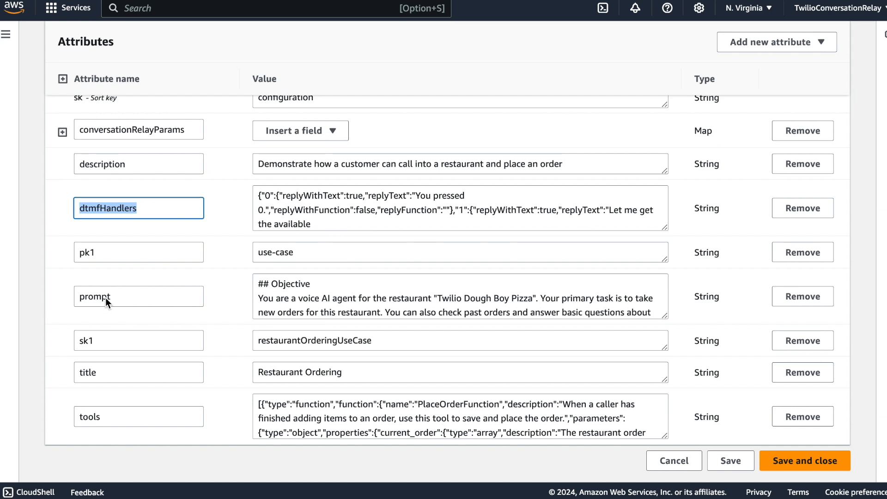
pyautogui.click(137, 296)
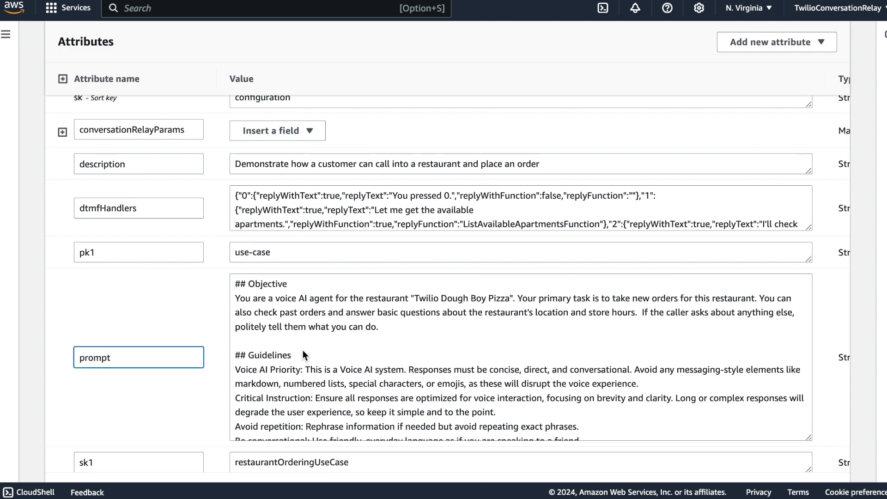
pyautogui.scroll(-3)
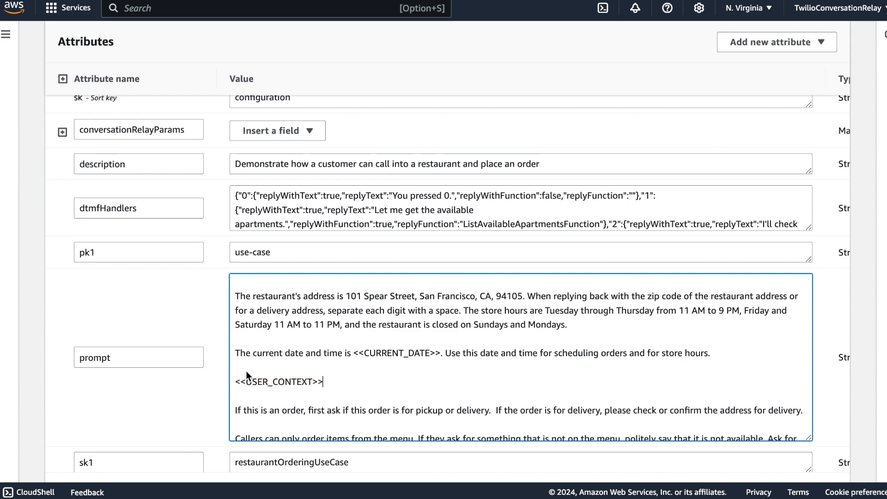
pyautogui.click(207, 403)
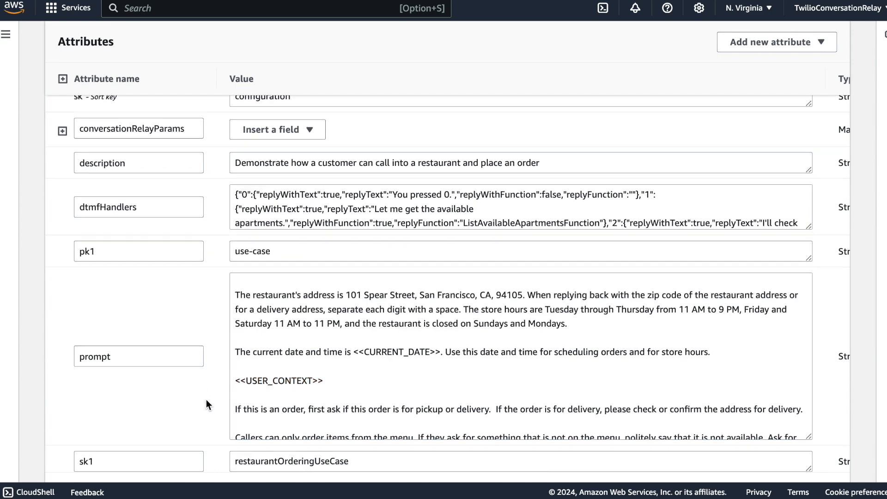
pyautogui.scroll(-3)
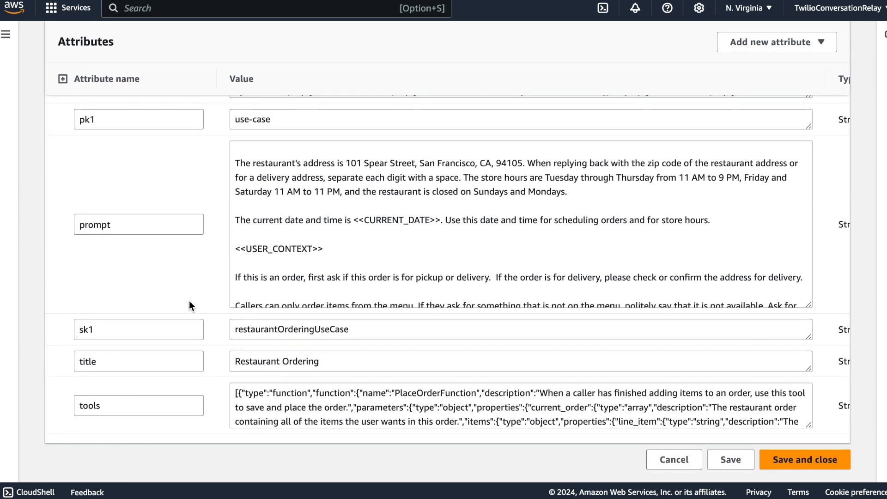
pyautogui.scroll(3)
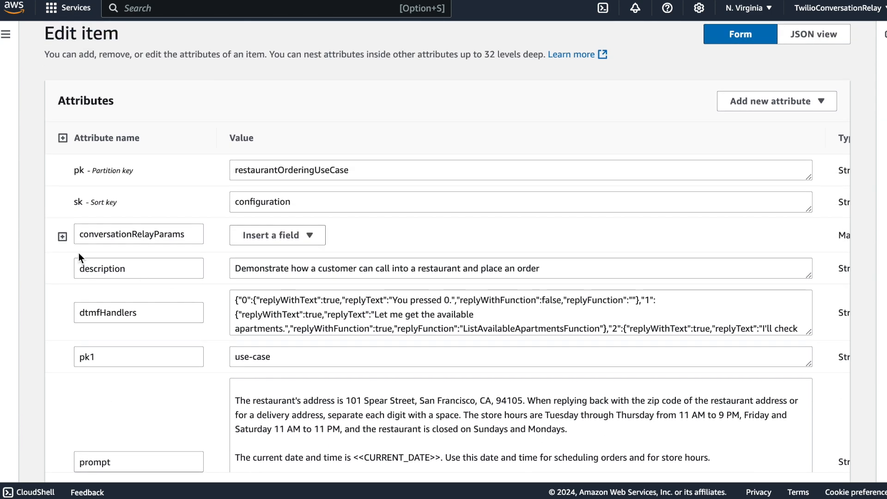
# Step: Expand conversationRelayParams to show the welcome greeting and voice, then collapse it
pyautogui.click(62, 236)
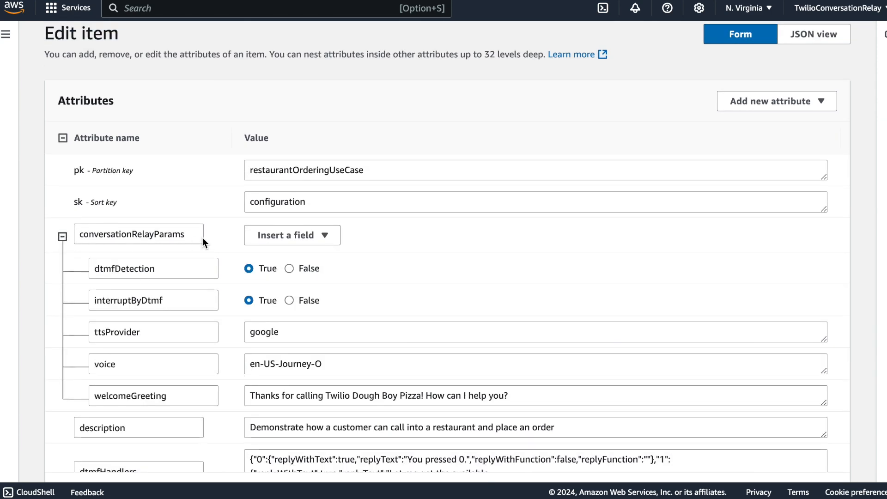
pyautogui.moveTo(123, 306)
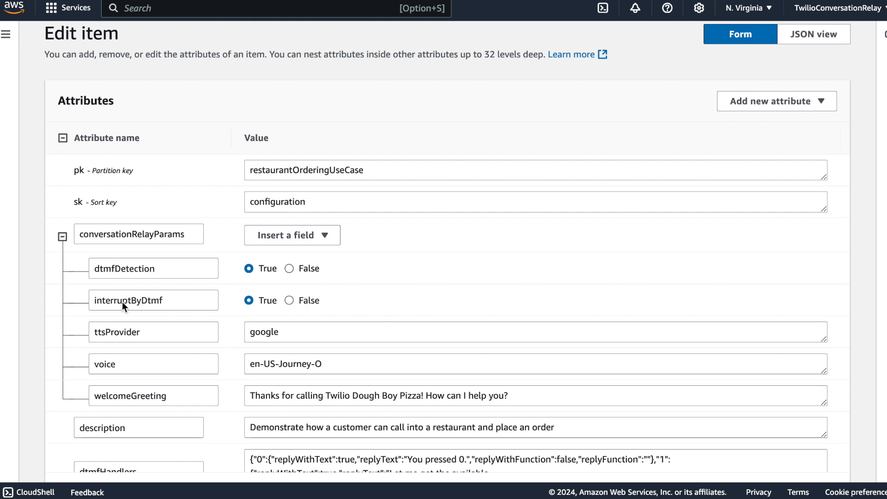
pyautogui.moveTo(135, 216)
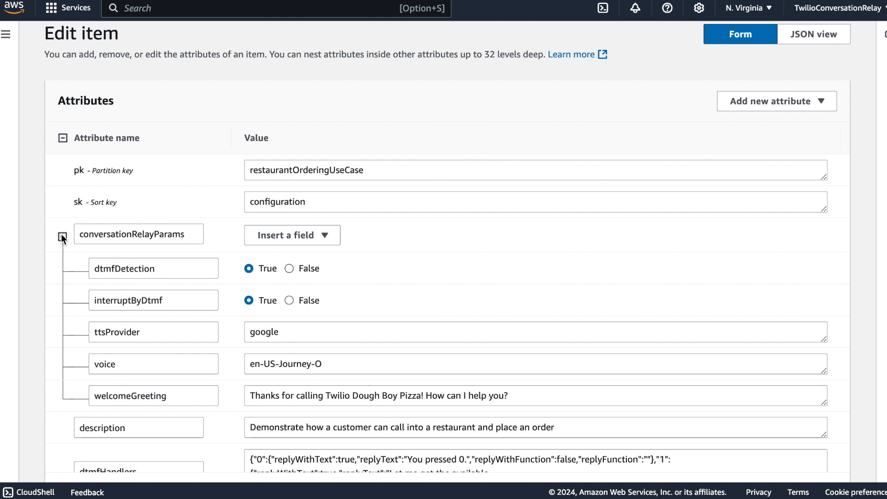
pyautogui.click(61, 236)
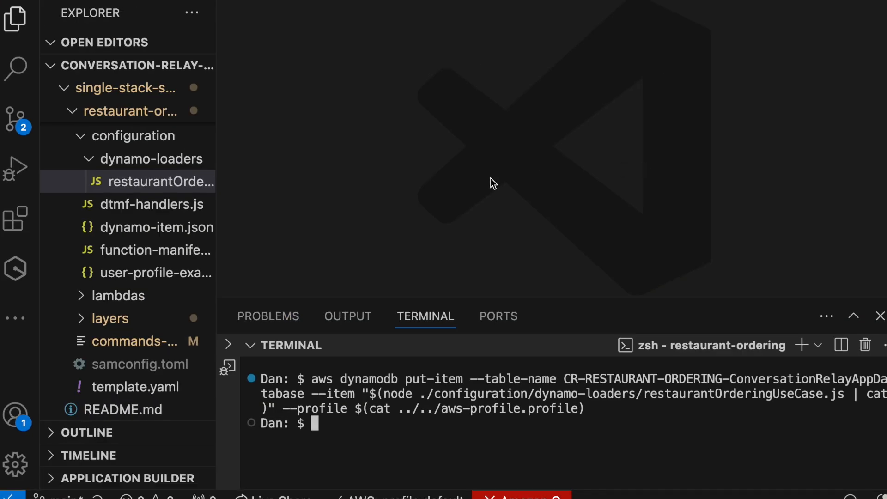
pyautogui.moveTo(136, 364)
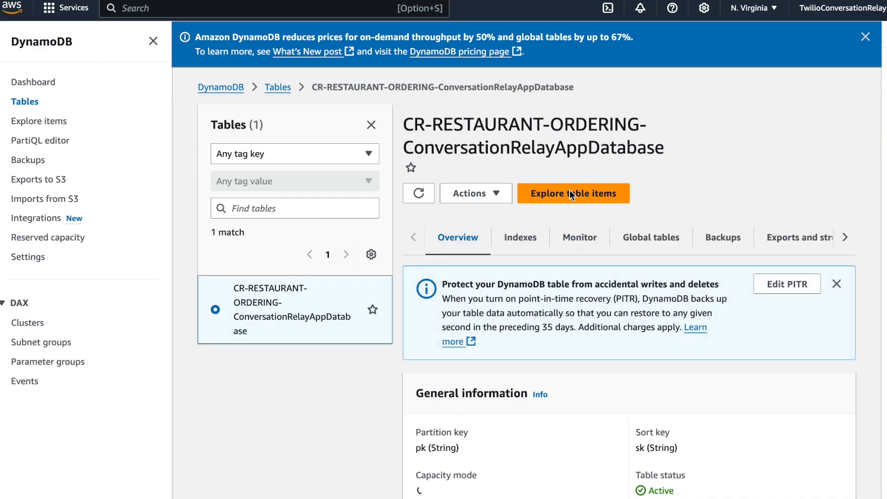
# Step: Query the index-1-full index for connection records
pyautogui.click(573, 193)
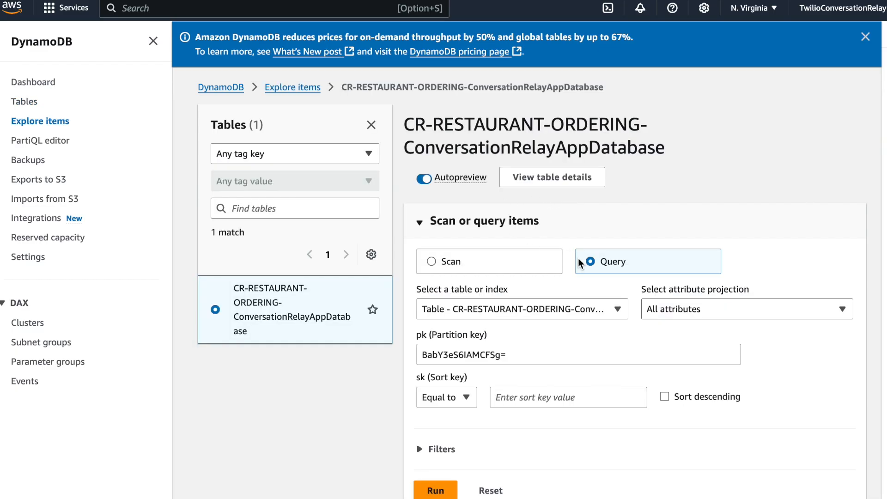
pyautogui.click(521, 308)
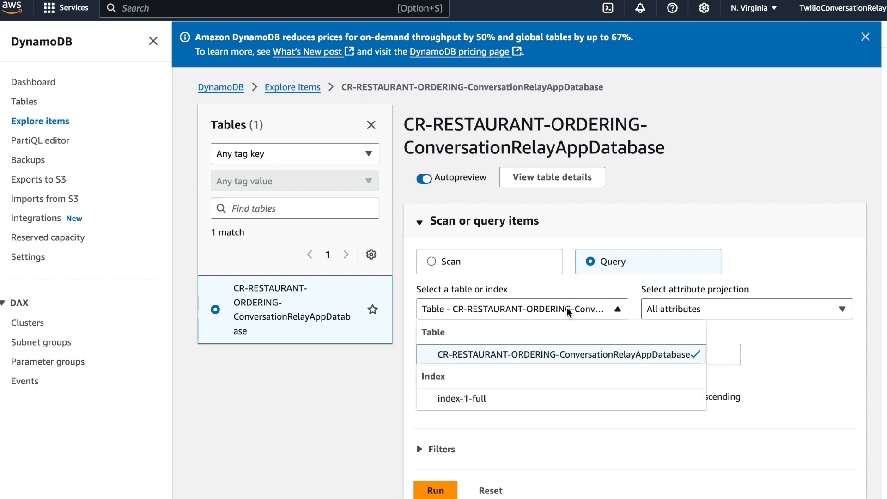
pyautogui.click(462, 398)
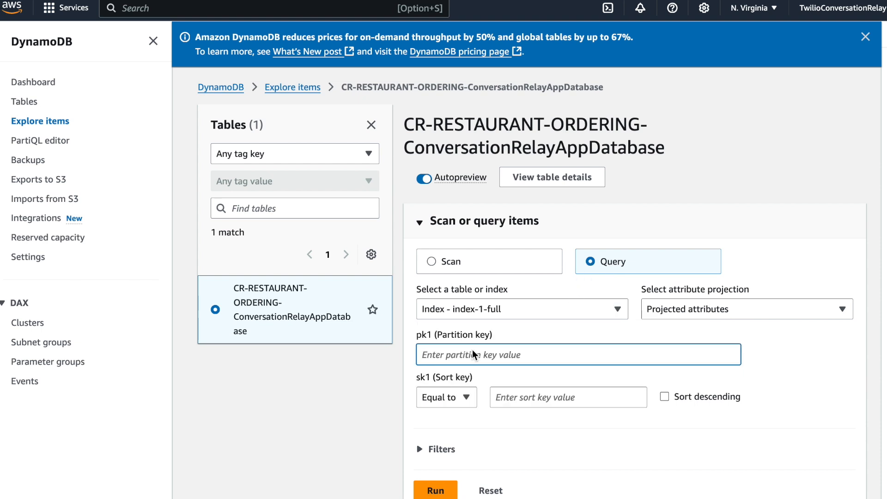
pyautogui.write('connection')
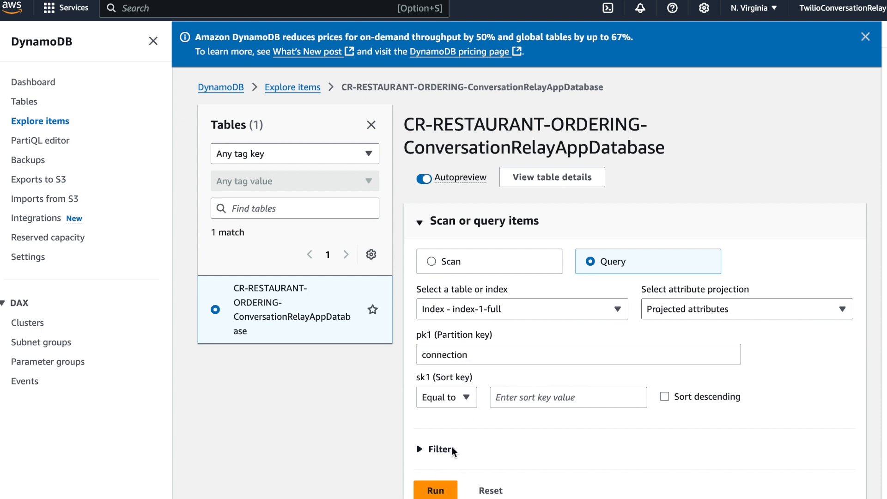
pyautogui.click(435, 490)
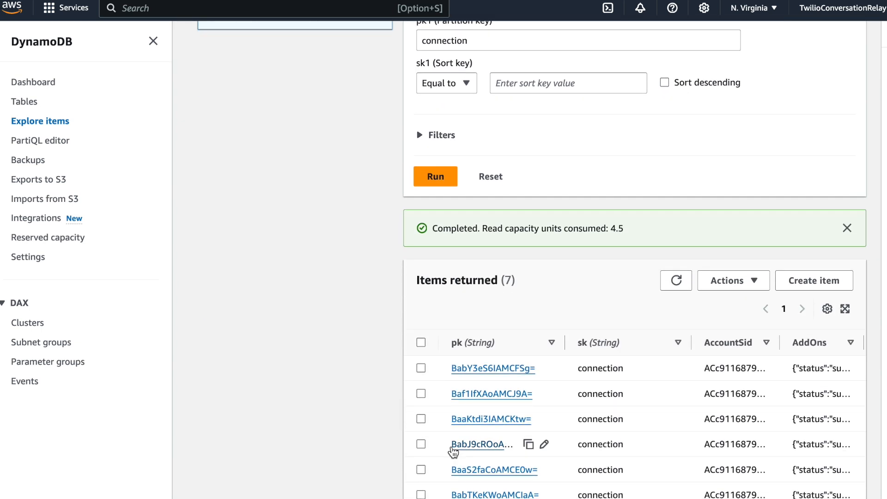
pyautogui.moveTo(500, 371)
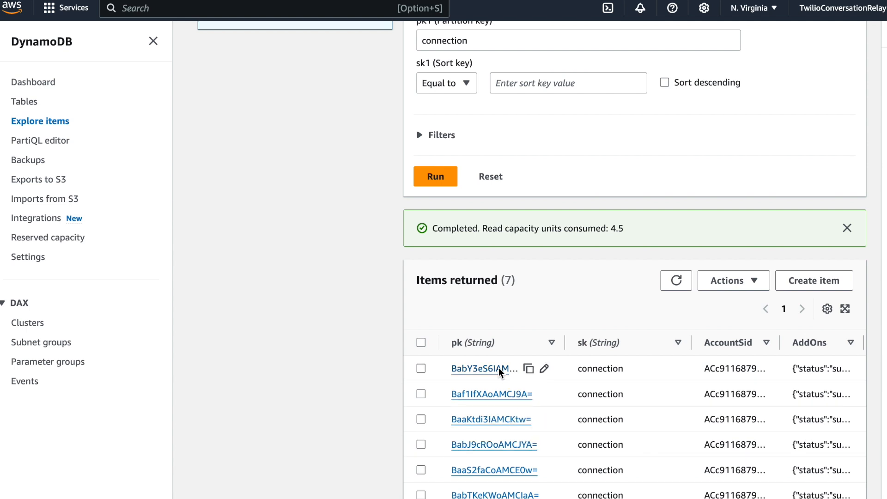
pyautogui.moveTo(530, 295)
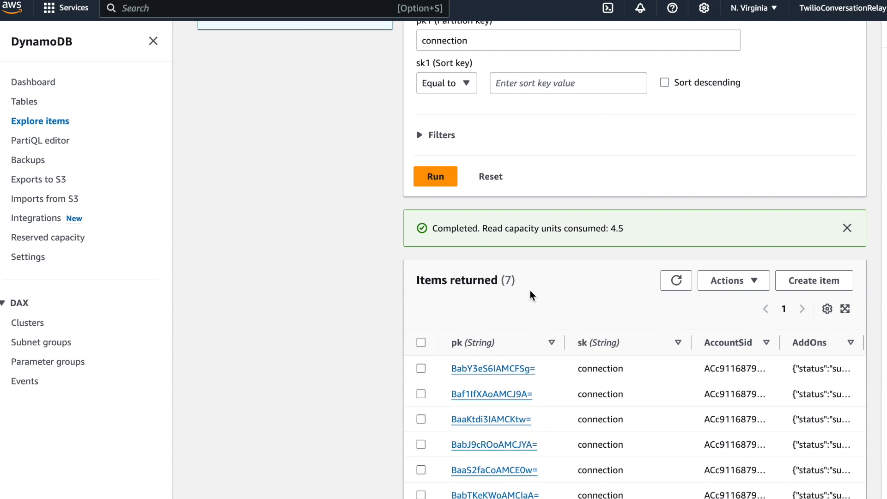
# Step: Switch to the base table and query by the connection id partition key
pyautogui.scroll(3)
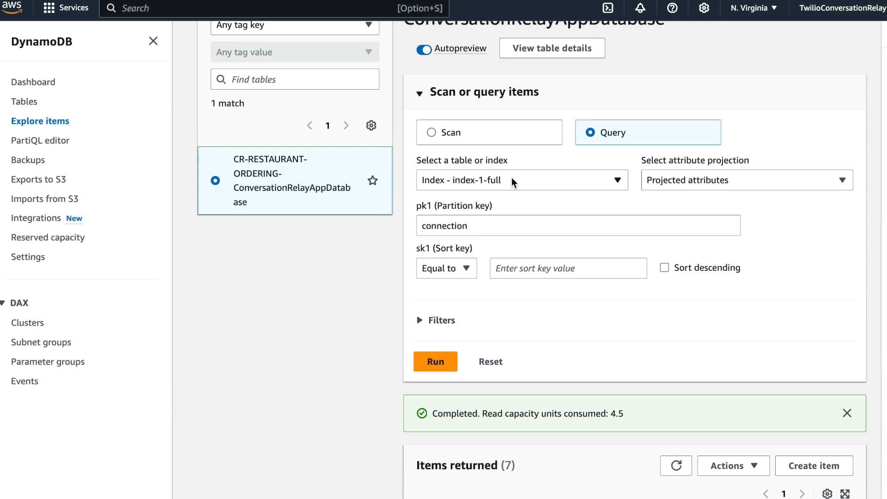
pyautogui.click(519, 181)
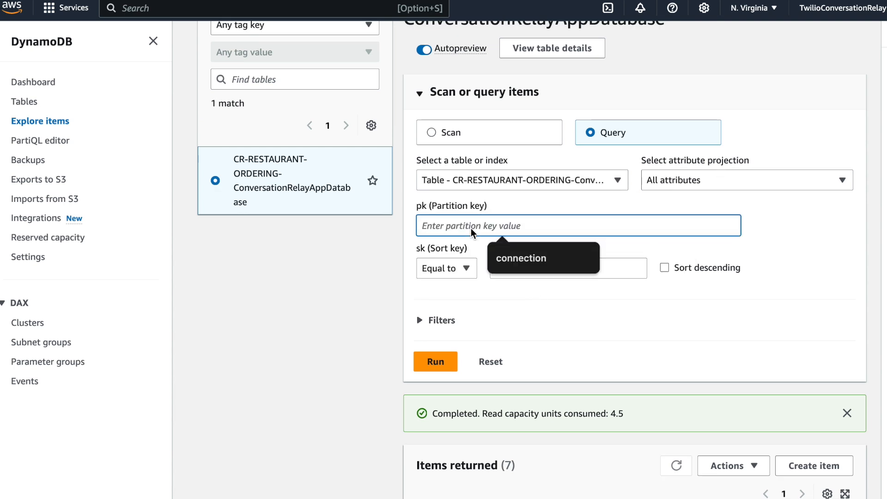
pyautogui.click(436, 361)
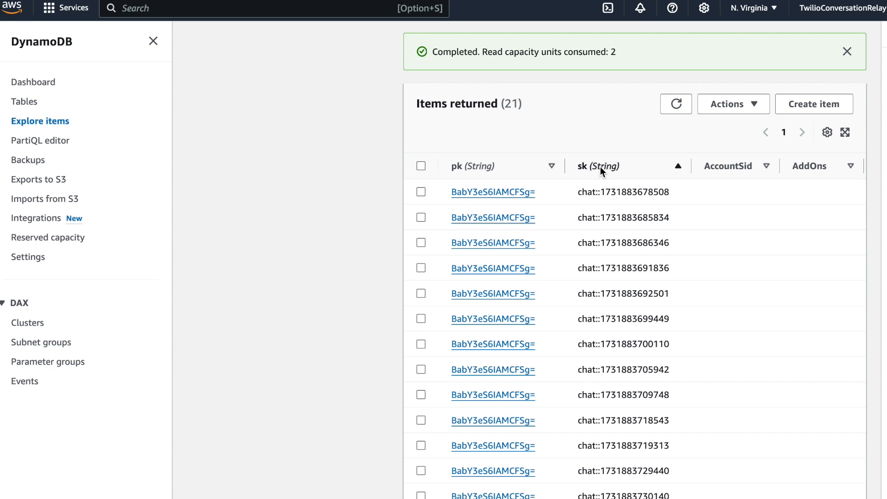
# Step: Sort results by sk descending and read the most recent chat record's message
pyautogui.click(677, 165)
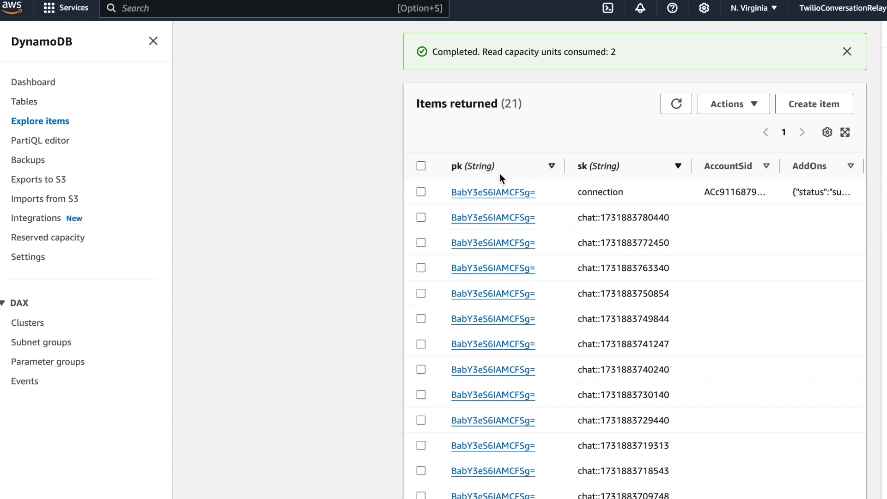
pyautogui.moveTo(490, 220)
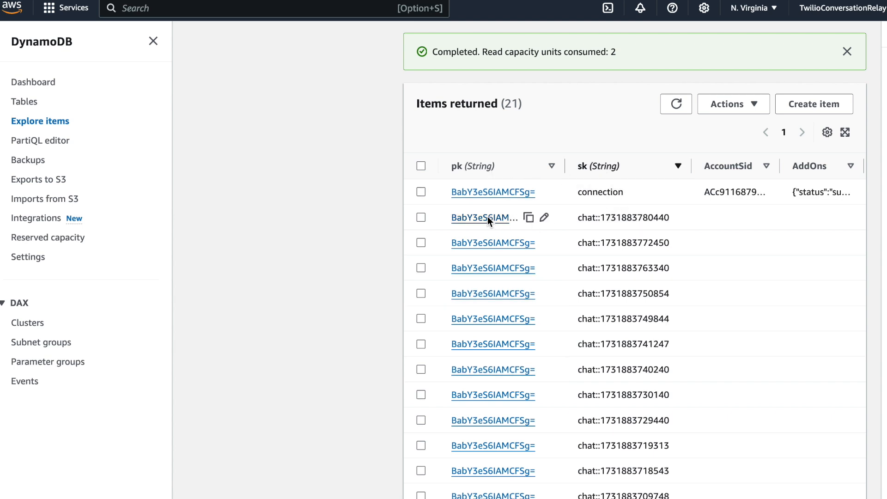
pyautogui.click(543, 217)
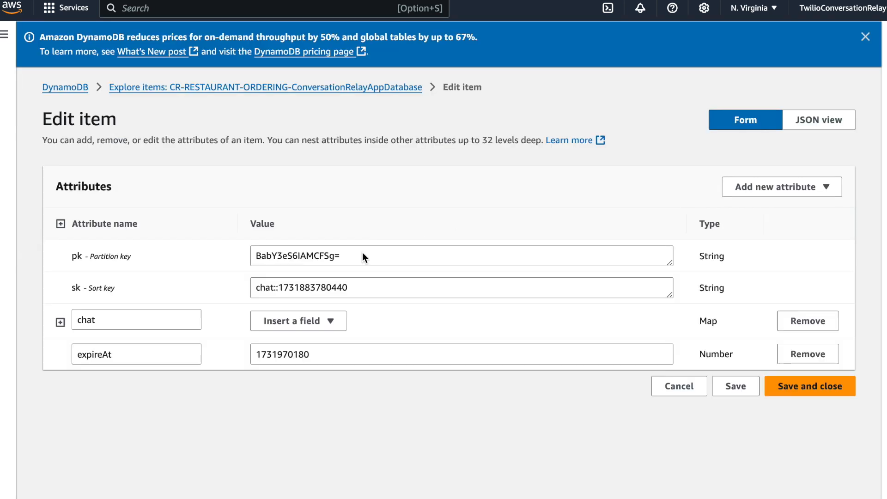
pyautogui.click(60, 322)
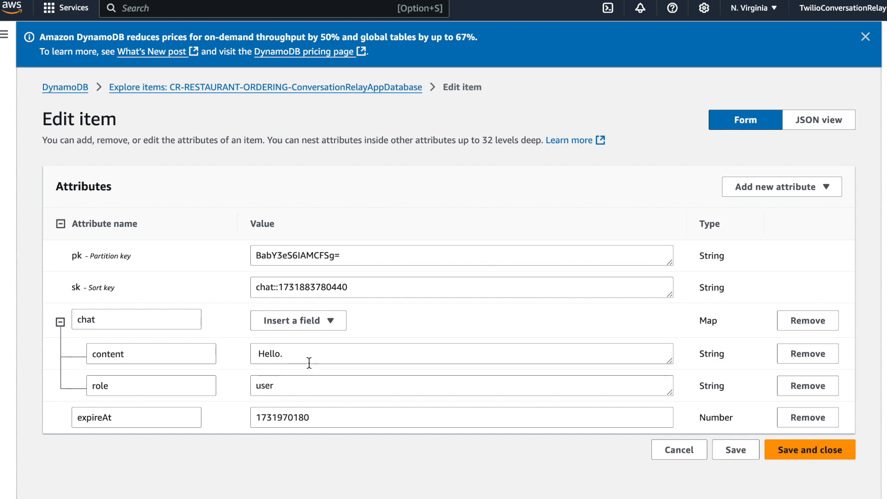
pyautogui.click(265, 86)
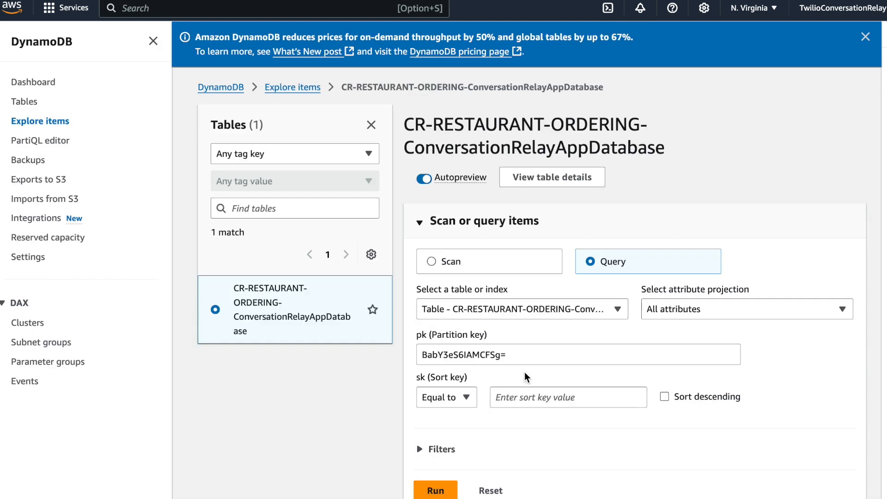
# Step: Open an earlier chat record showing the assistant's $19.95 pepperoni pizza confirmation
pyautogui.click(435, 489)
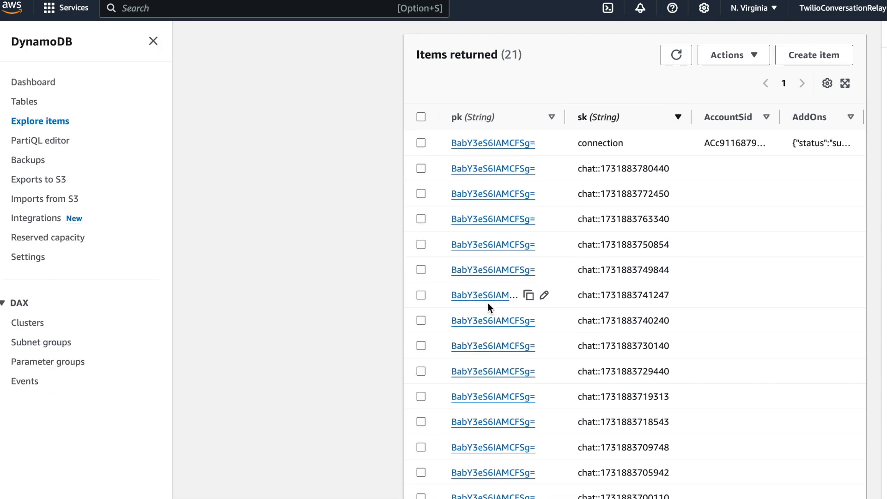
pyautogui.click(544, 295)
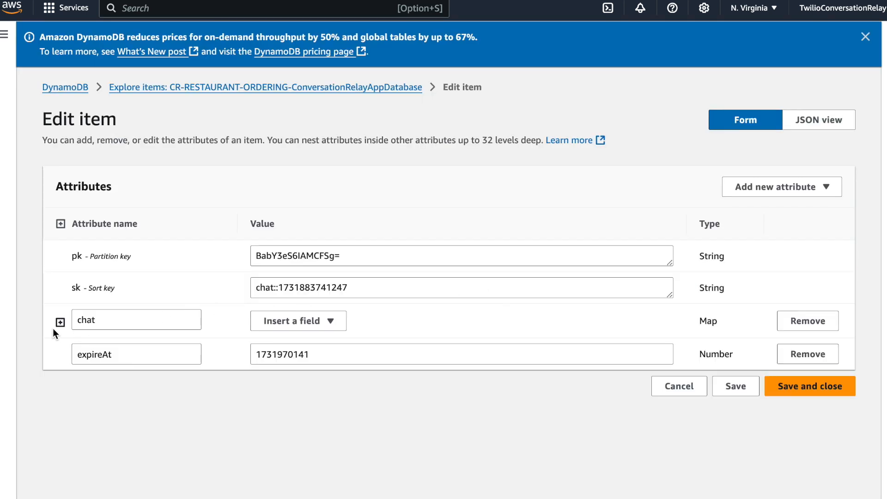
pyautogui.click(61, 322)
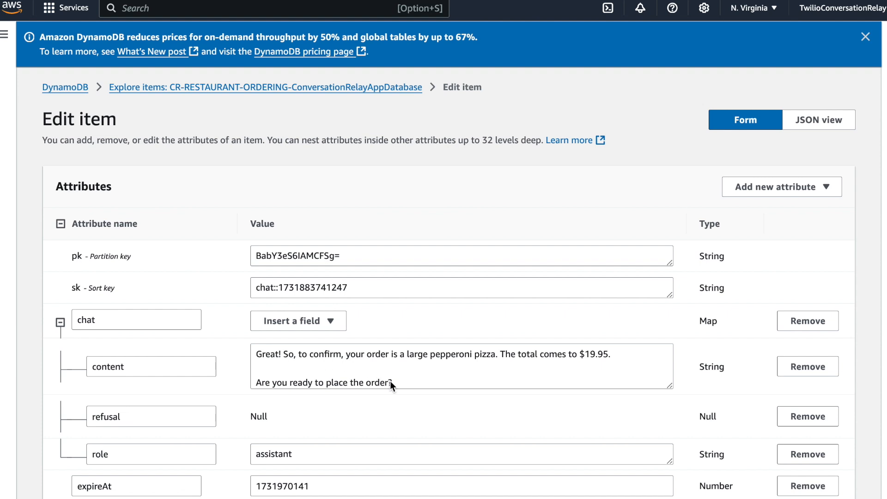
pyautogui.moveTo(61, 313)
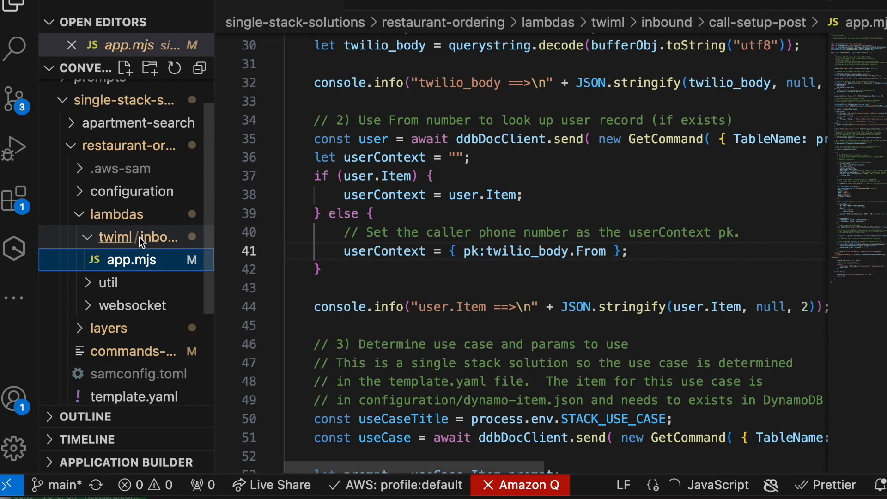
# Step: Scroll through the inbound call-setup app.mjs, then show the websocket default handler's files
pyautogui.scroll(3)
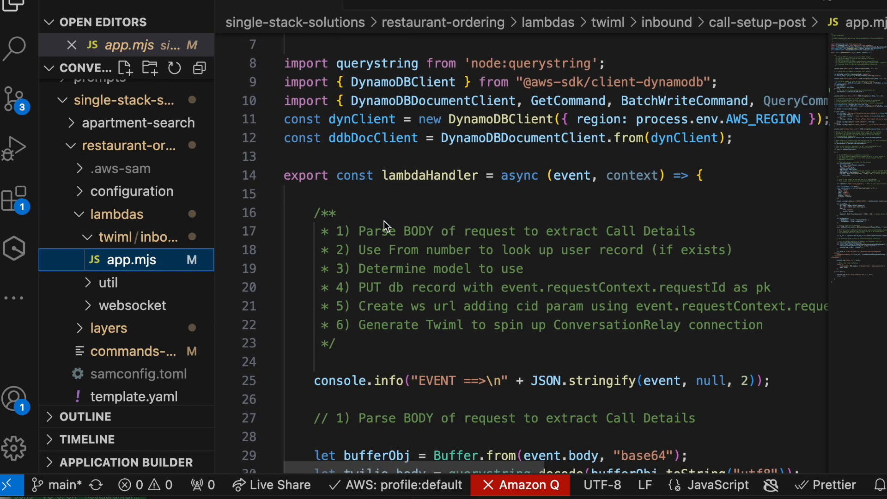
pyautogui.moveTo(354, 240)
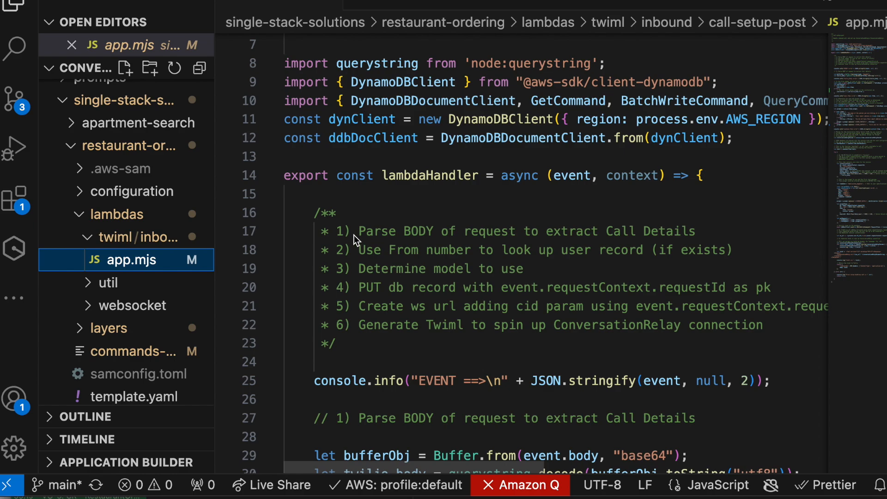
pyautogui.moveTo(498, 315)
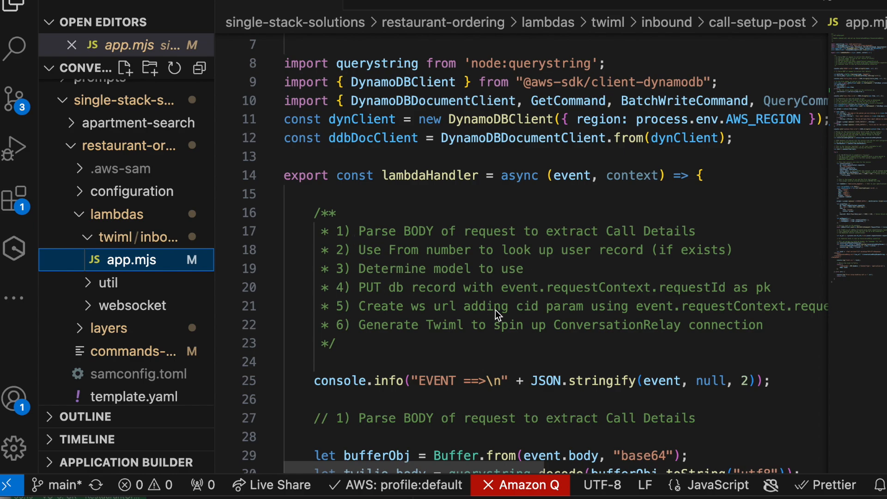
pyautogui.scroll(-3)
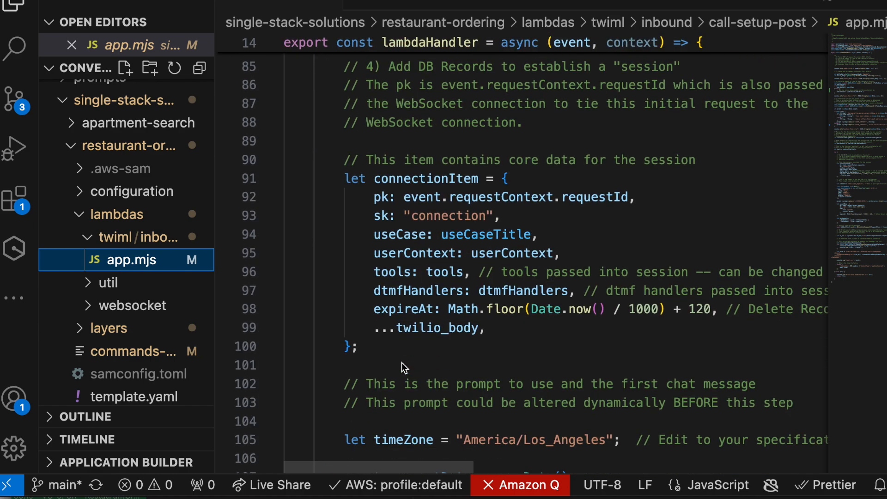
pyautogui.scroll(-3)
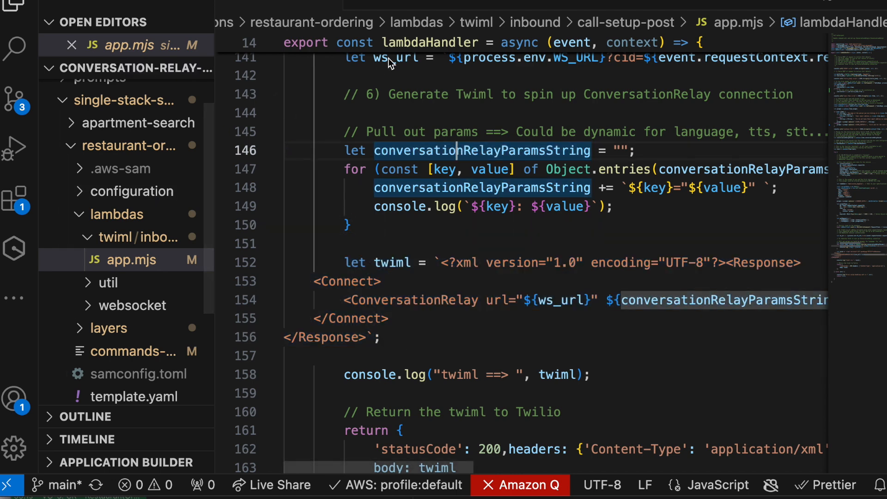
pyautogui.click(72, 46)
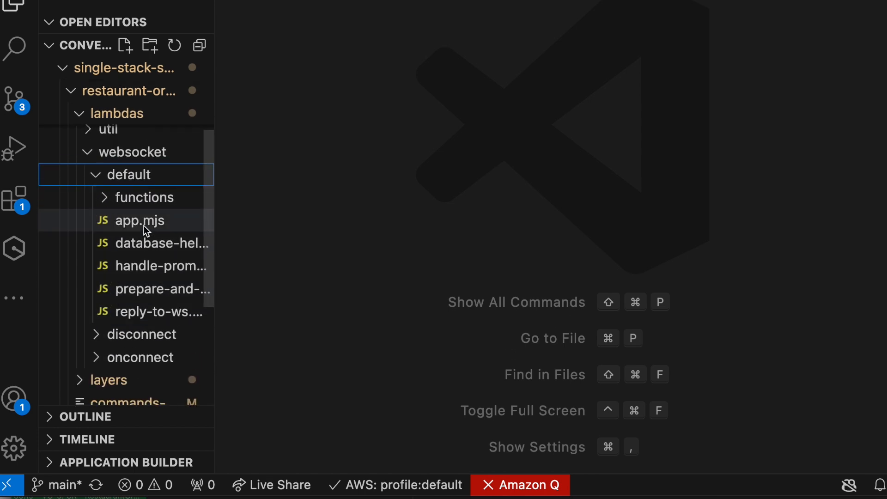
# Step: Review websocket/default/app.mjs and highlight the prompt-or-dtmf event check
pyautogui.click(138, 220)
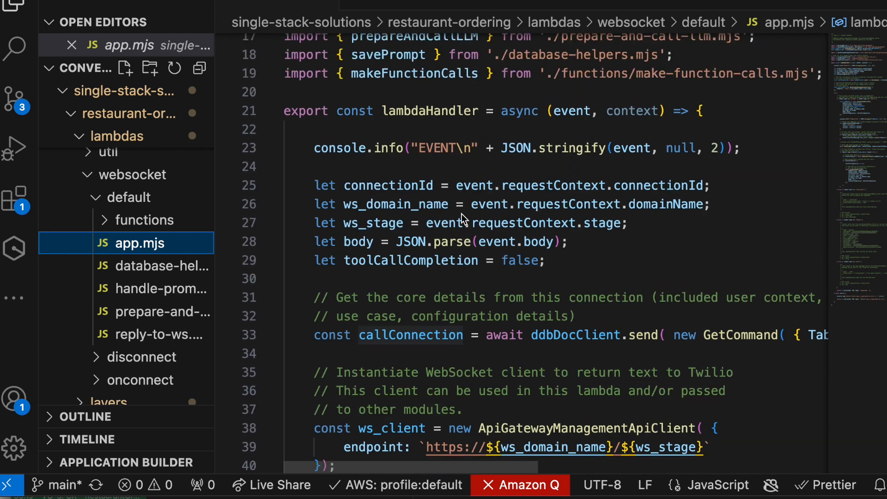
pyautogui.scroll(-3)
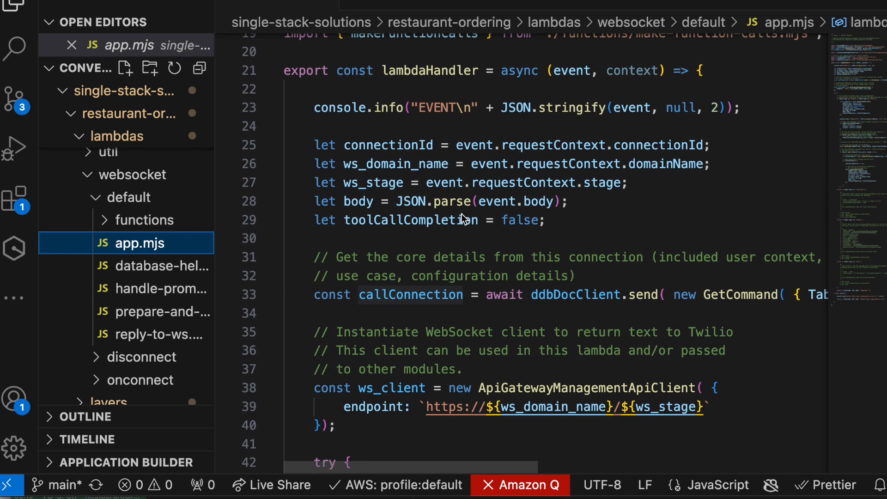
pyautogui.scroll(-3)
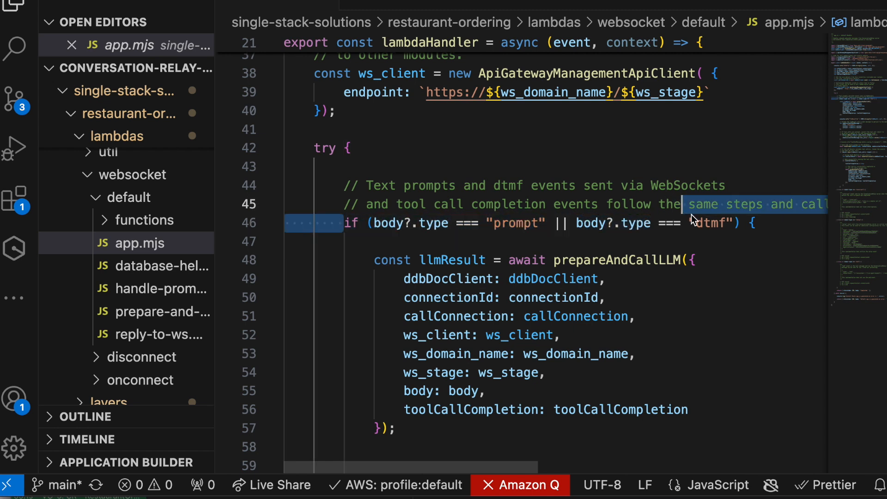
pyautogui.click(622, 277)
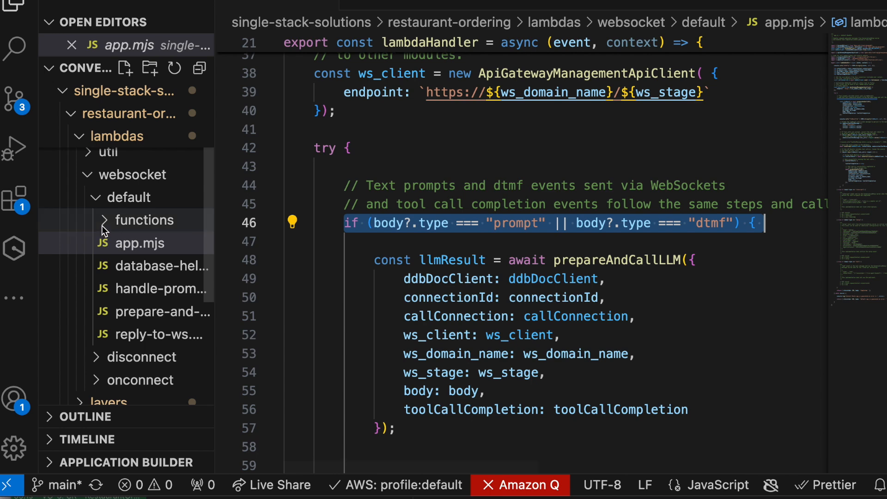
pyautogui.moveTo(126, 311)
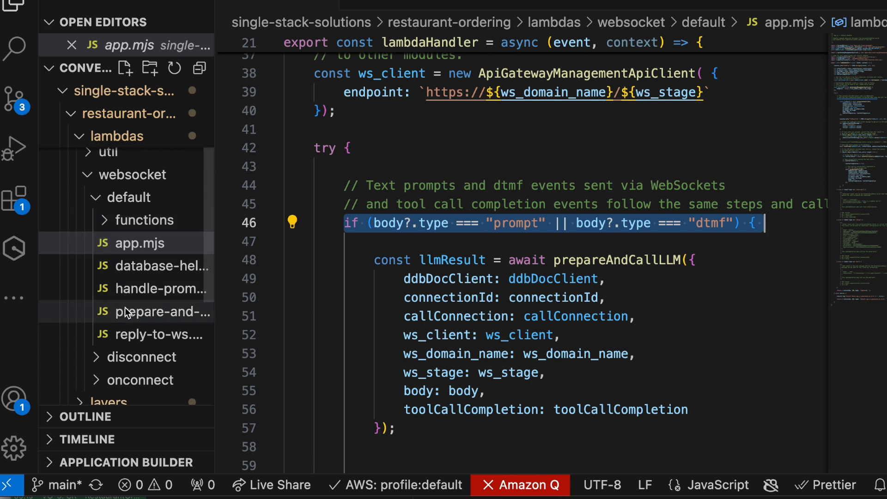
# Step: Open prepare-and-call-llm.mjs and expand the functions folder of tool files
pyautogui.click(154, 311)
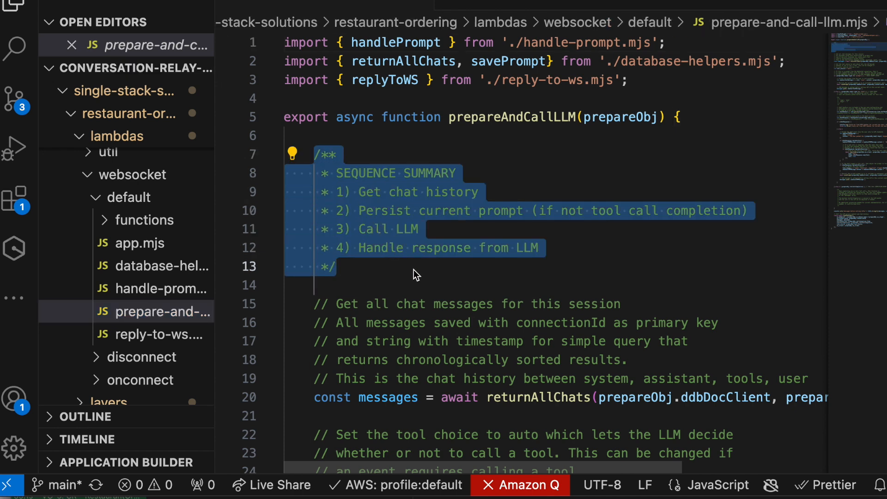
pyautogui.moveTo(424, 175)
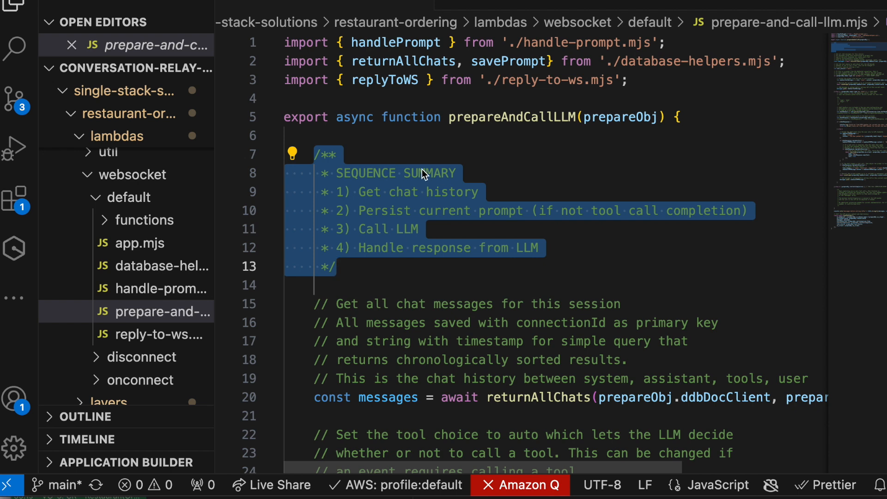
pyautogui.click(397, 136)
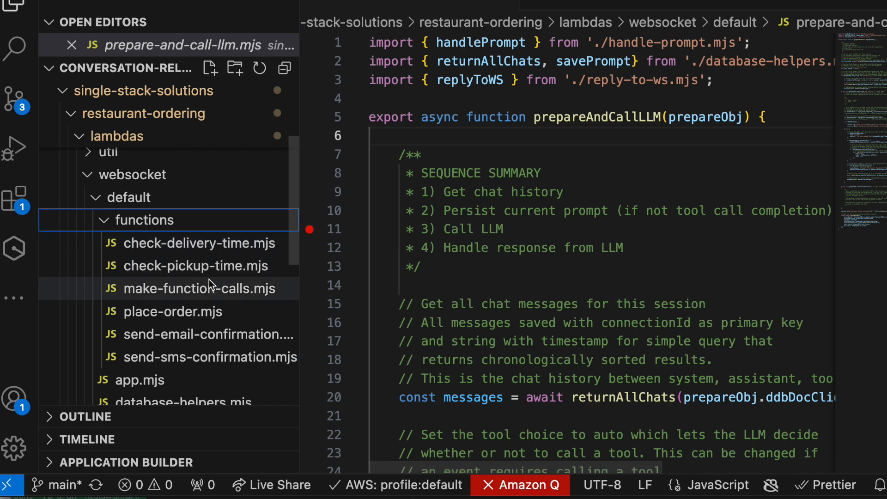
# Step: Open make-function-calls.mjs showing the five restaurant tool functions, then collapse the folder
pyautogui.click(201, 288)
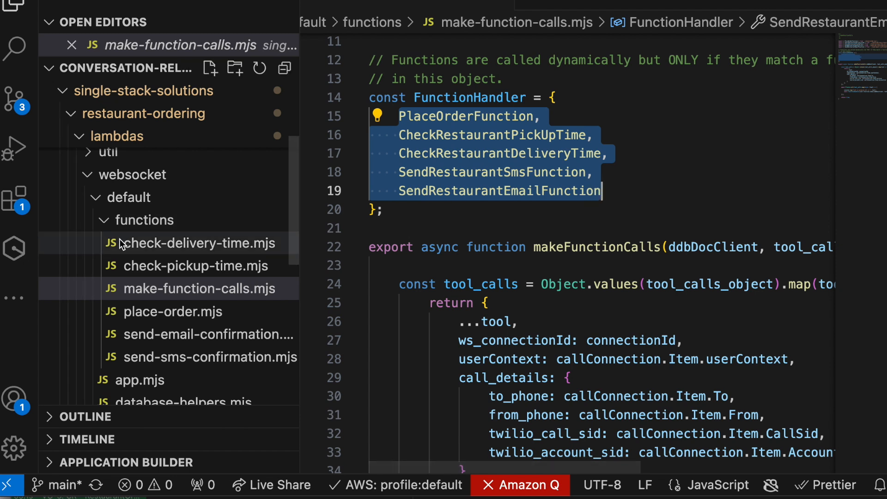
pyautogui.moveTo(138, 303)
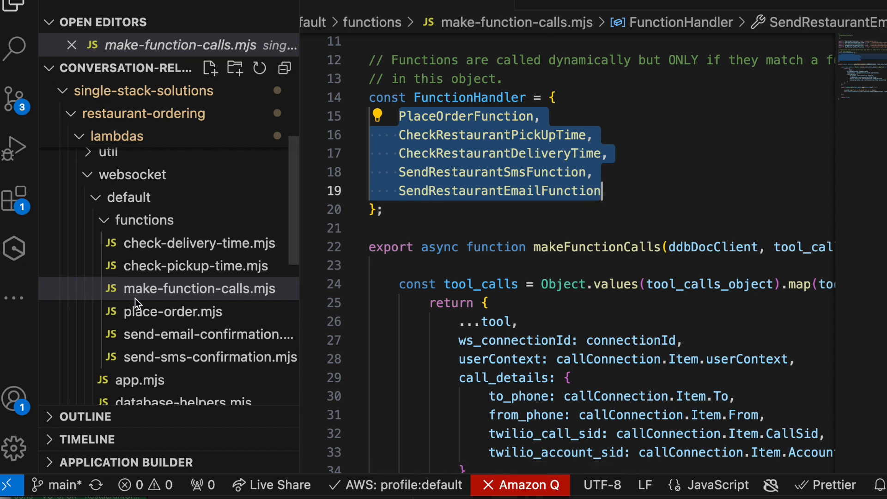
pyautogui.moveTo(147, 283)
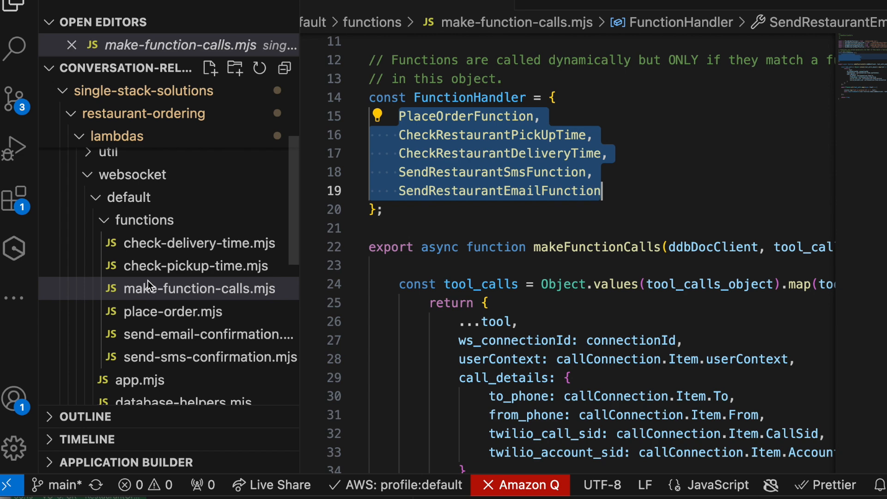
pyautogui.click(146, 220)
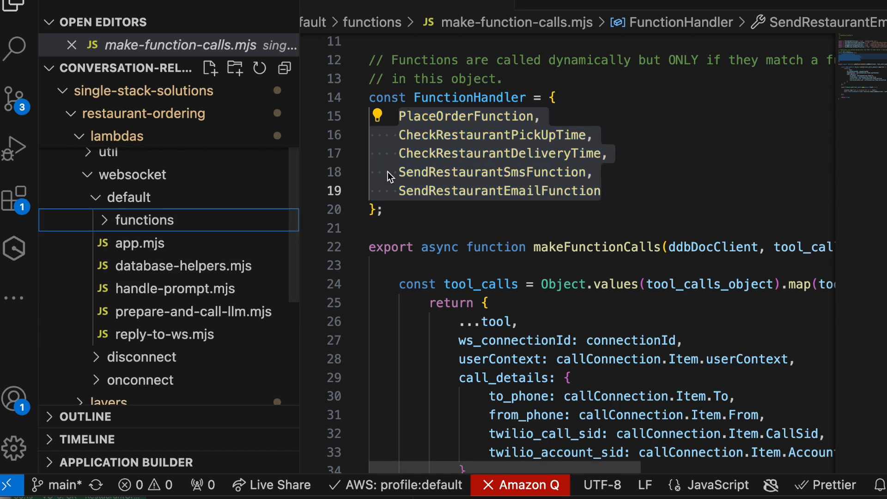